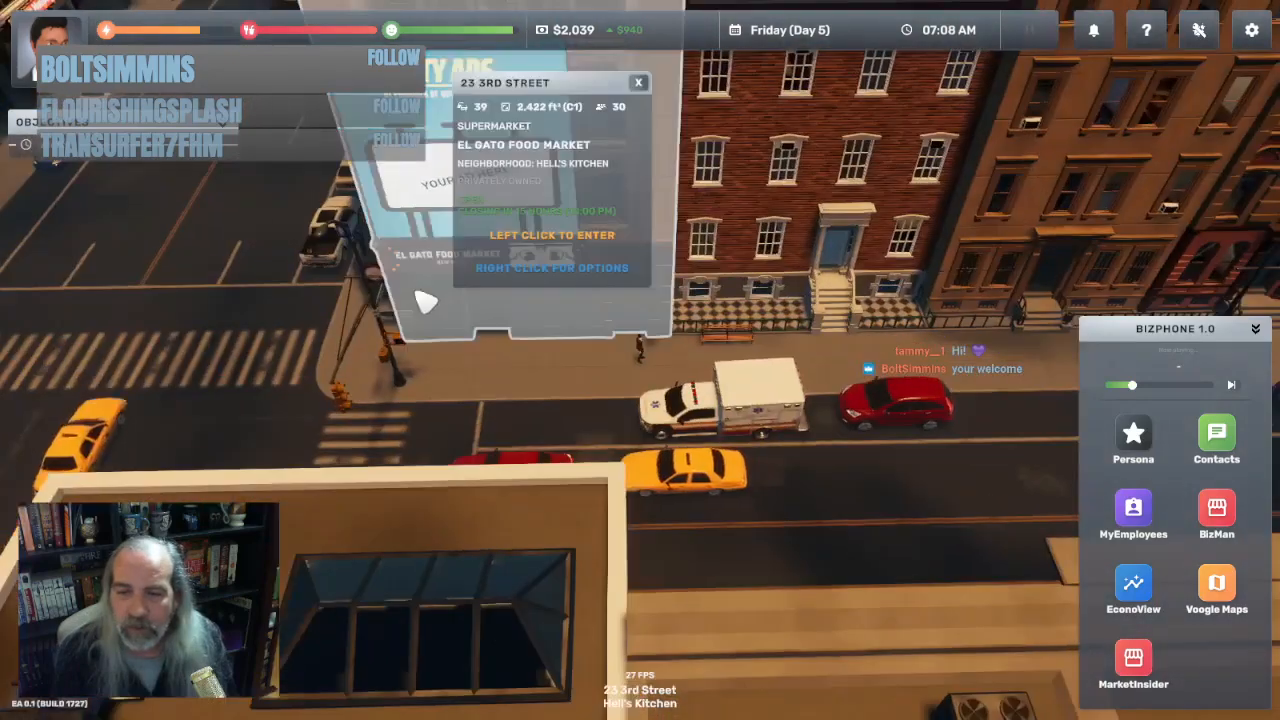
Enter the El Gato Food Market building on 3rd Street
click(552, 234)
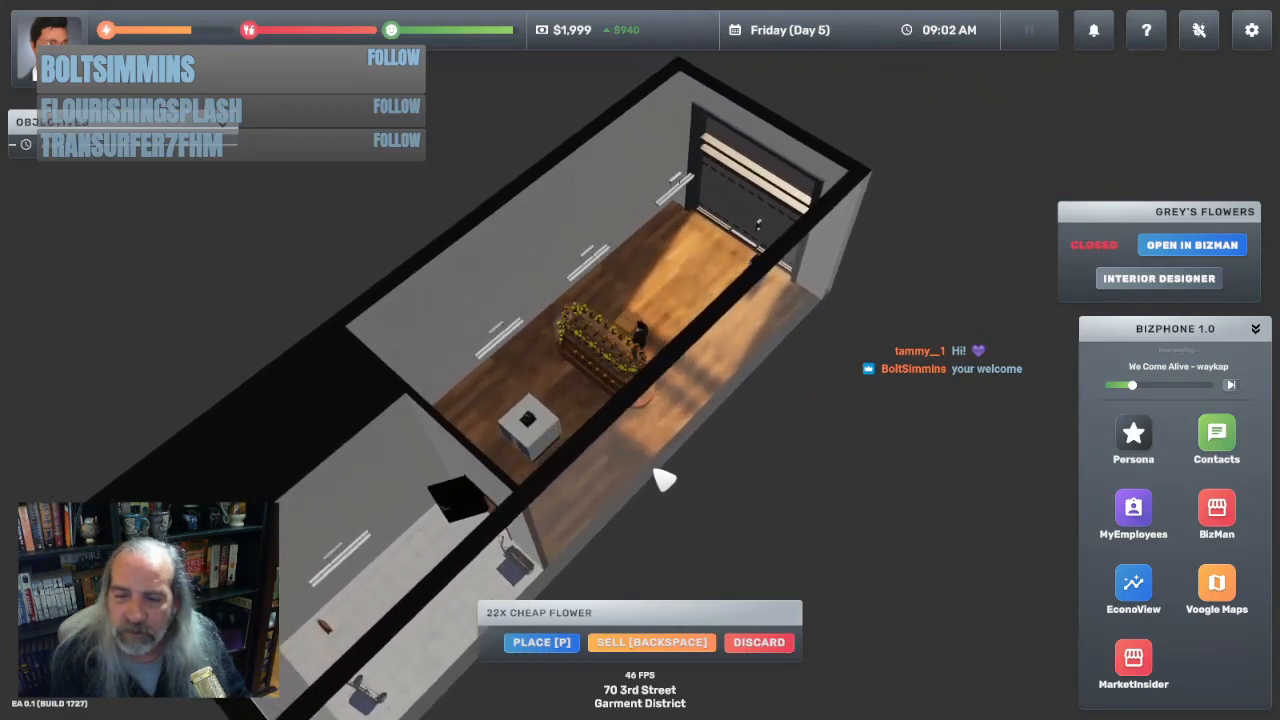
Place the 22 cheap flowers onto the Grey's Flowers display
click(541, 642)
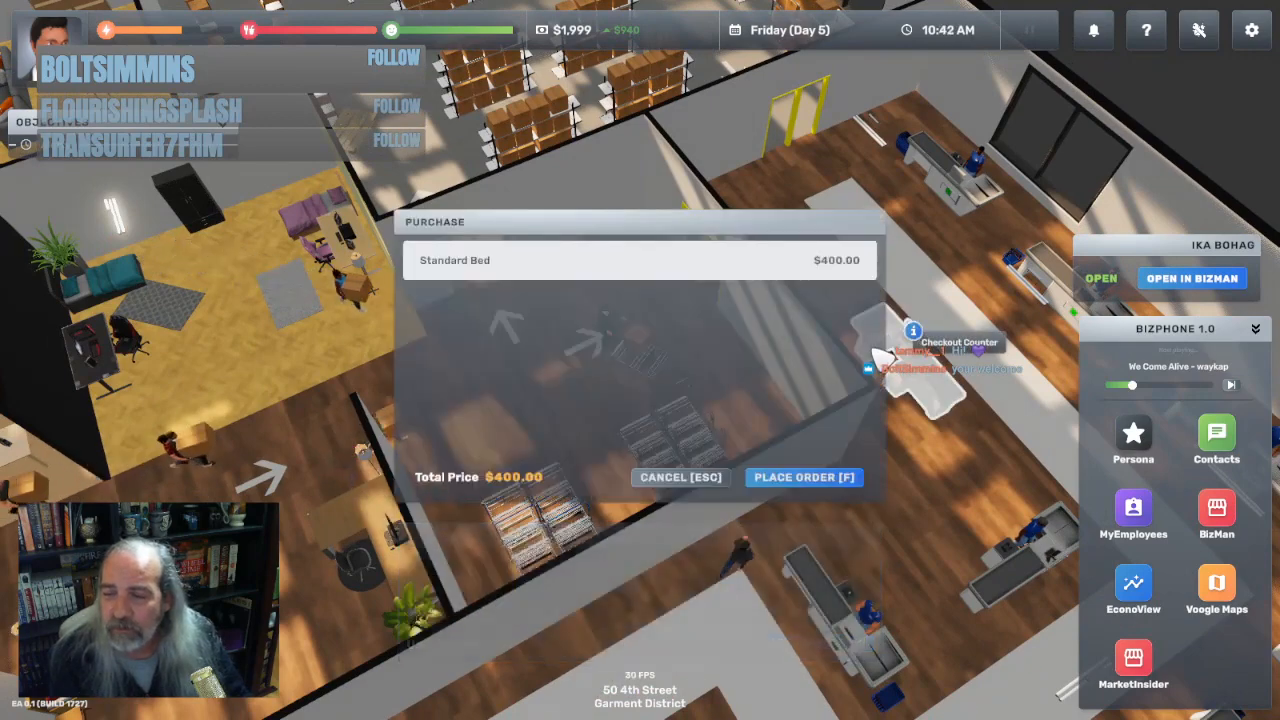
Confirm the $400 Standard Bed purchase at Ika Bohag
click(804, 477)
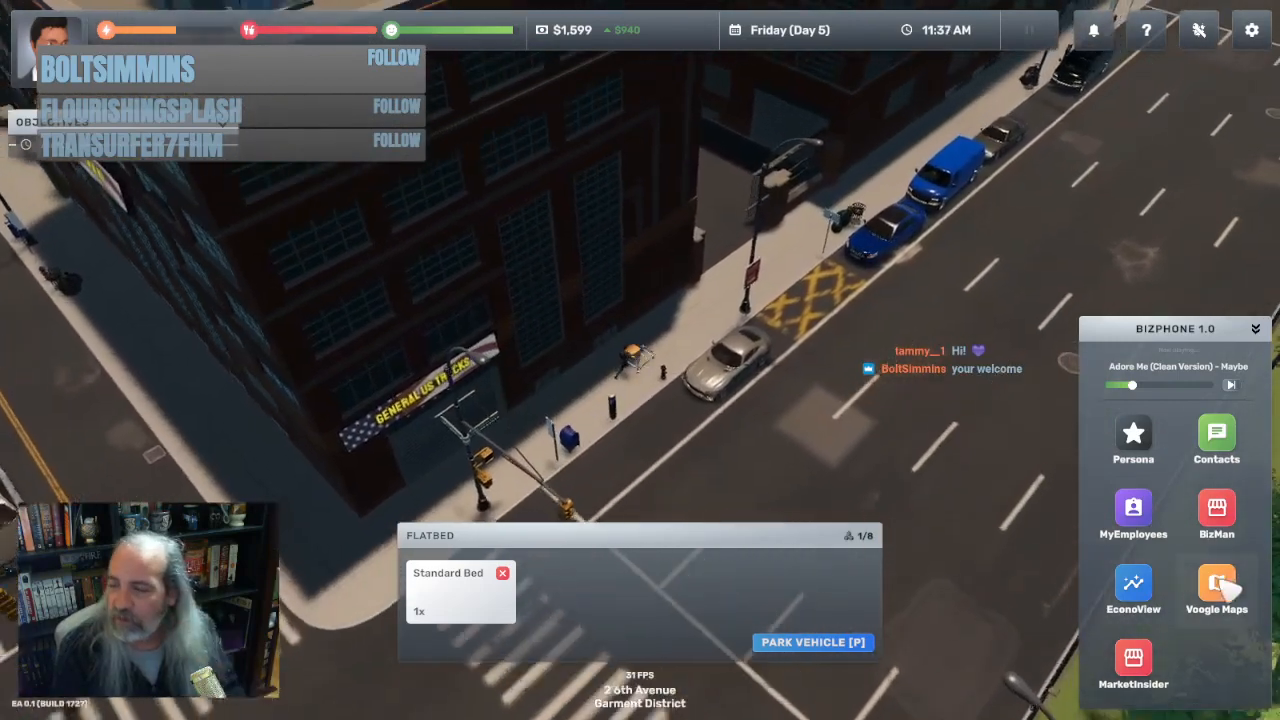
Check Voogle Maps on the BizPhone, then close the map again
click(1216, 590)
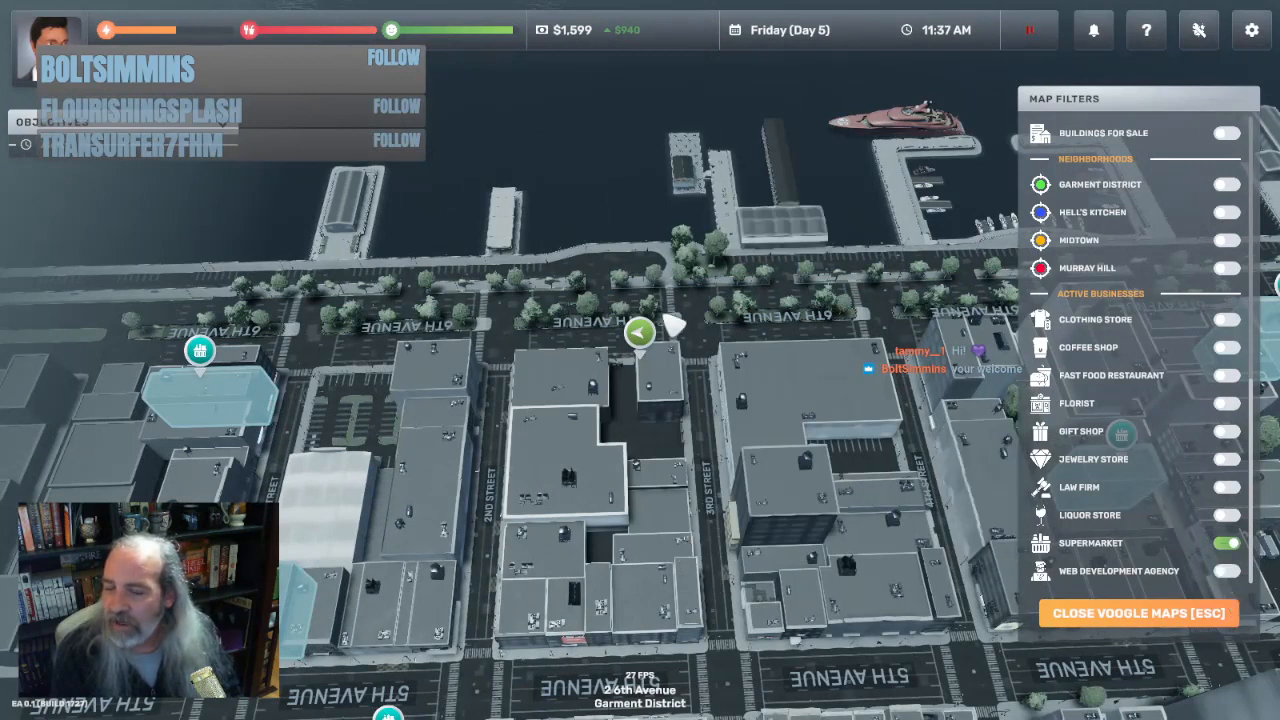
mouse_move(1140, 620)
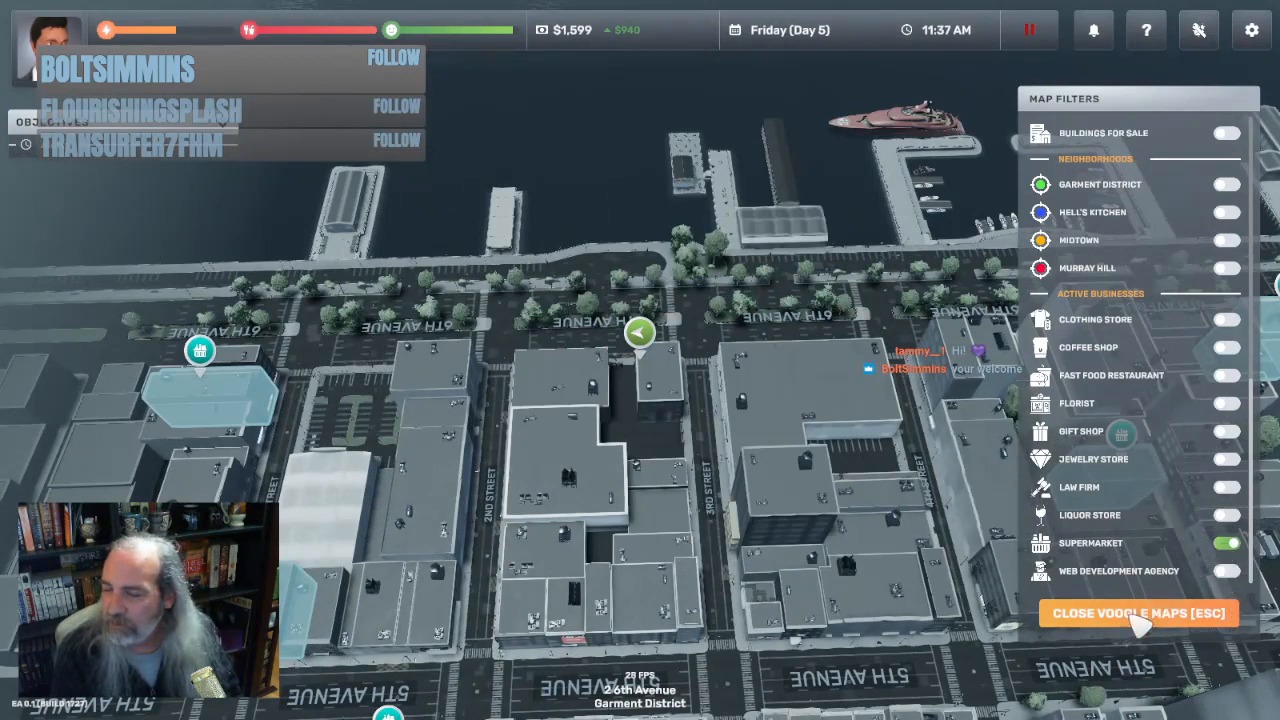
click(1138, 612)
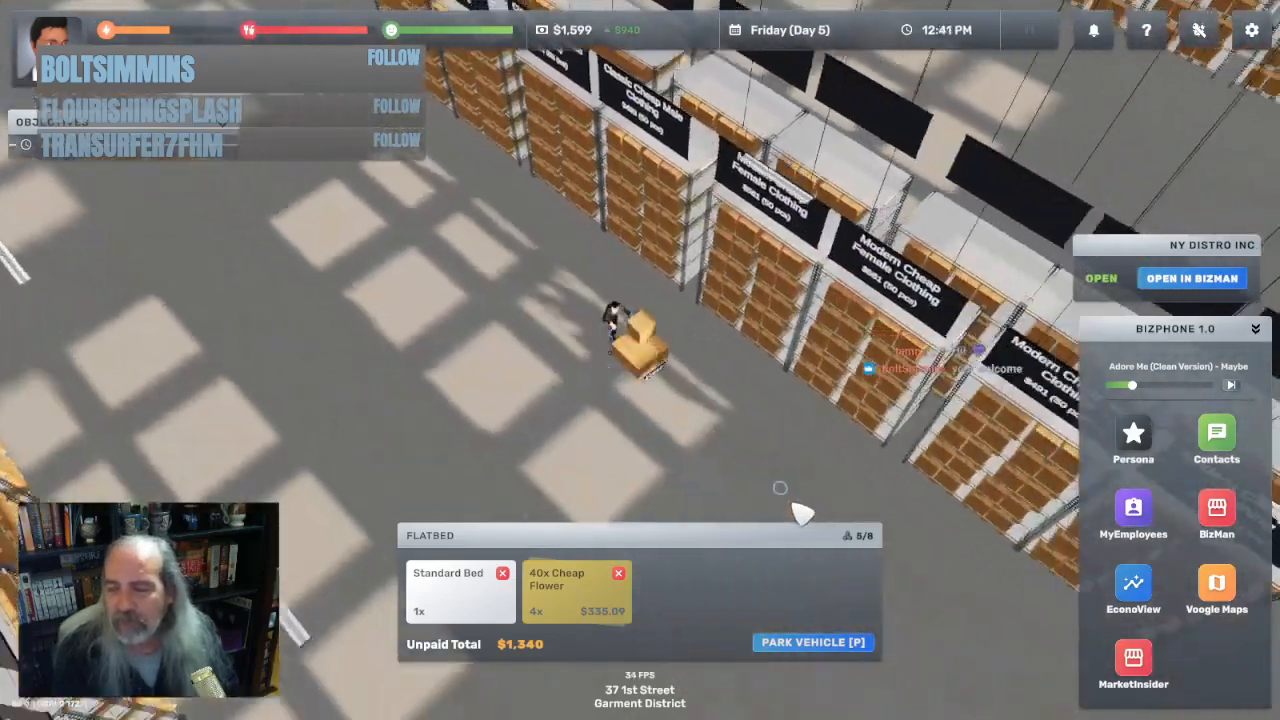
Load the 40x Cheap Flower boxes onto the flatbed at NY Distro Inc
click(812, 642)
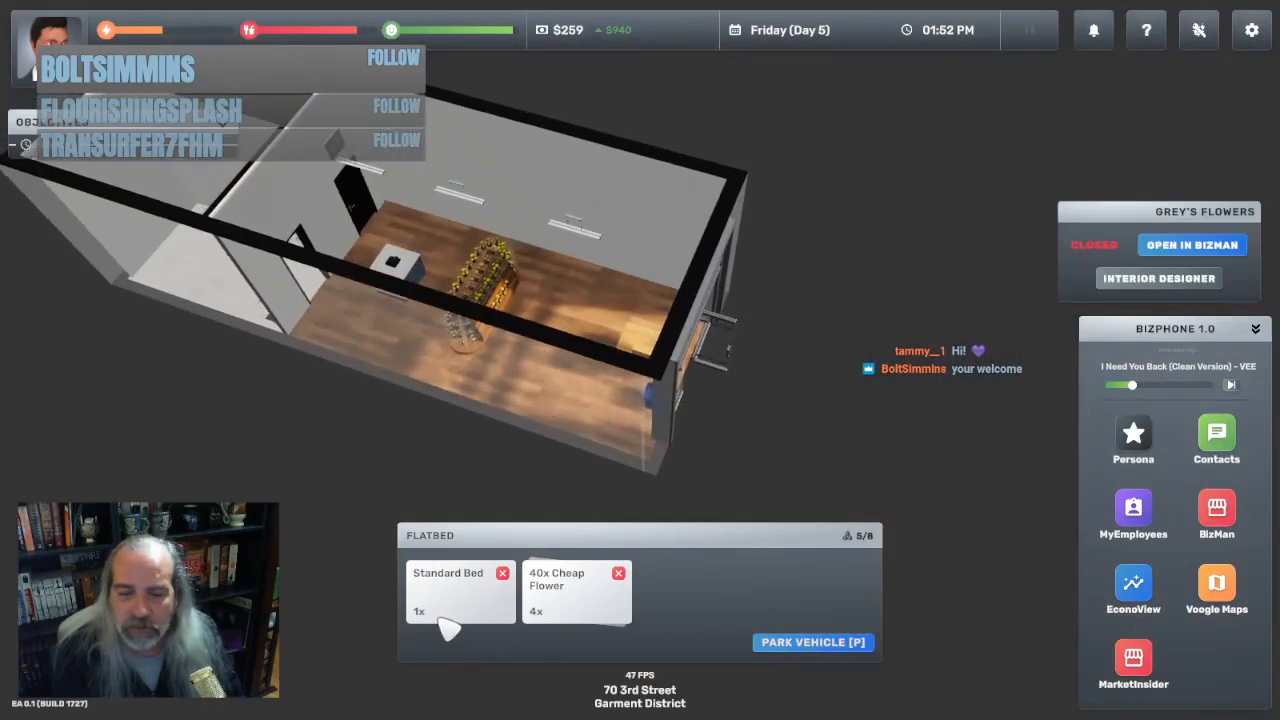
Unload the Standard Bed, load another flower box, and park the flatbed in Grey's Flowers
click(448, 585)
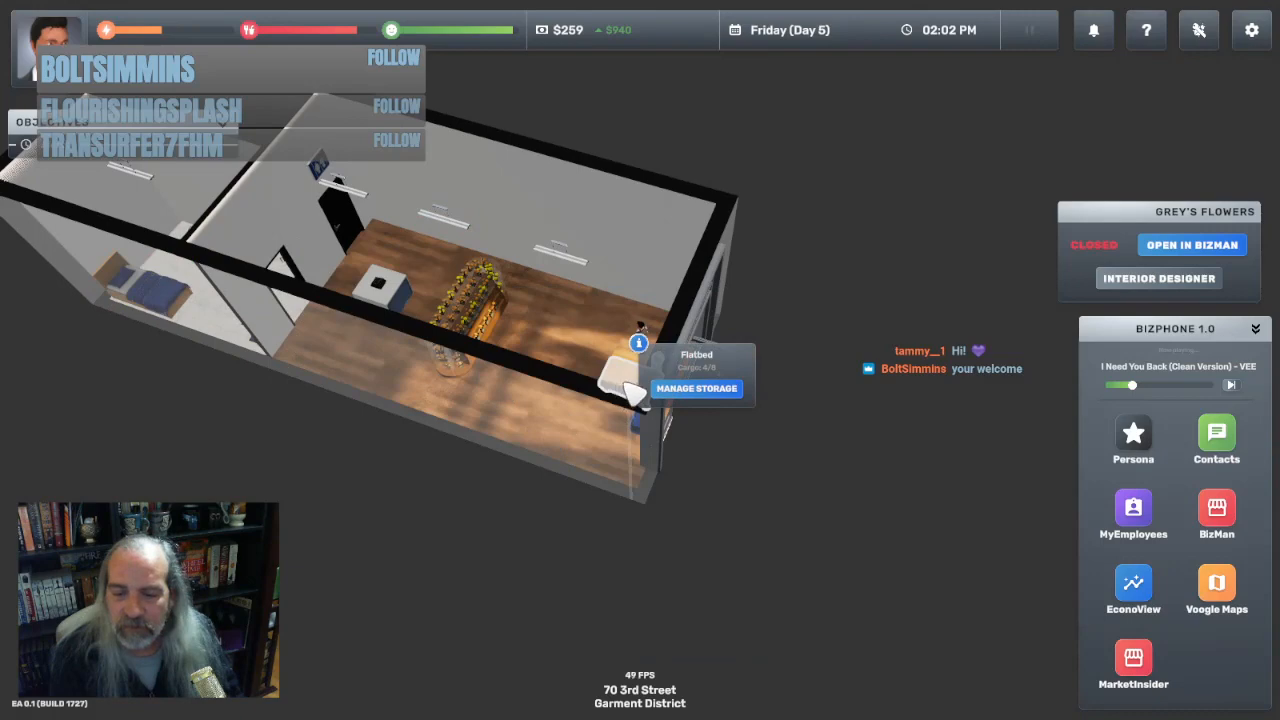
click(696, 388)
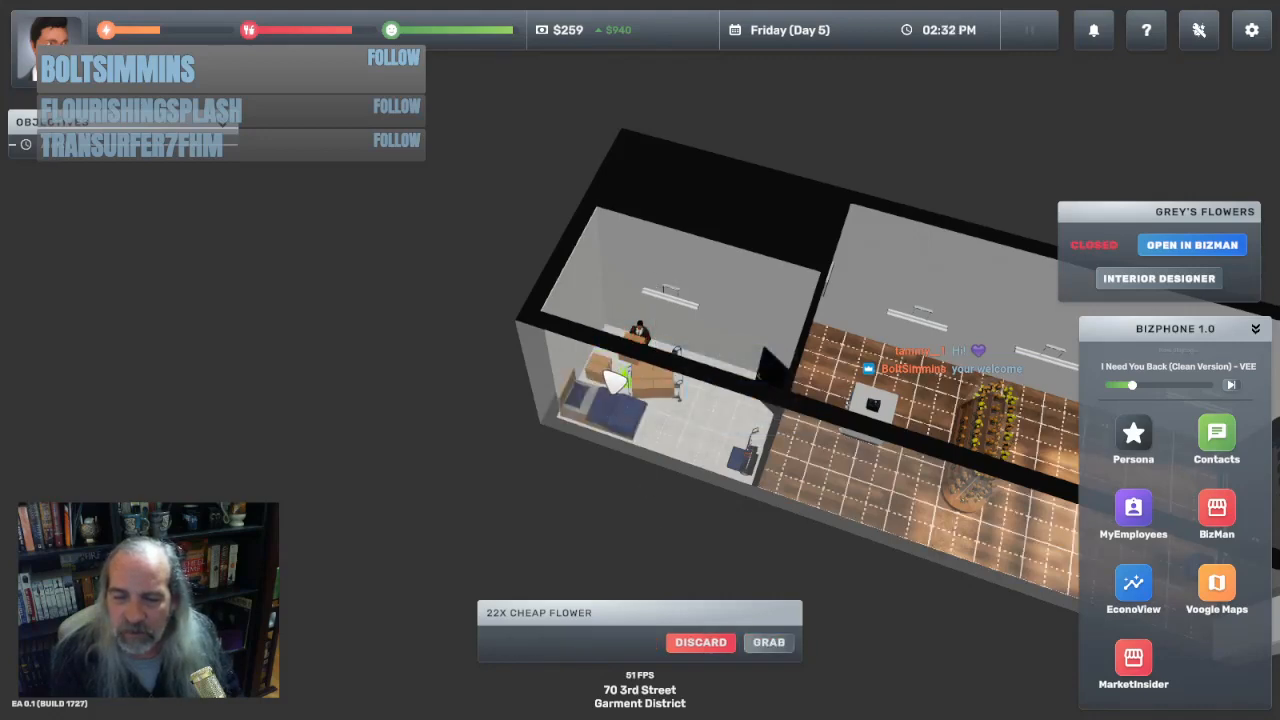
click(768, 642)
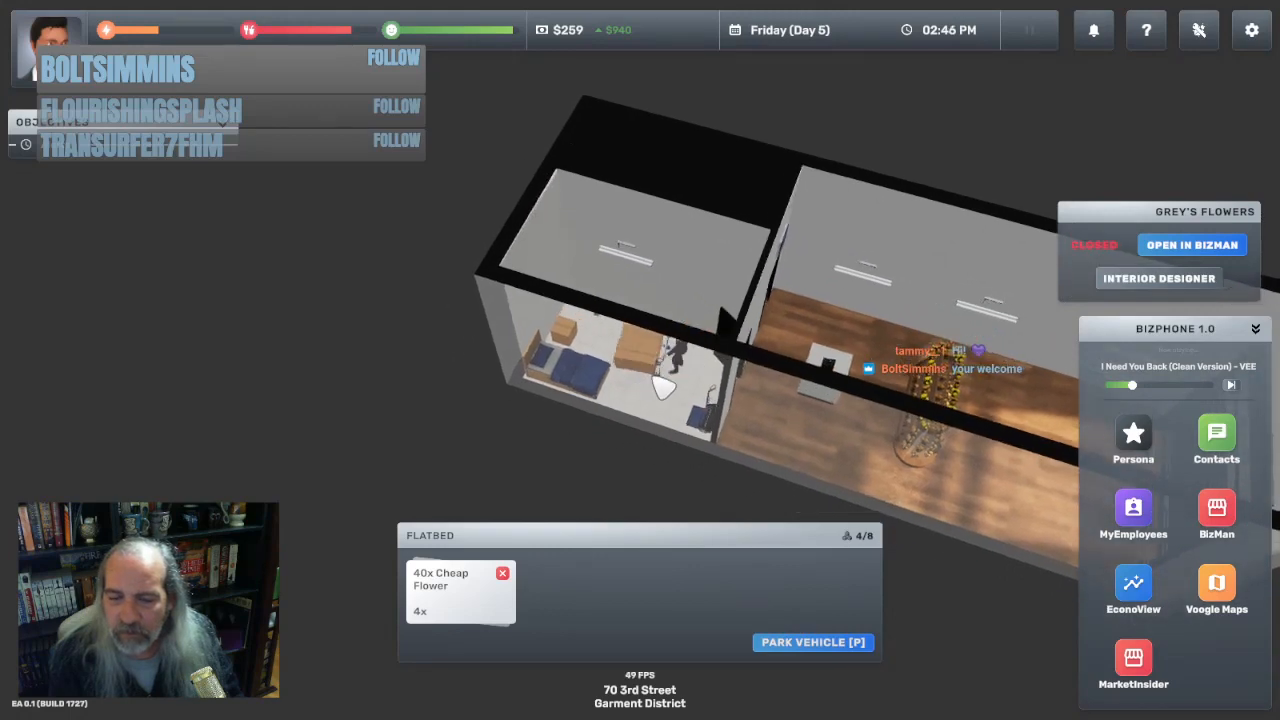
click(440, 580)
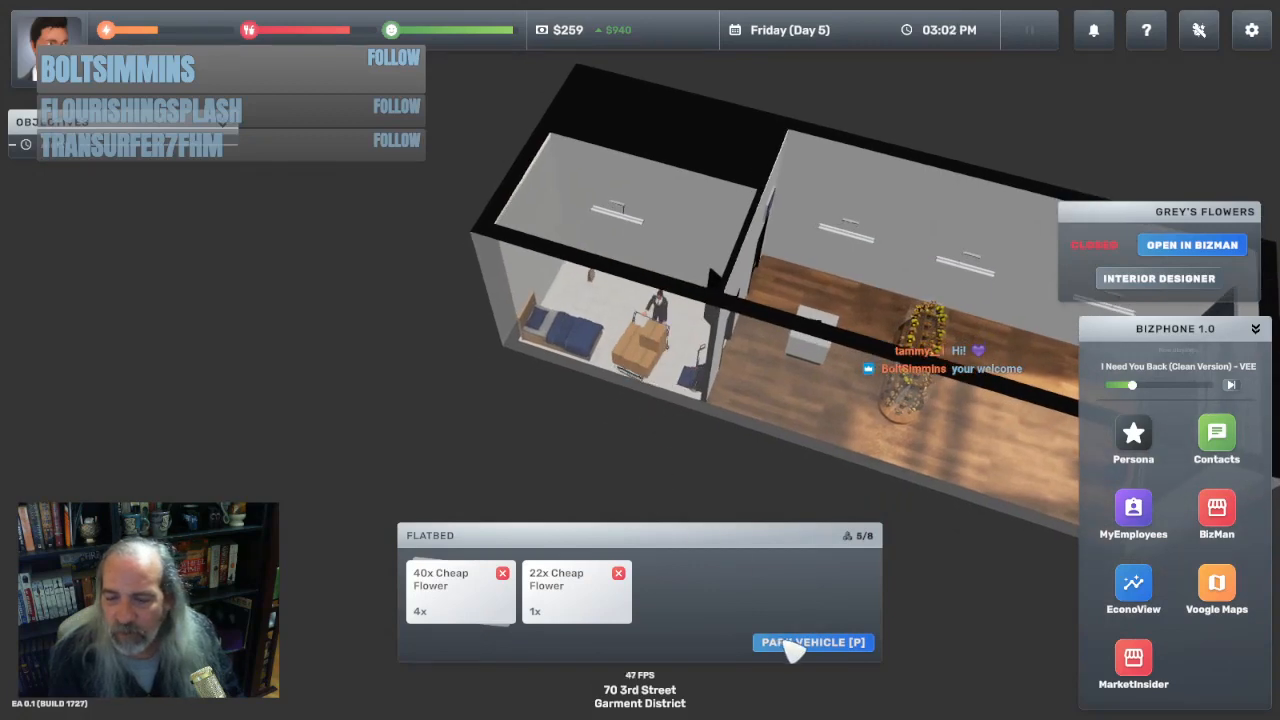
click(812, 642)
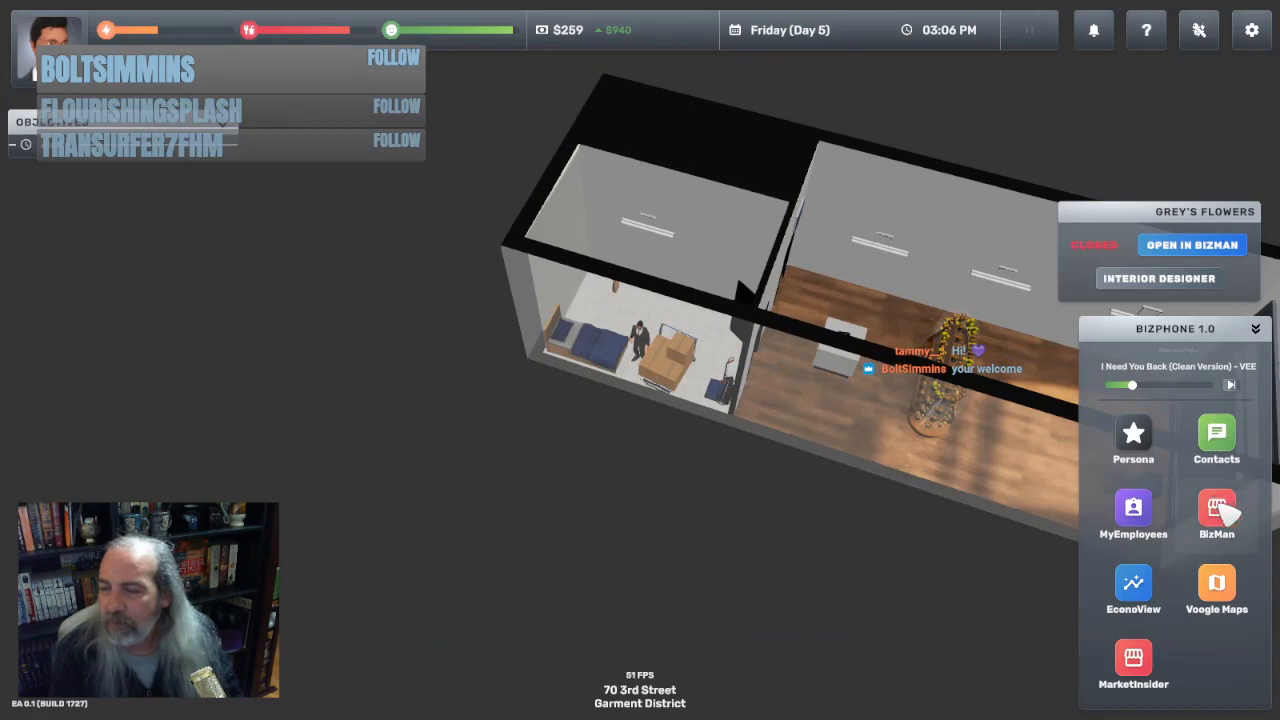
Enable Friday in the BizMan schedule with opening hours 3 PM–8 PM
click(1216, 515)
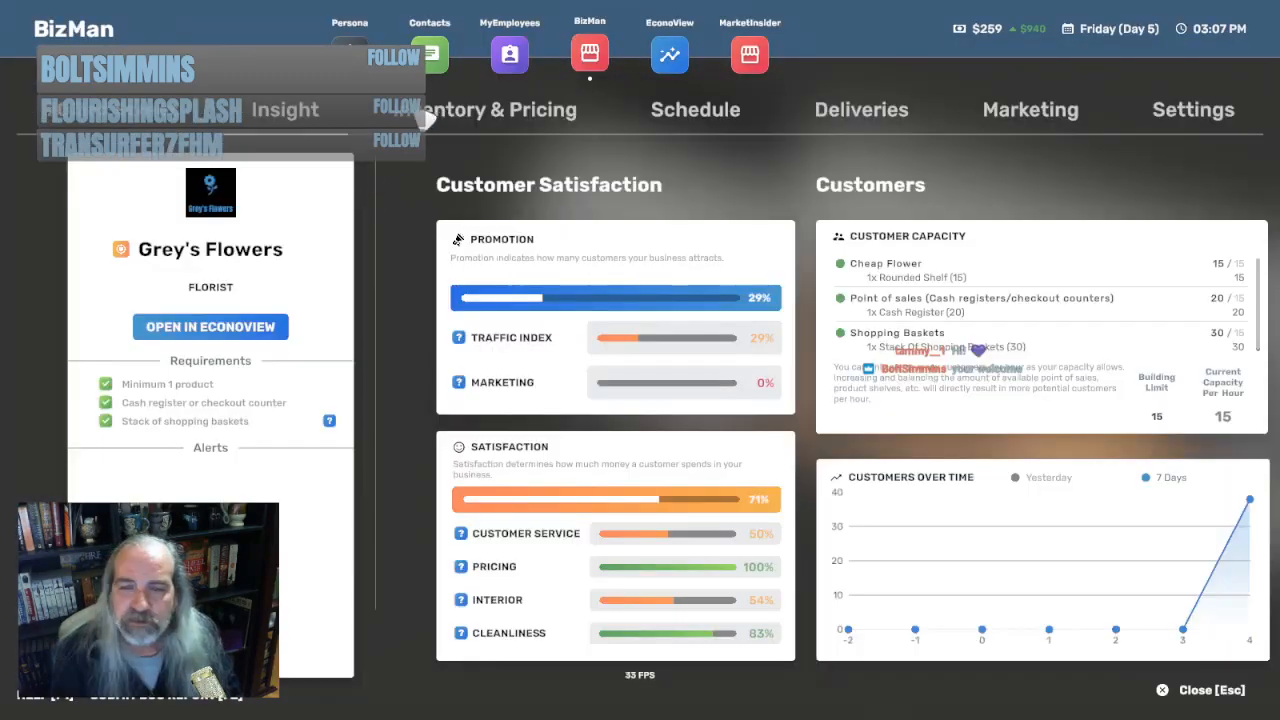
click(695, 109)
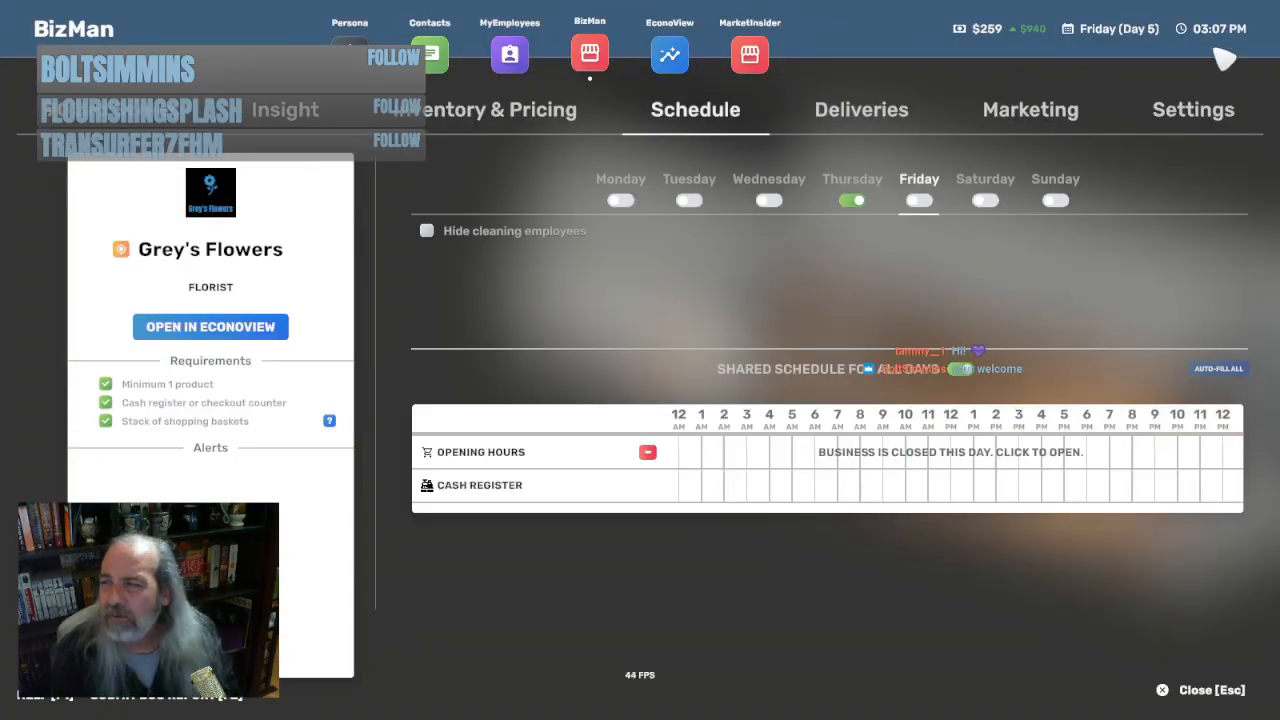
click(918, 200)
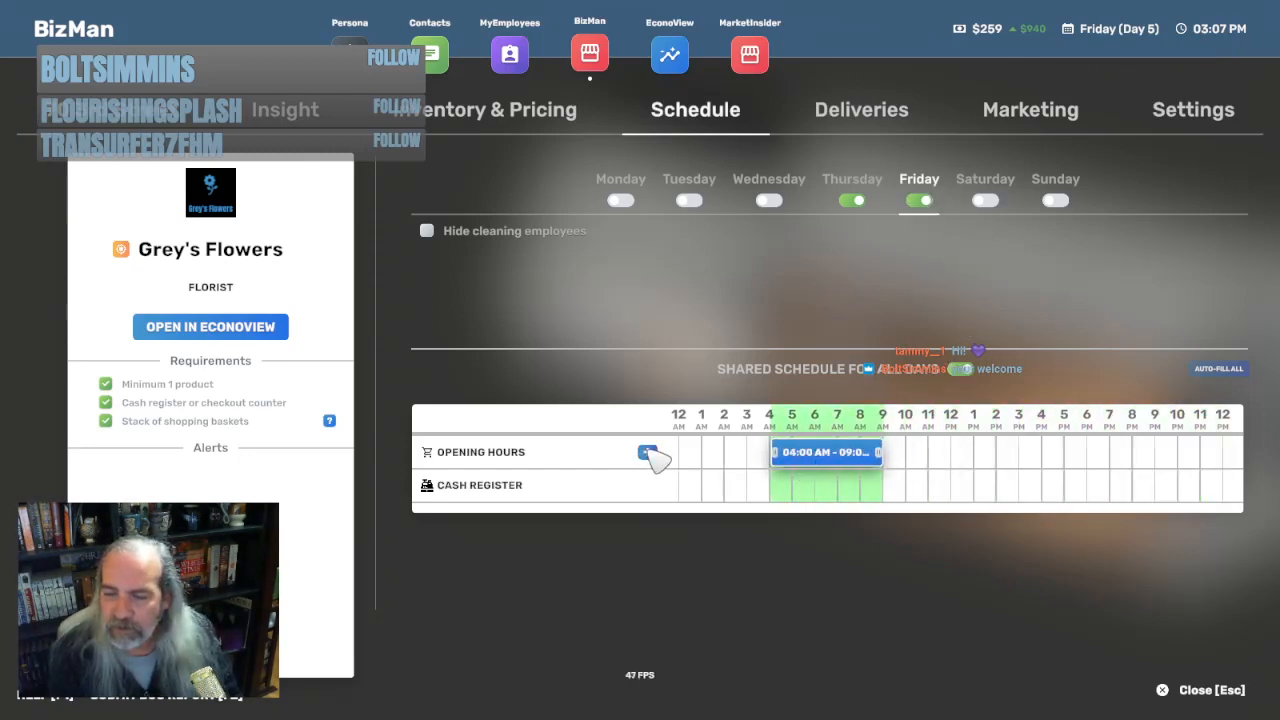
drag(827, 451, 1053, 451)
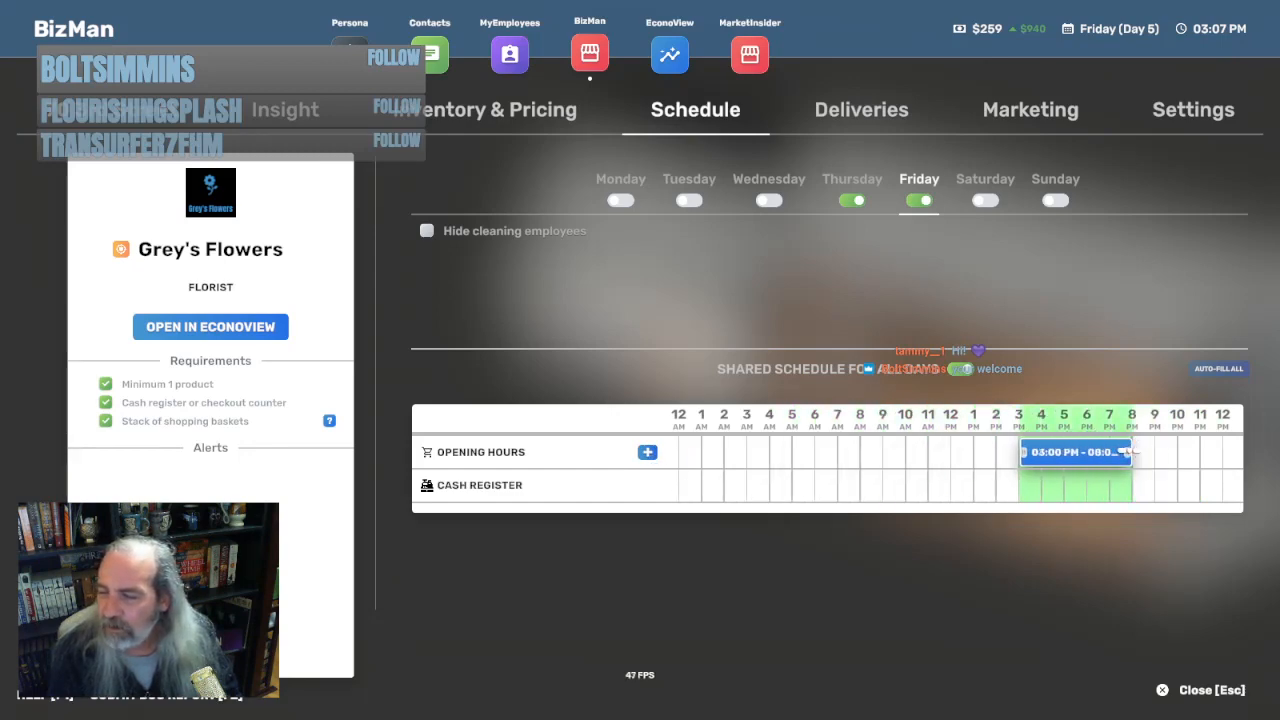
drag(1128, 452, 1228, 452)
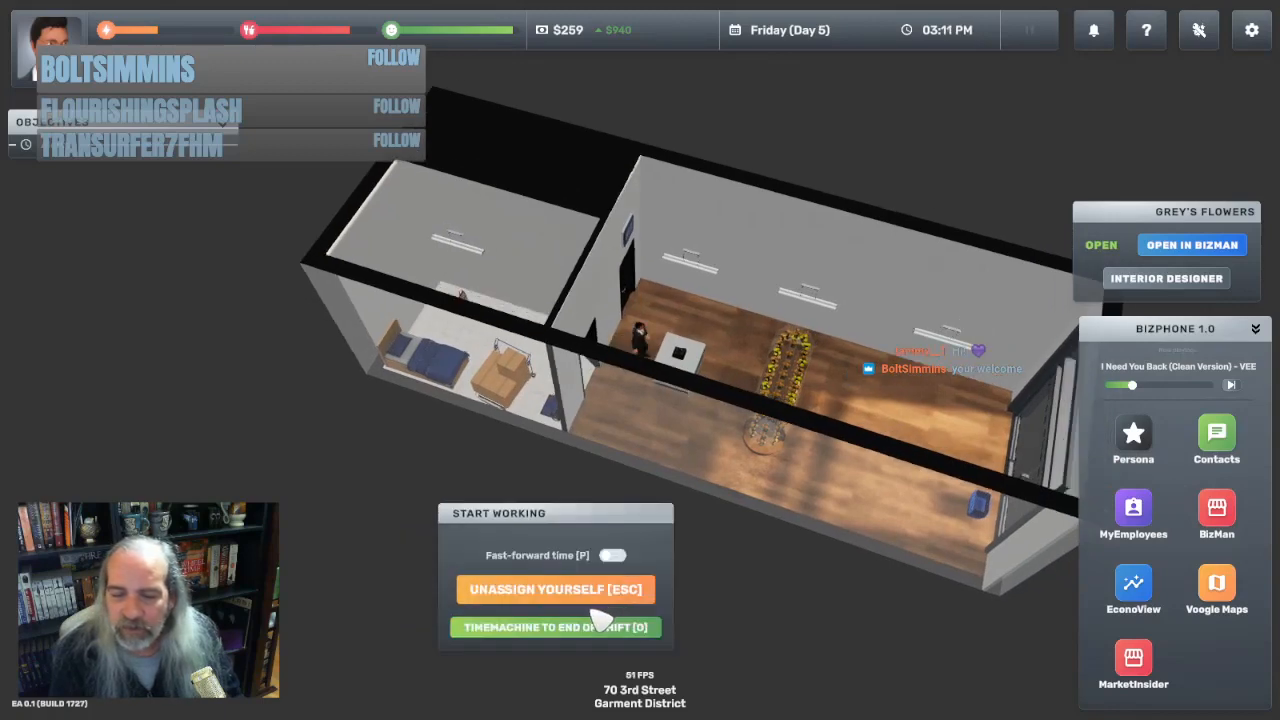
Turn on fast-forward time while working the Grey's Flowers shift
click(612, 555)
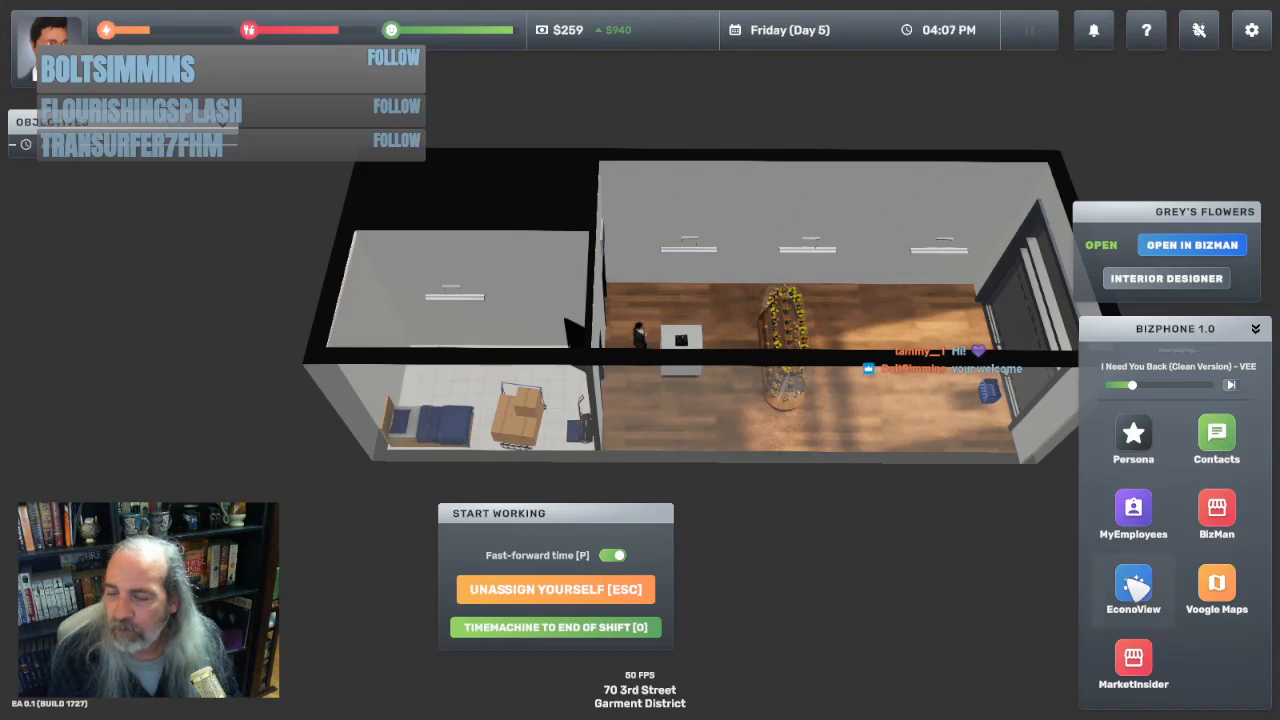
Open EconoView showing $1,450 Cheap Flower sales and $944.15 net income
click(1133, 590)
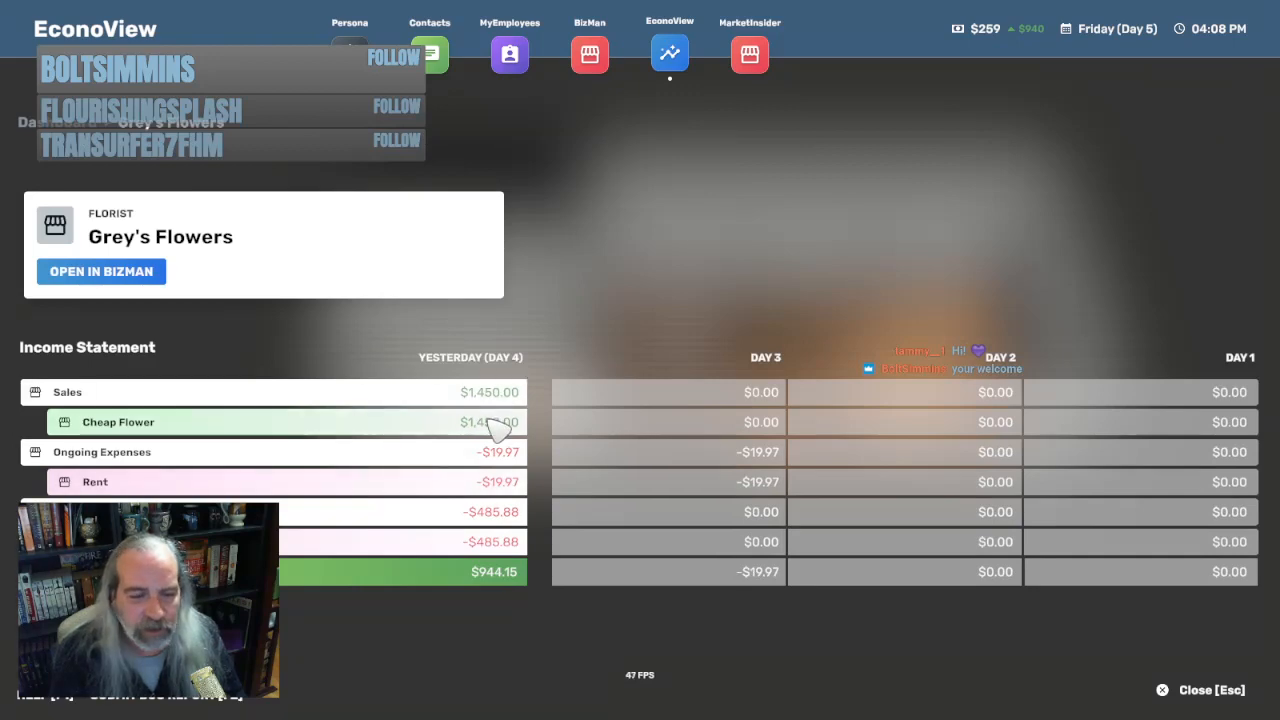
mouse_move(510, 450)
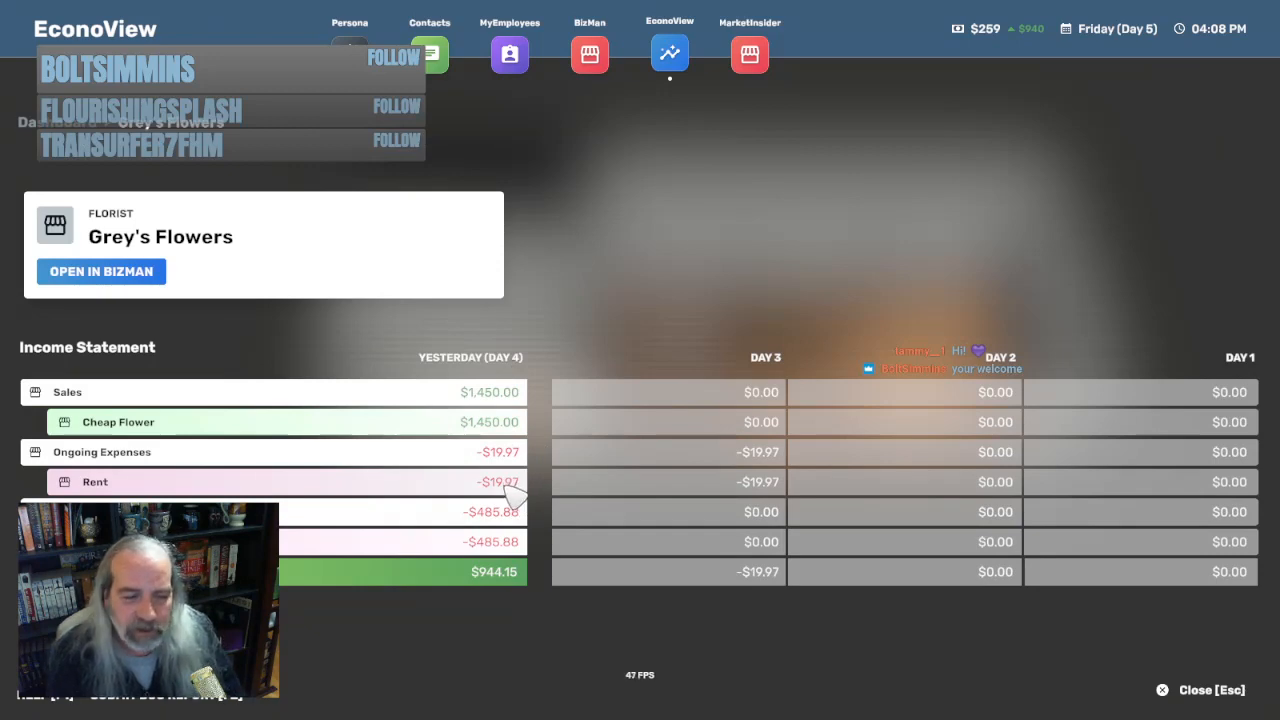
mouse_move(495, 545)
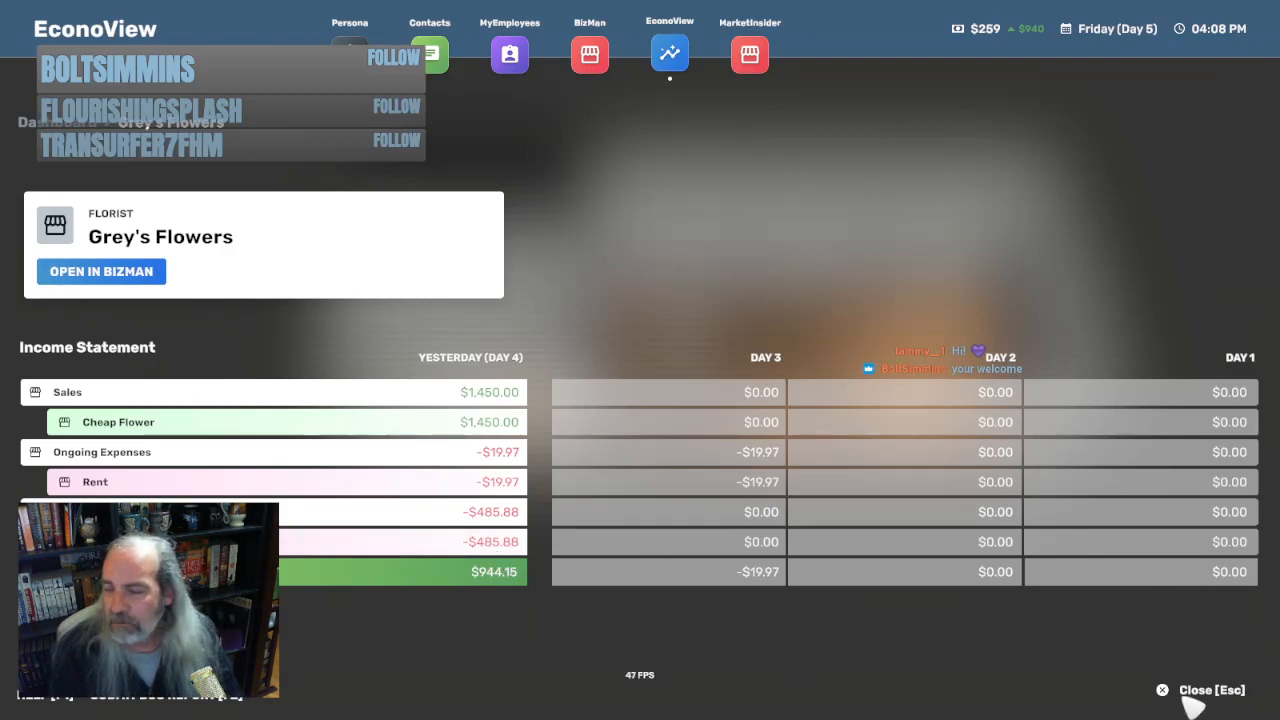
mouse_move(509, 54)
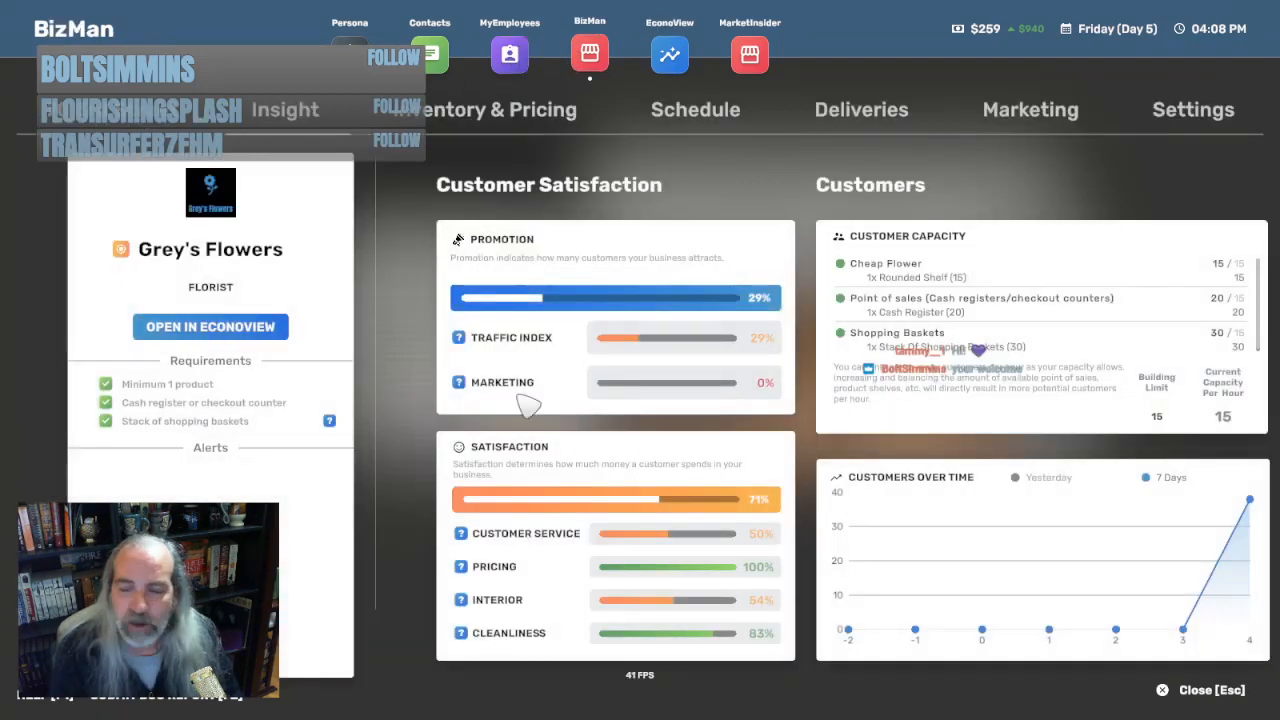
mouse_move(1035, 490)
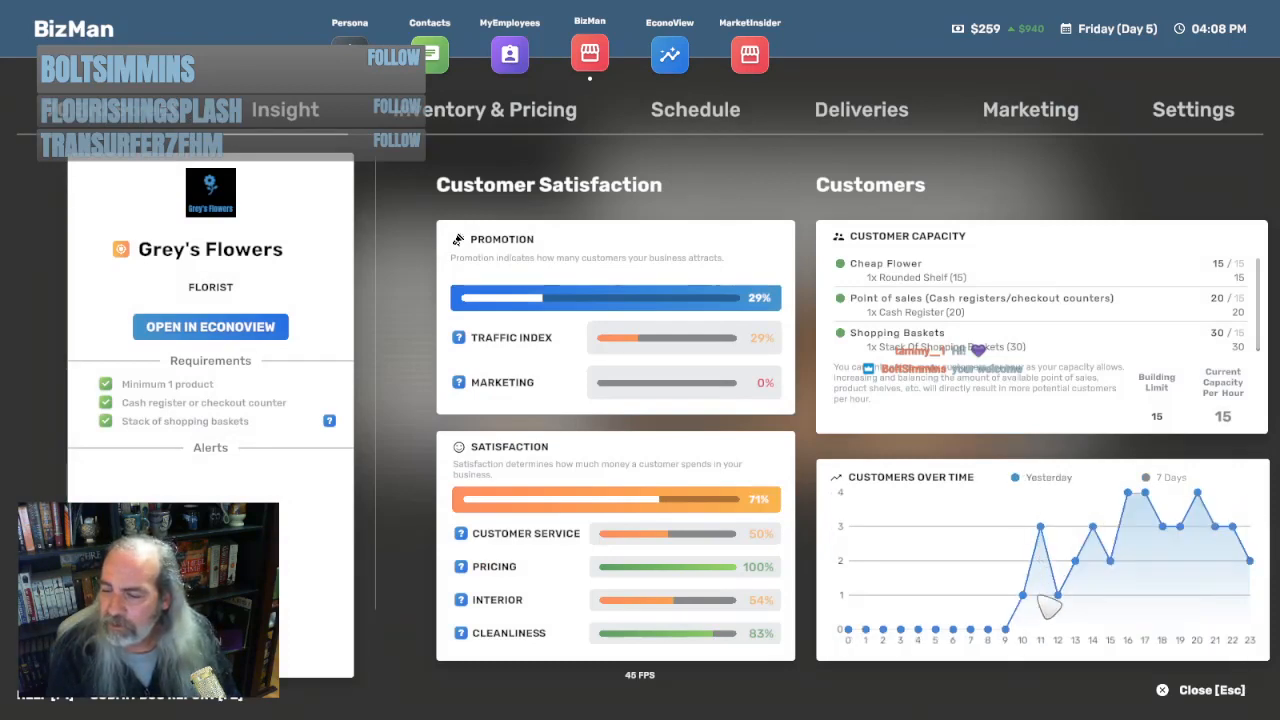
mouse_move(1050, 535)
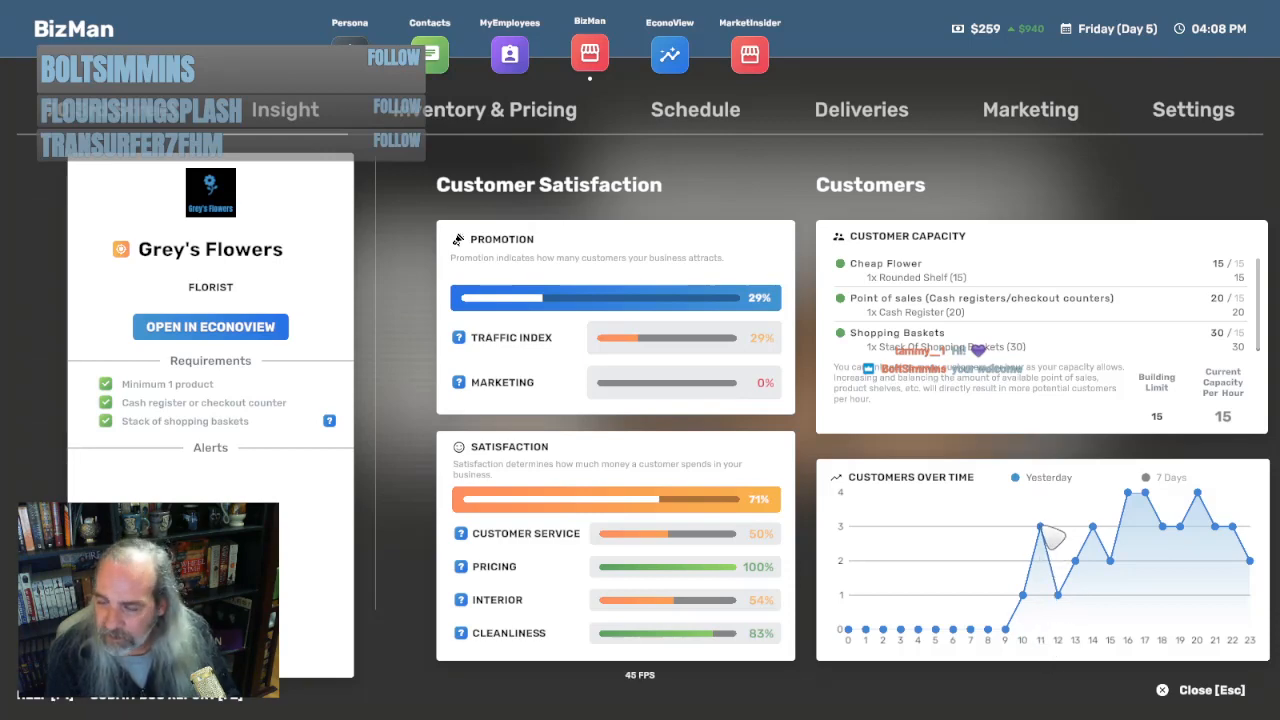
mouse_move(1085, 615)
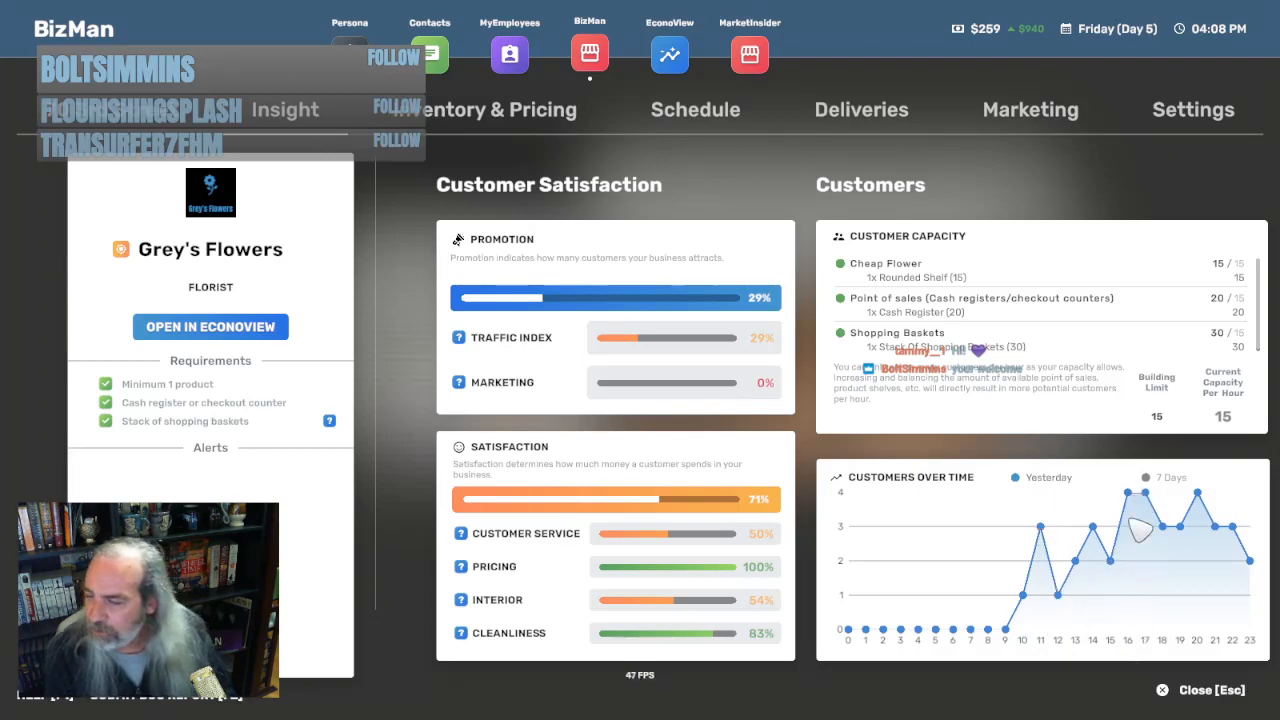
mouse_move(1142, 638)
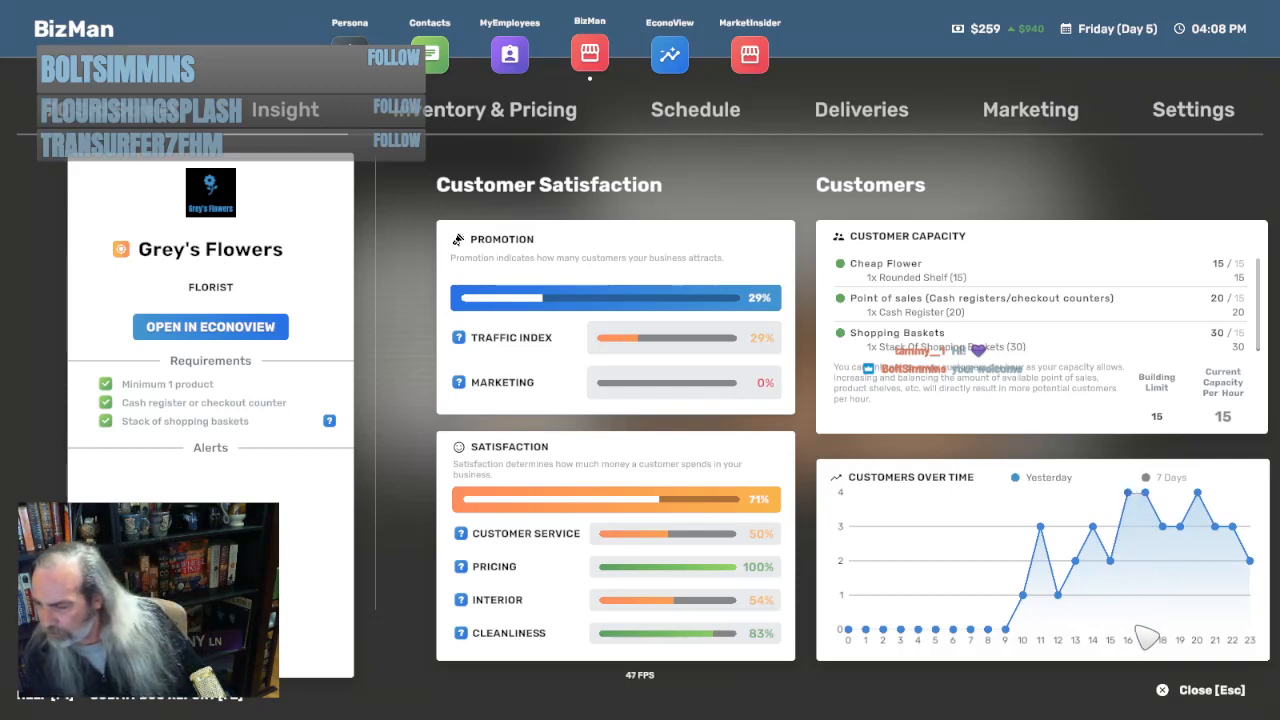
mouse_move(1140, 648)
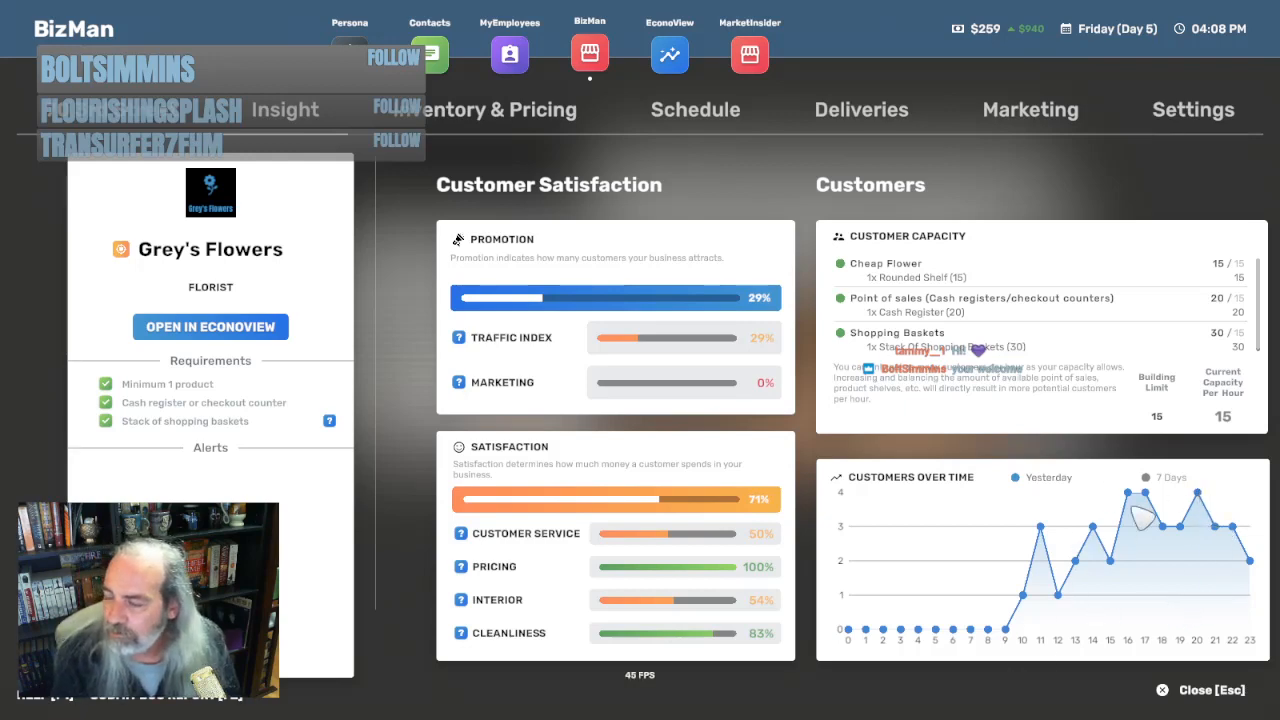
Close BizMan and keep working the register toward Friday midnight
click(1211, 690)
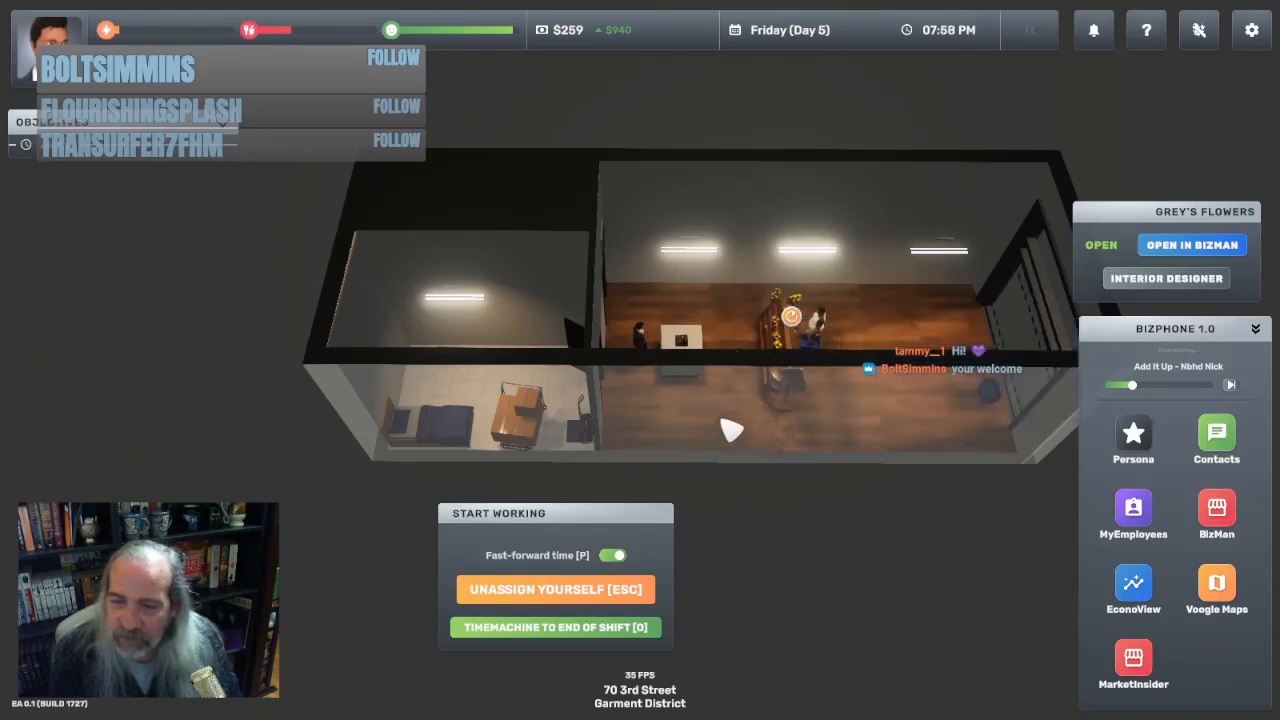
mouse_move(883, 570)
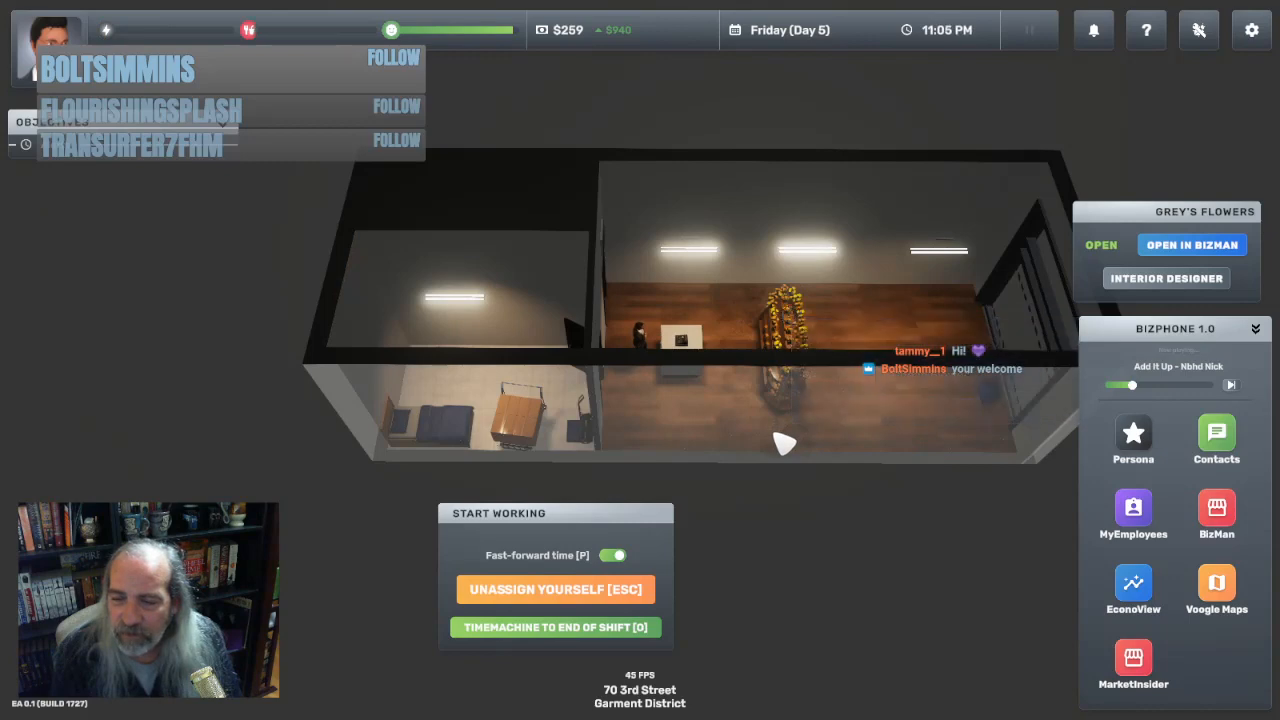
click(790, 317)
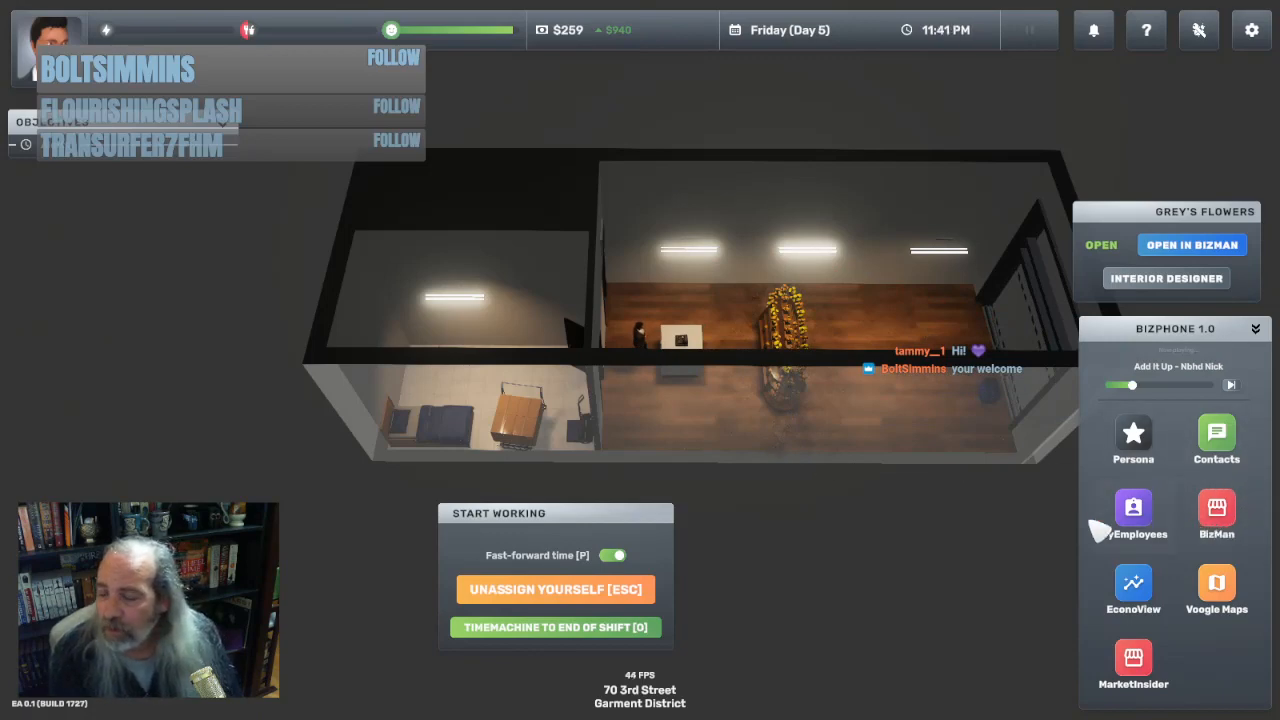
click(1133, 665)
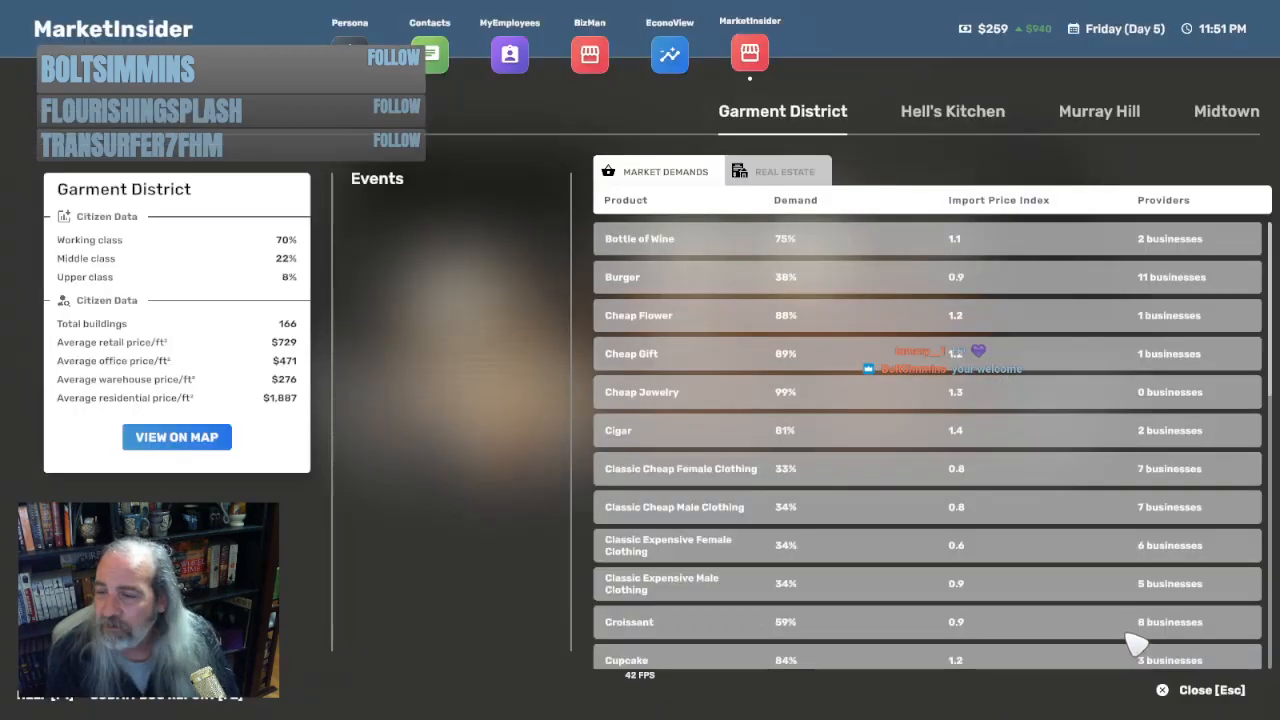
mouse_move(680, 333)
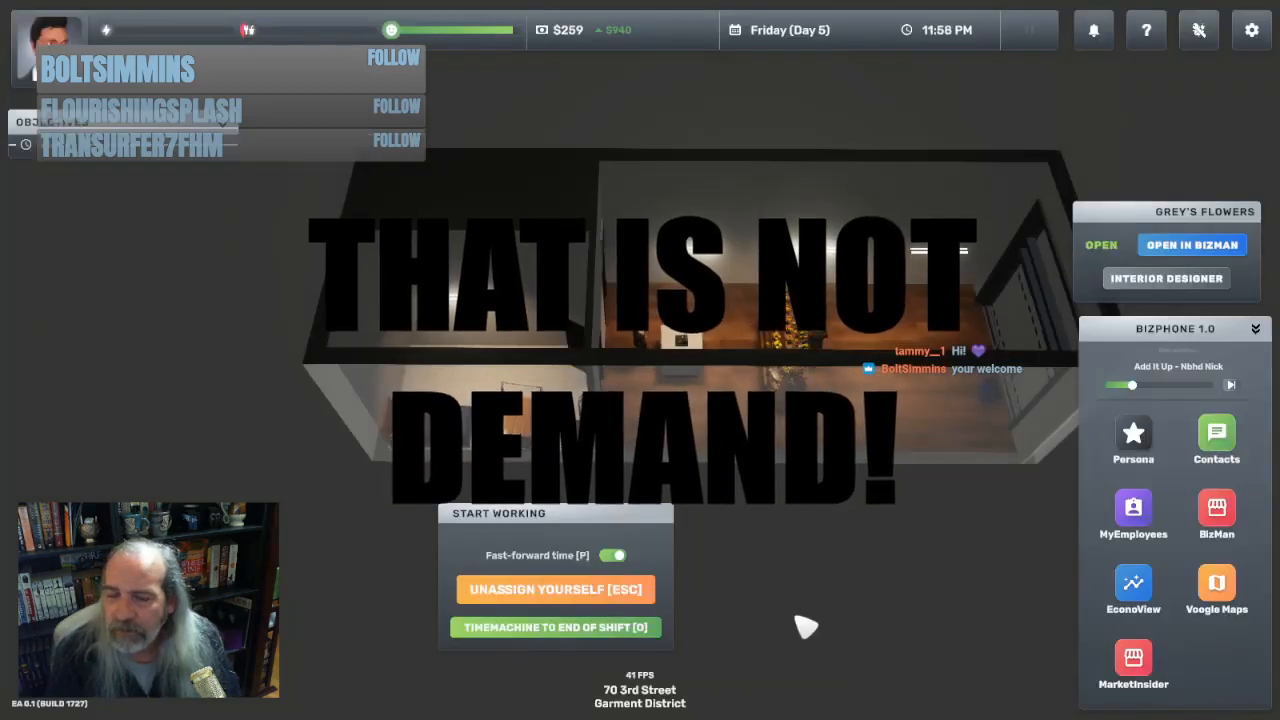
Let the shift end at midnight and view the Day 5 summary showing $724.06 profit
click(555, 627)
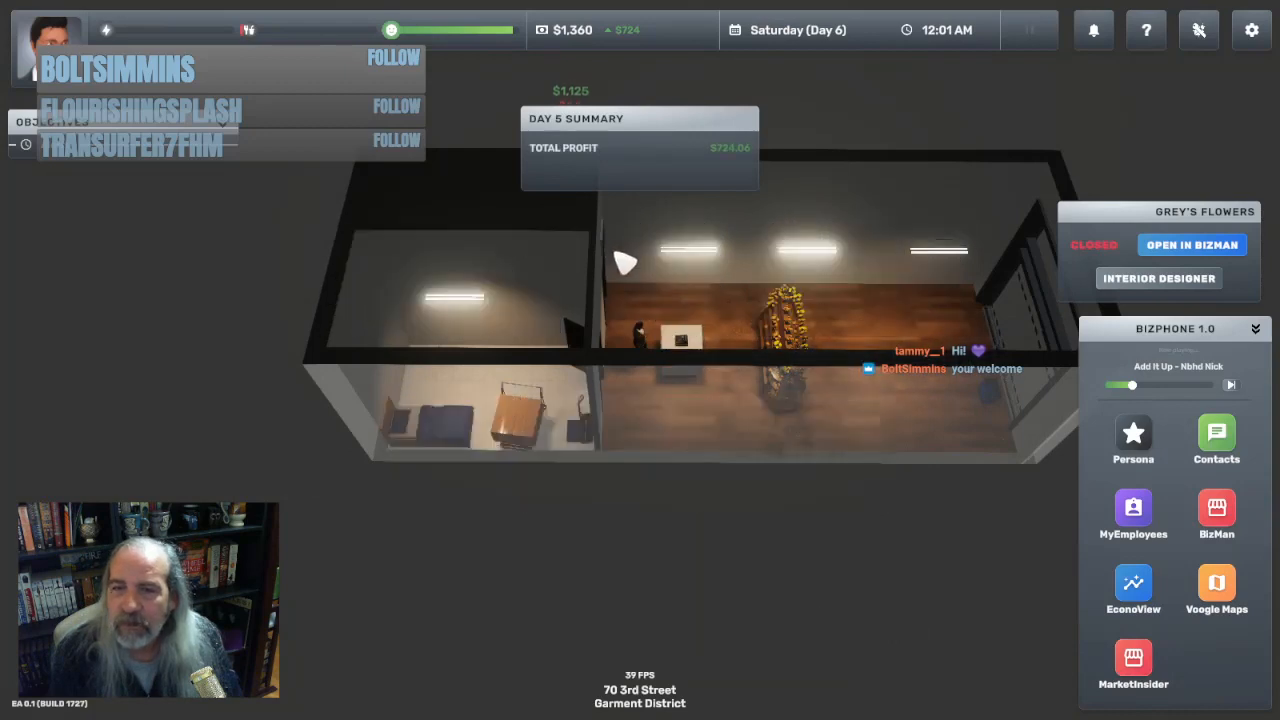
click(680, 340)
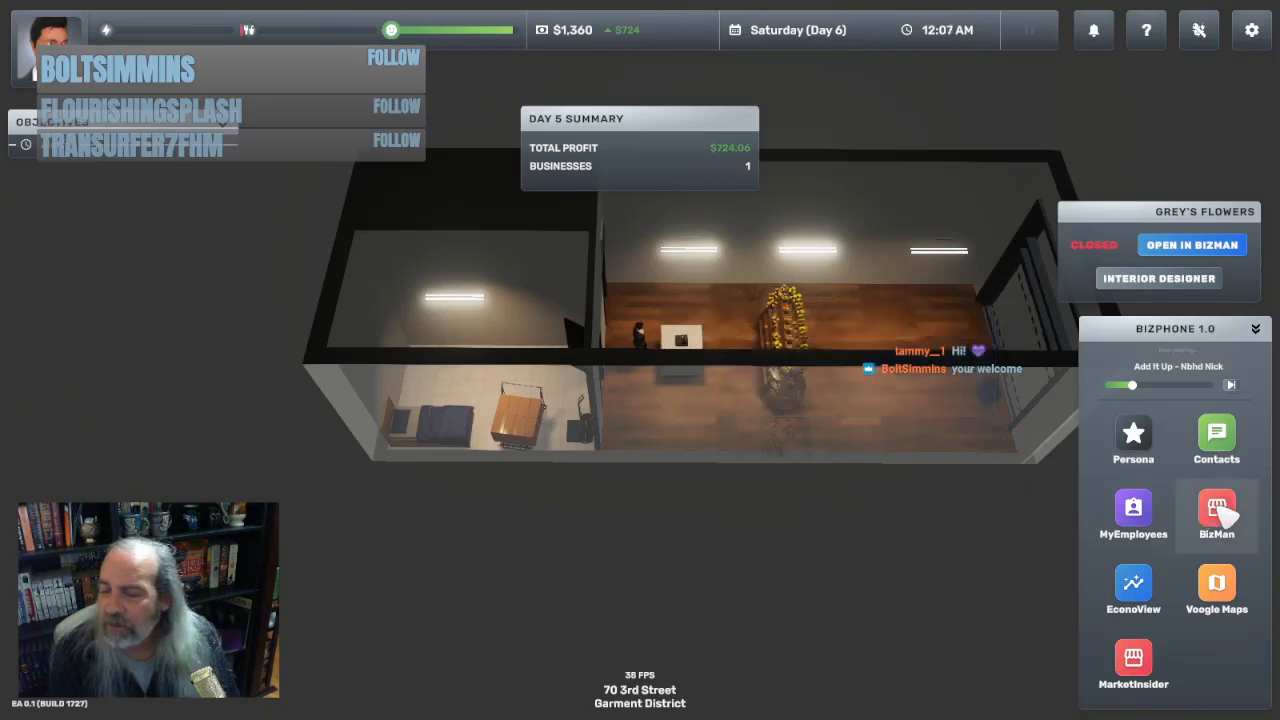
Open Grey's Flowers in BizMan and show yesterday's hourly customers, peaking at five
click(1216, 507)
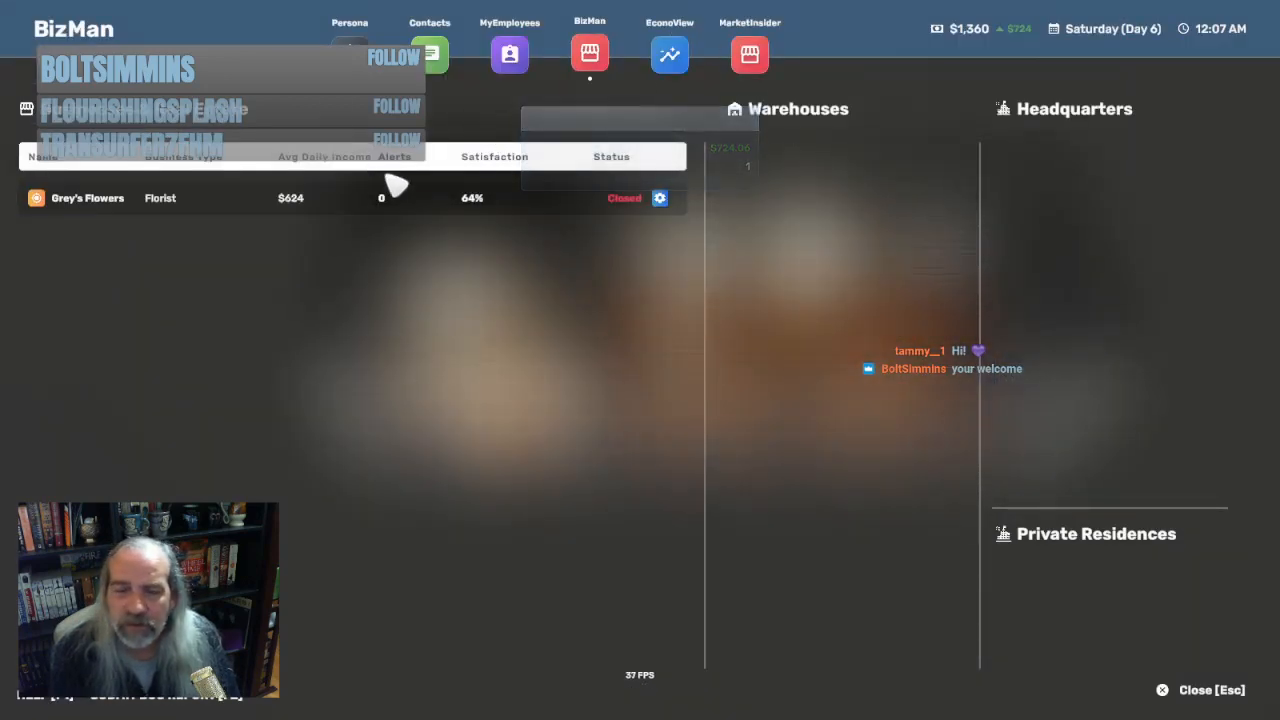
click(87, 197)
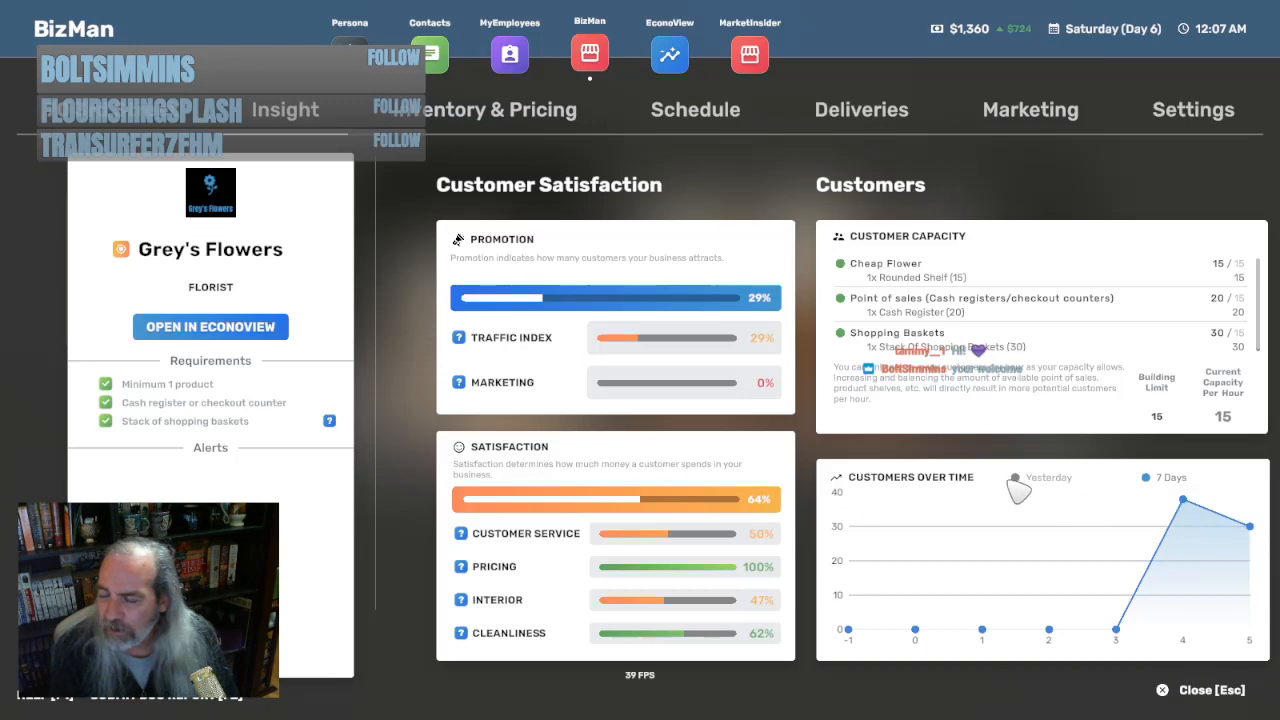
click(1014, 477)
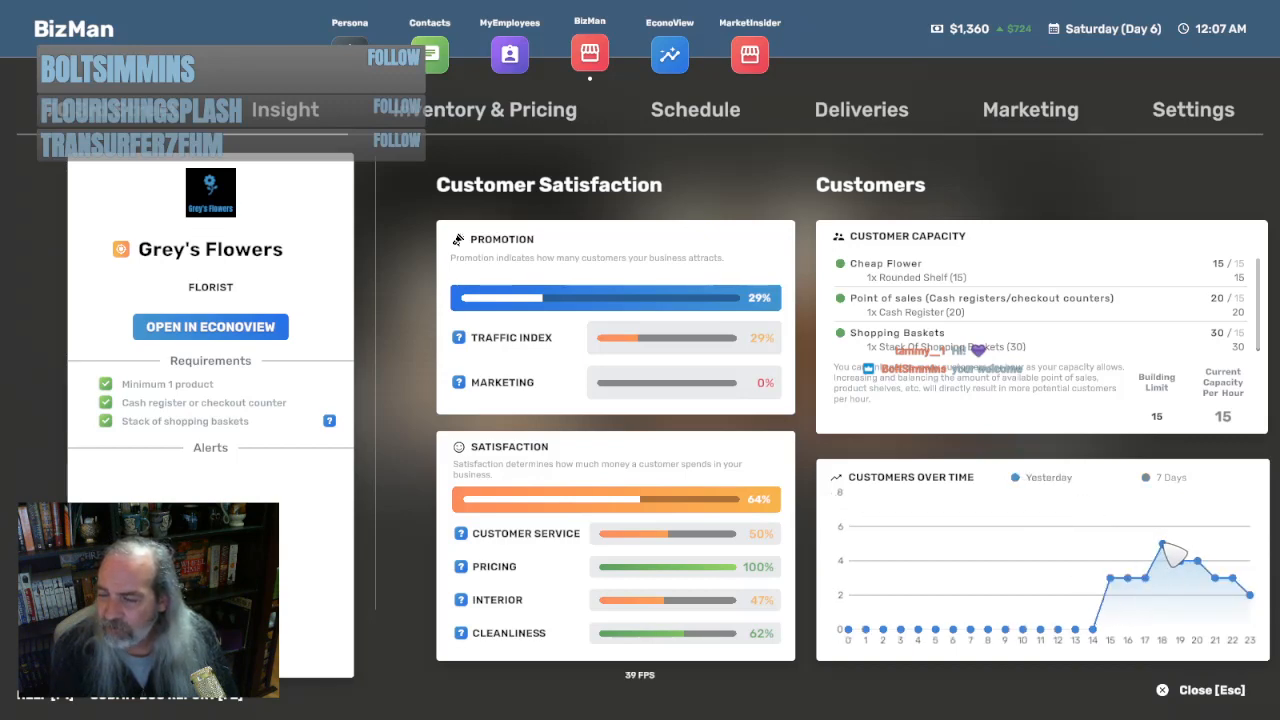
mouse_move(1180, 655)
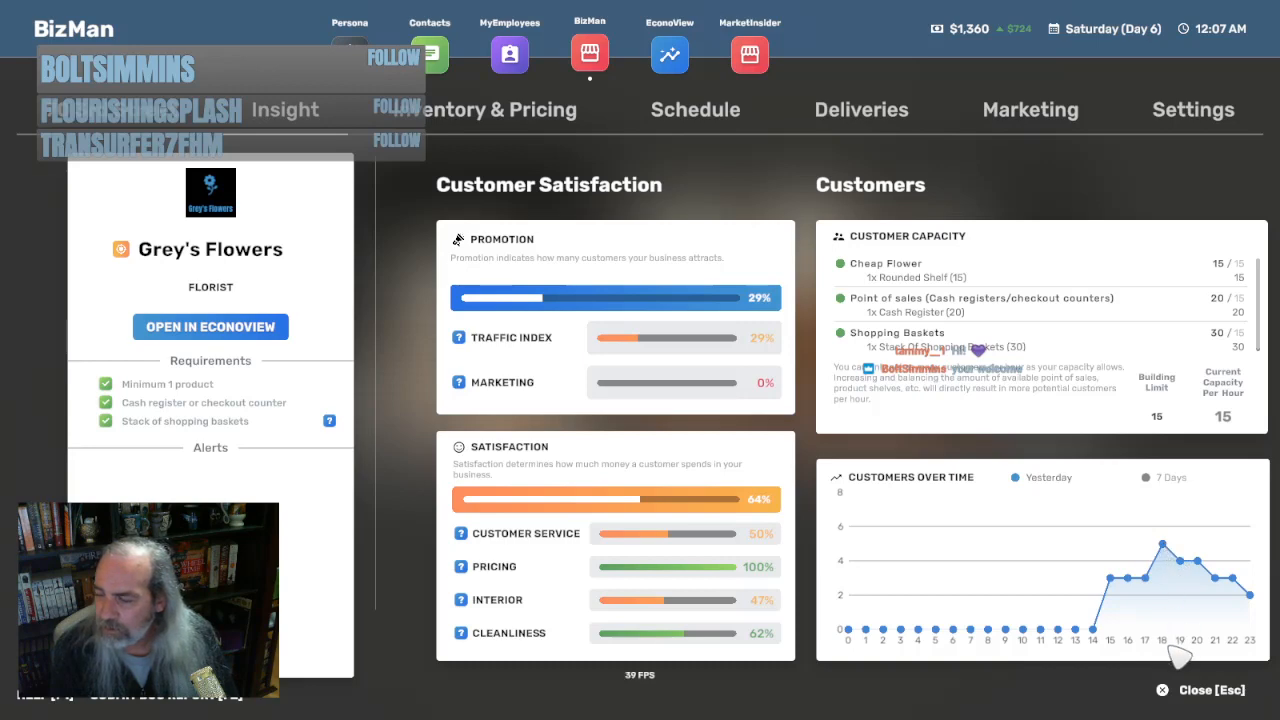
mouse_move(1165, 650)
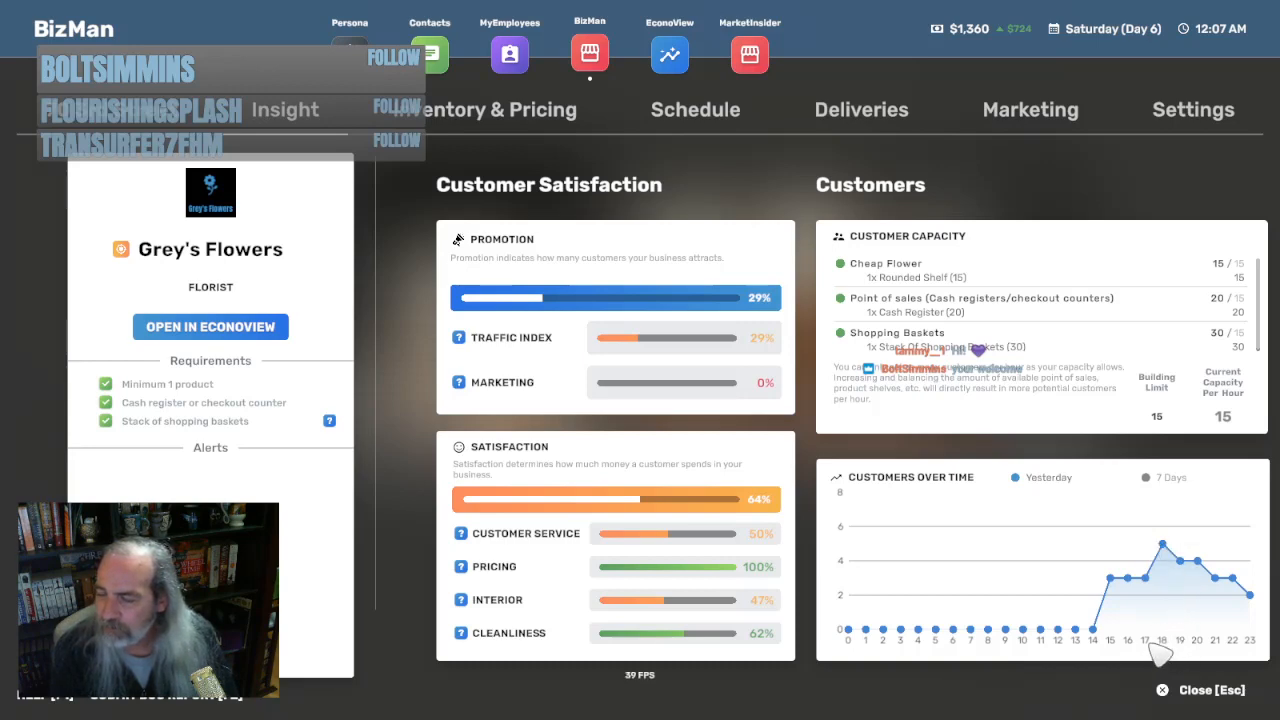
mouse_move(1210, 450)
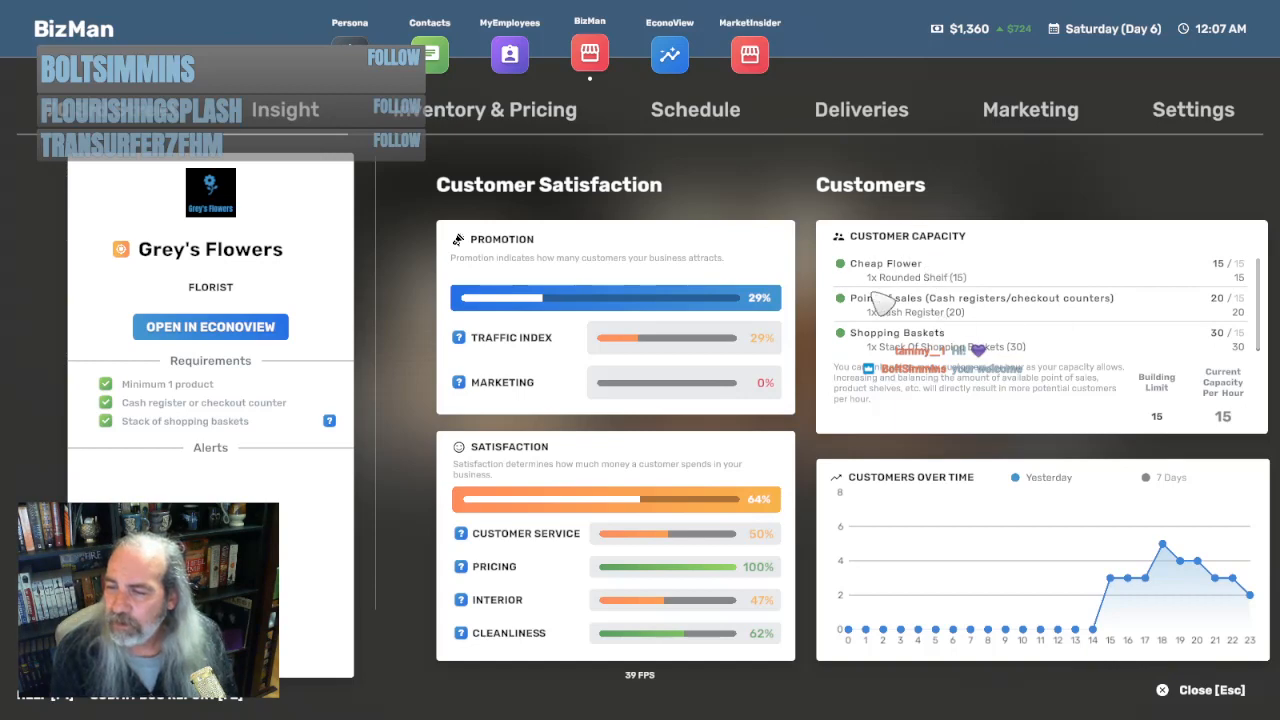
mouse_move(985, 305)
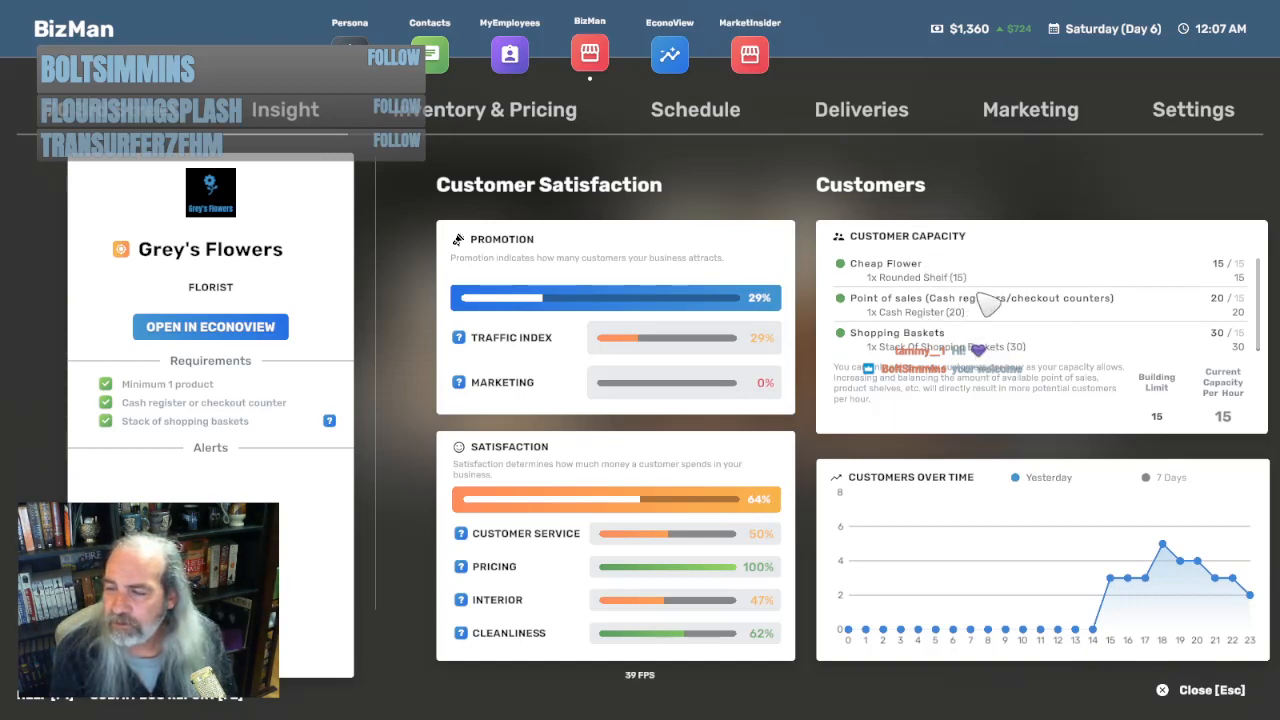
mouse_move(1235, 425)
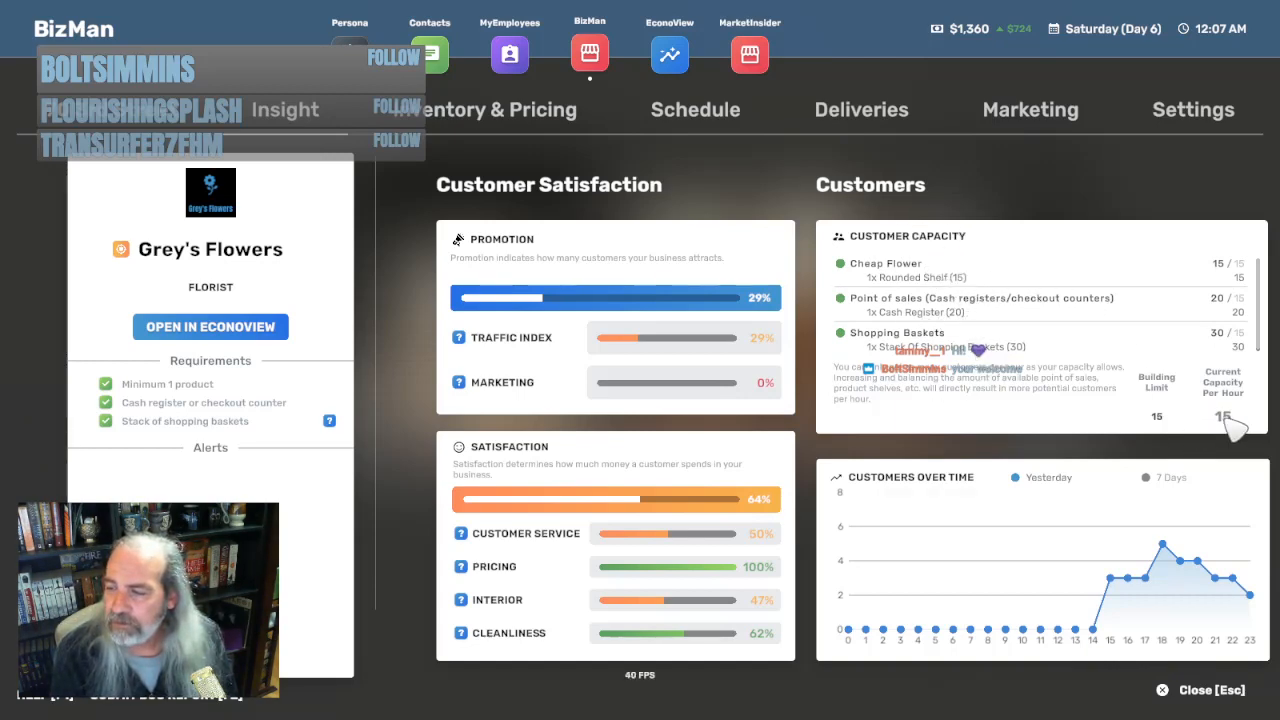
mouse_move(970, 295)
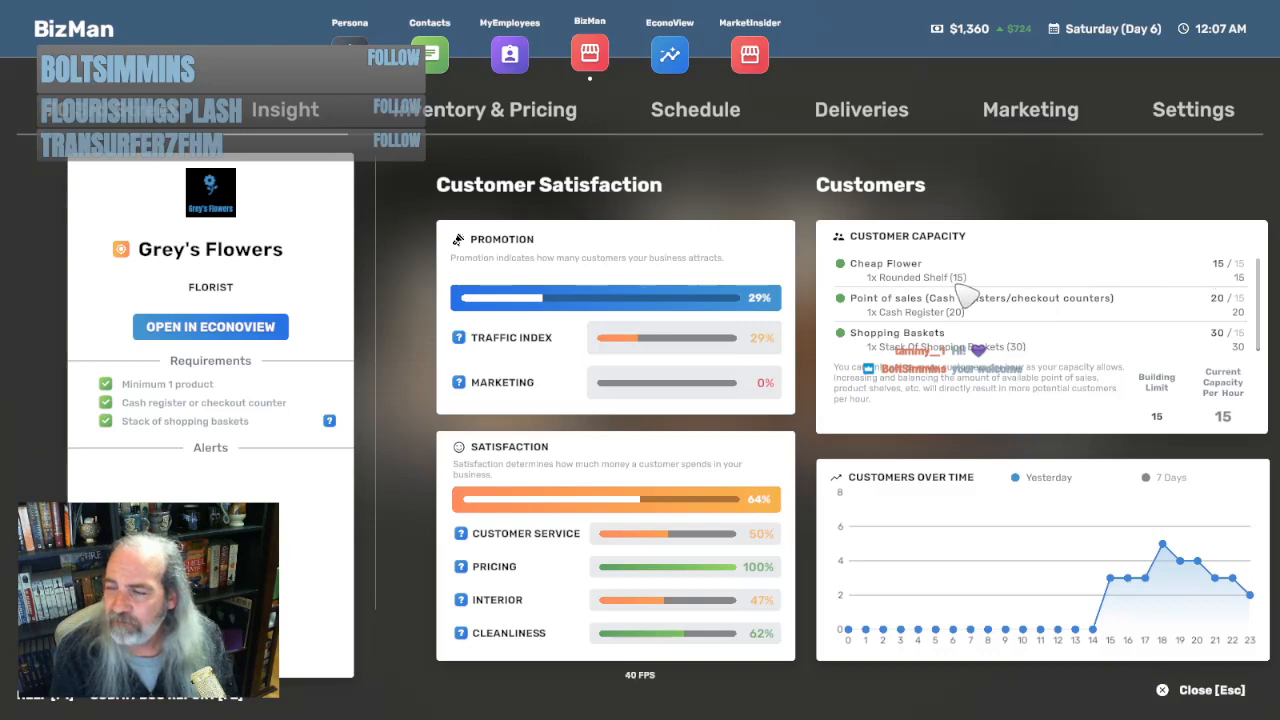
mouse_move(965, 305)
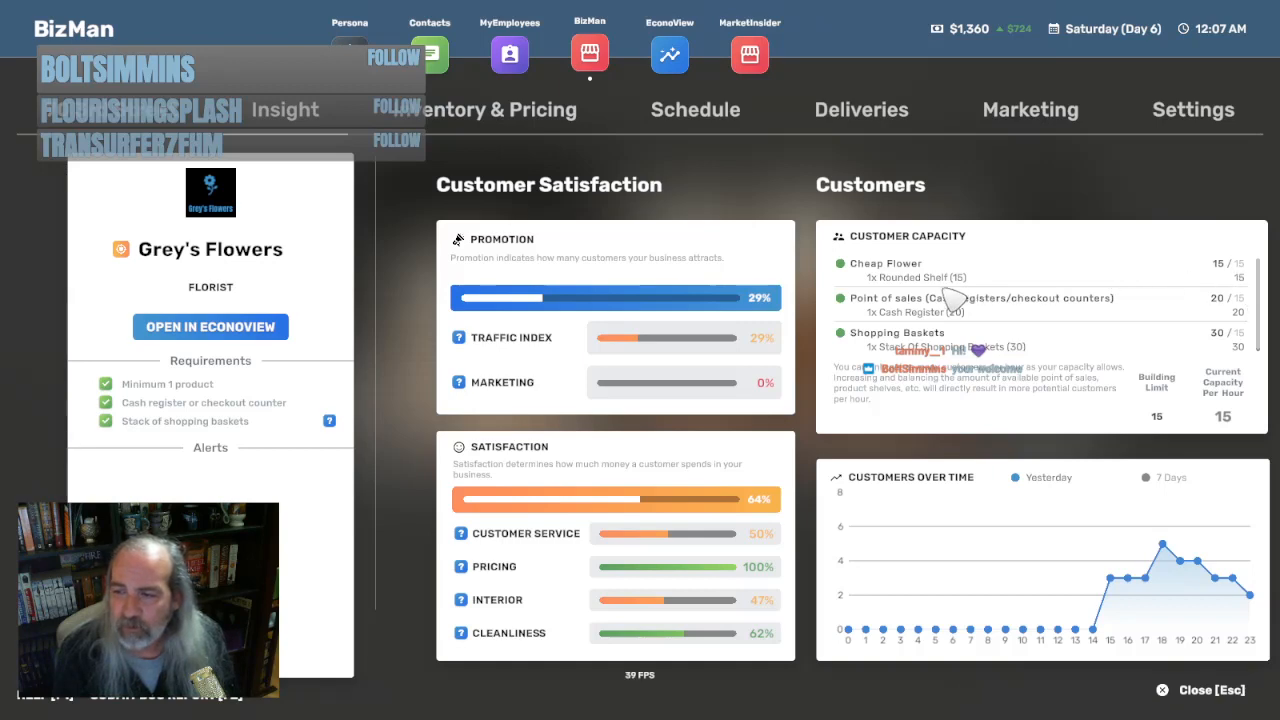
mouse_move(1245, 285)
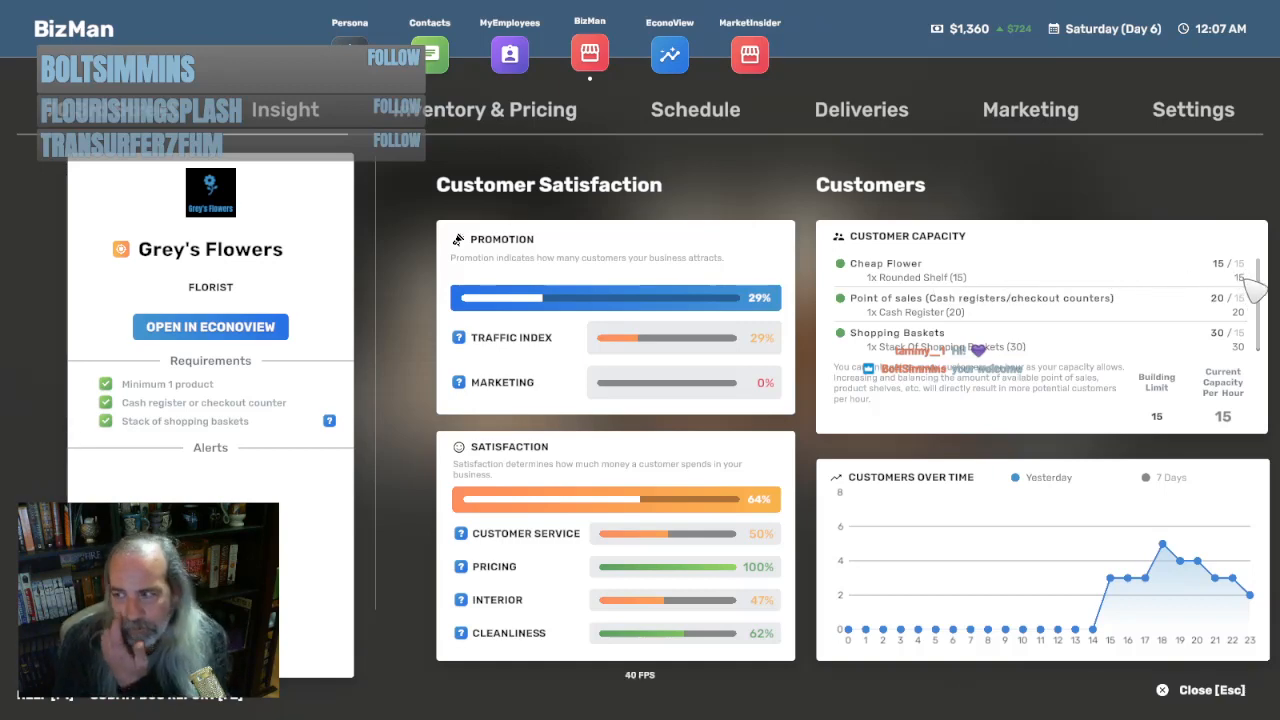
mouse_move(1200, 430)
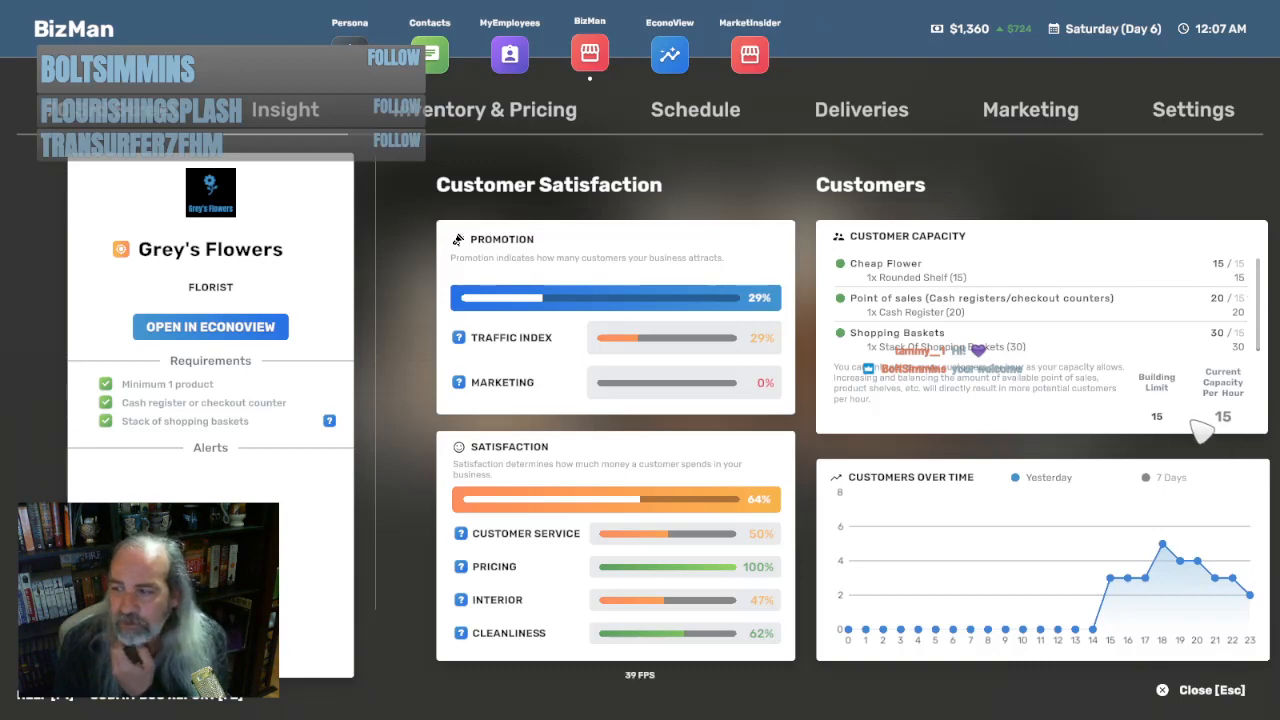
mouse_move(1230, 450)
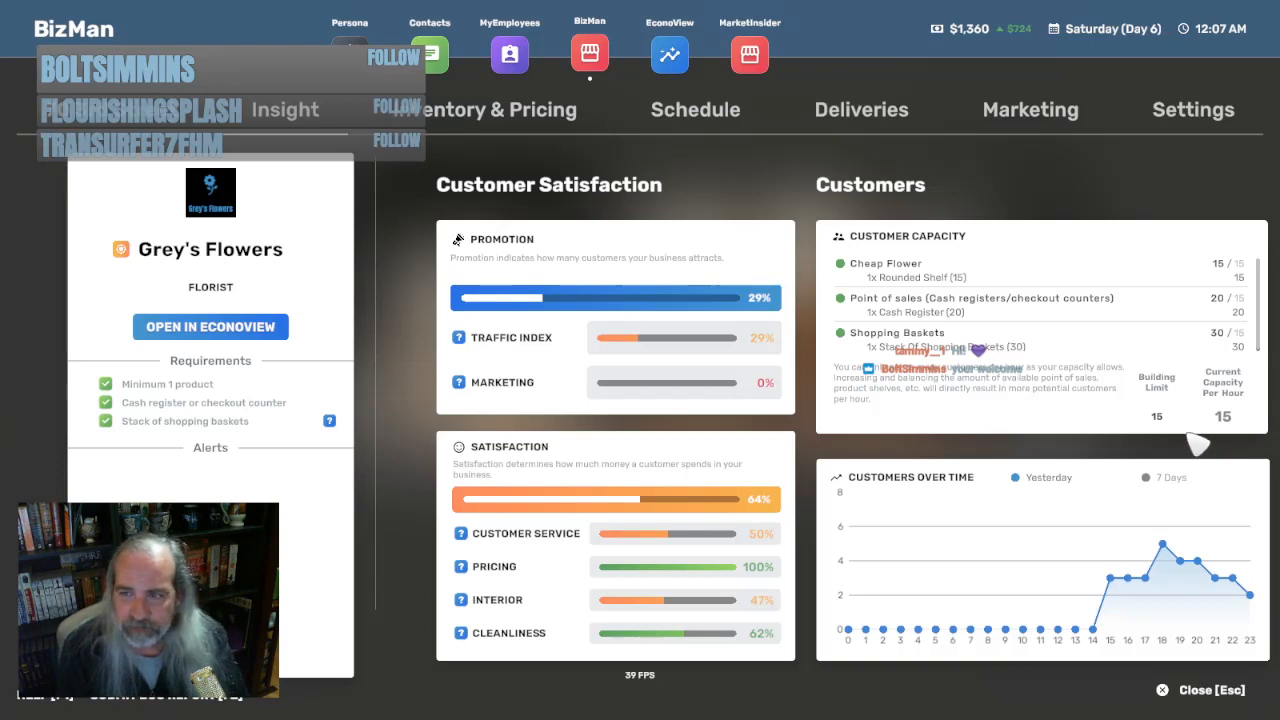
mouse_move(313, 387)
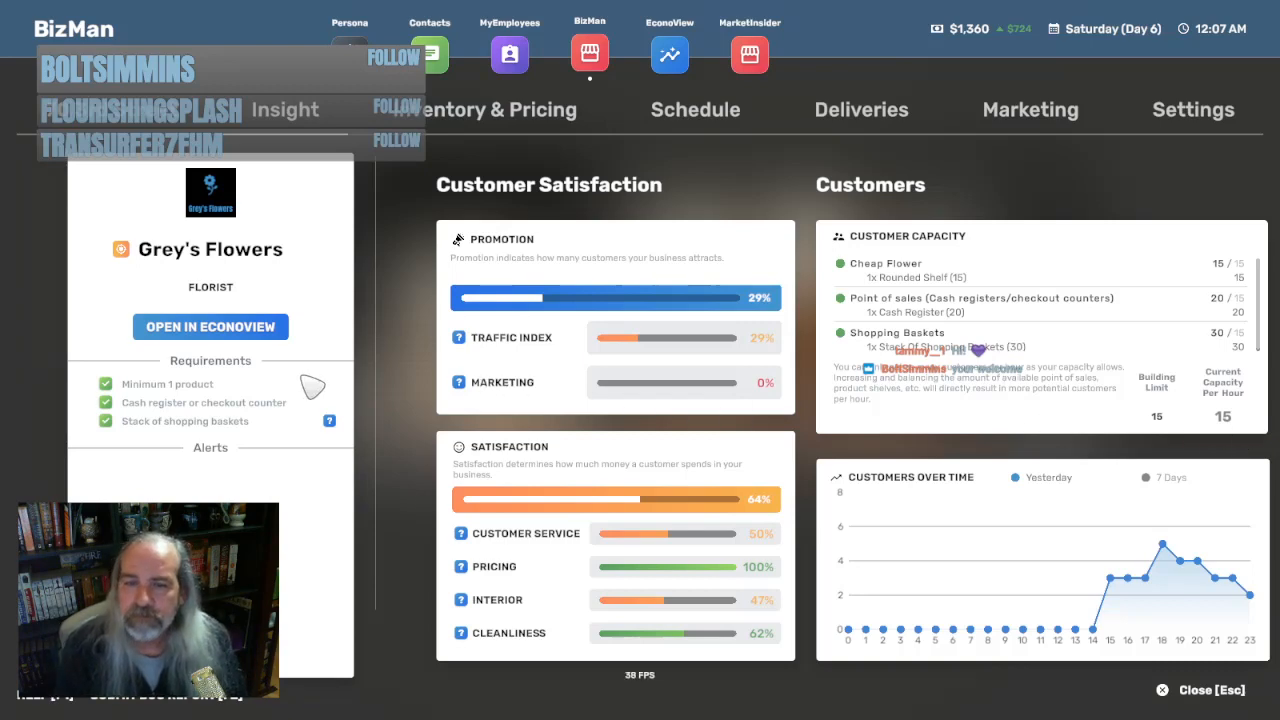
View Grey's Flowers' inventory listing Cheap Flower at $25 with 176 in stock
click(497, 109)
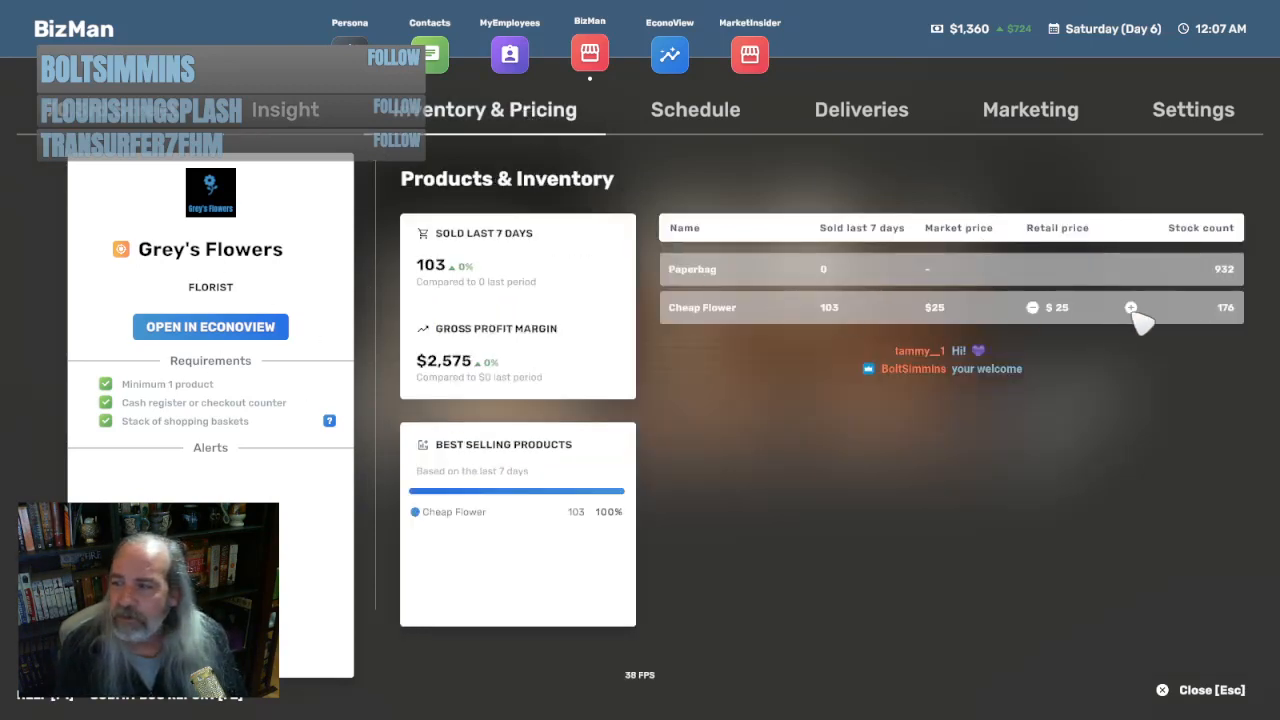
mouse_move(835, 325)
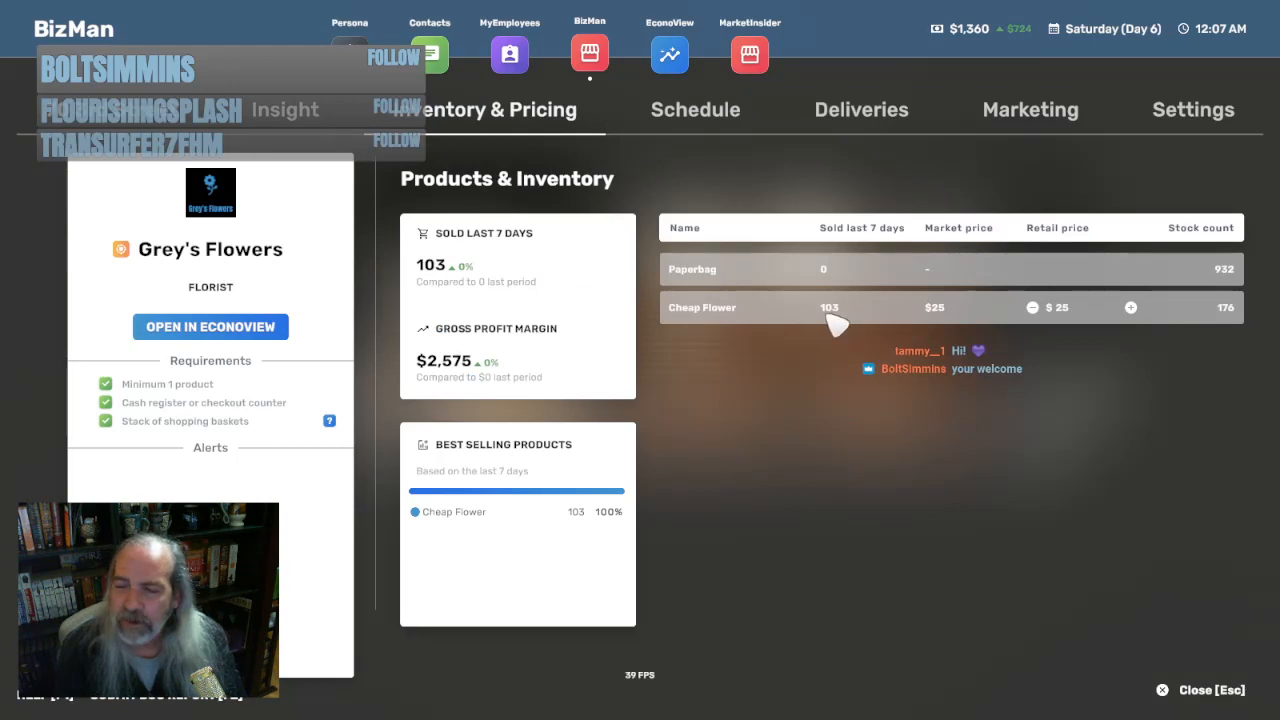
mouse_move(1240, 325)
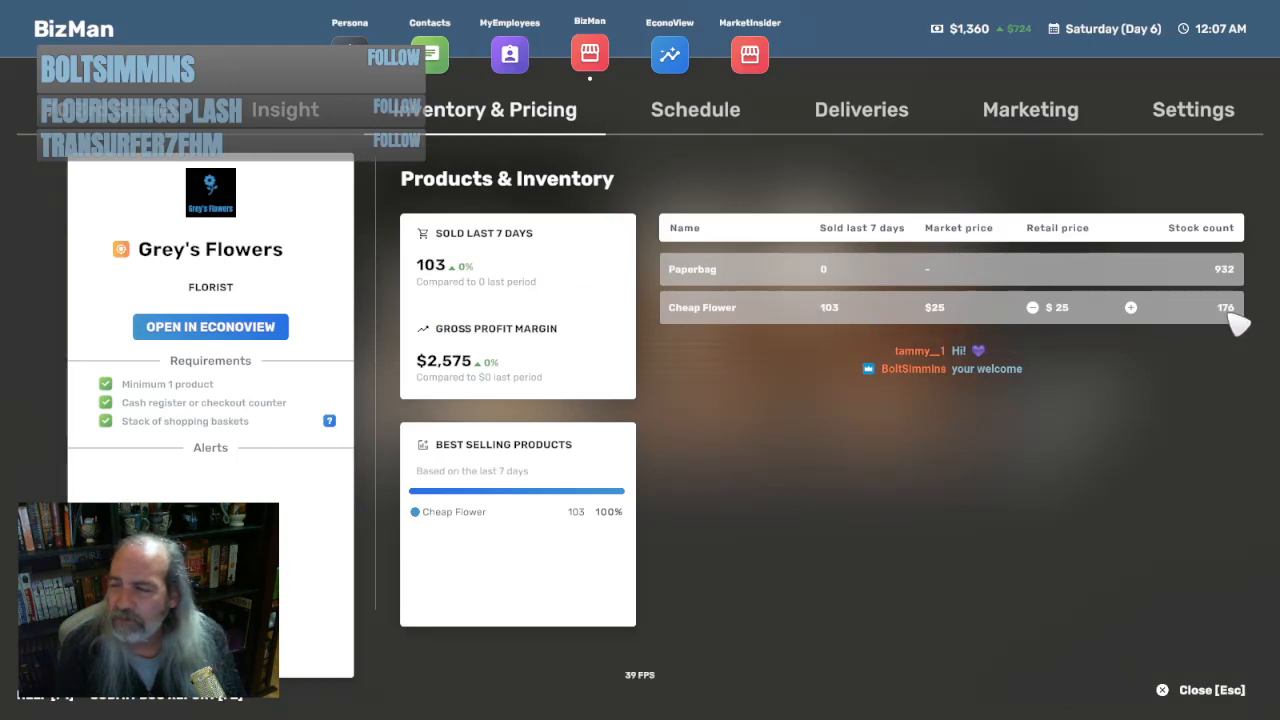
mouse_move(1227, 330)
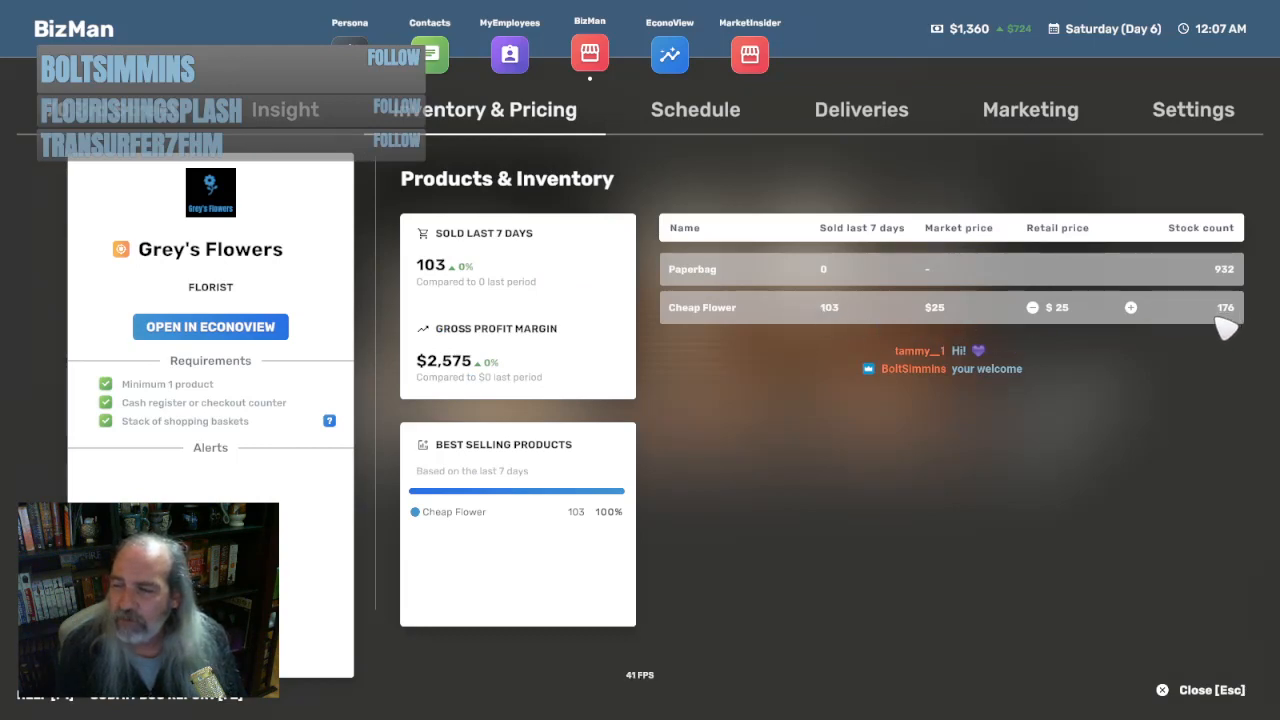
mouse_move(1210, 700)
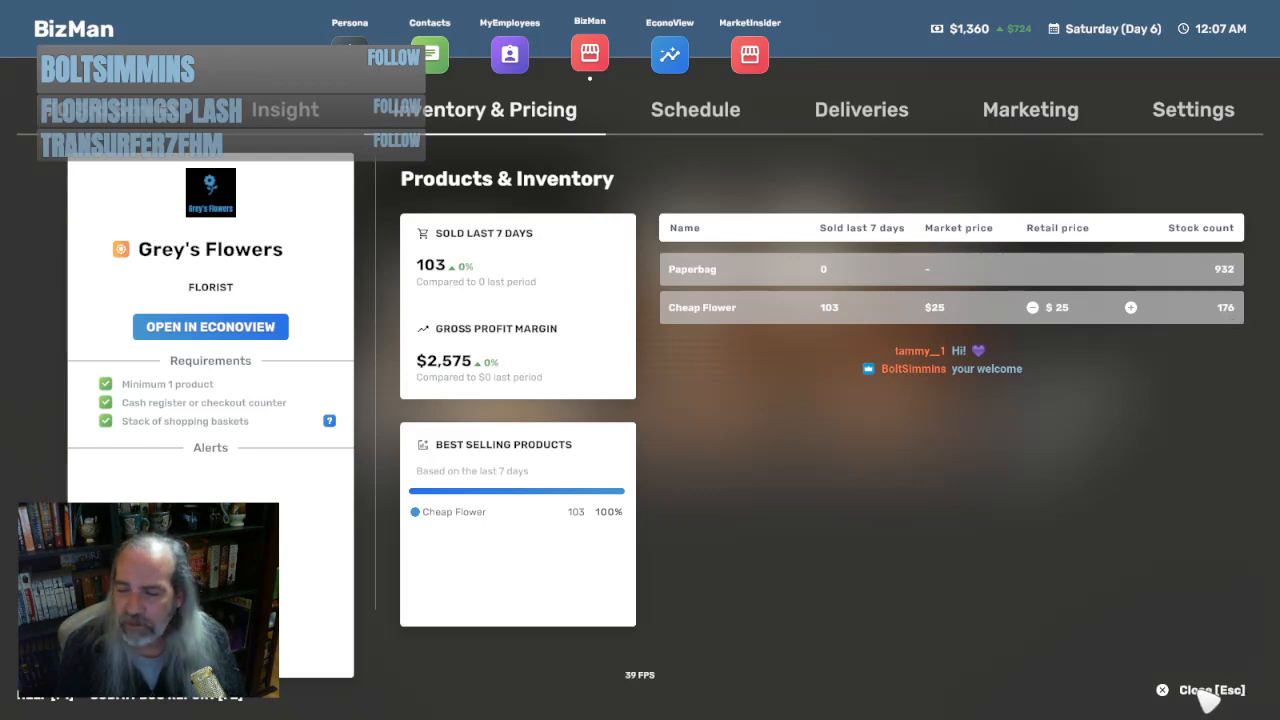
Open Go To Sleep from the bed and adjust the duration to about 7 hours 23 minutes
click(1211, 690)
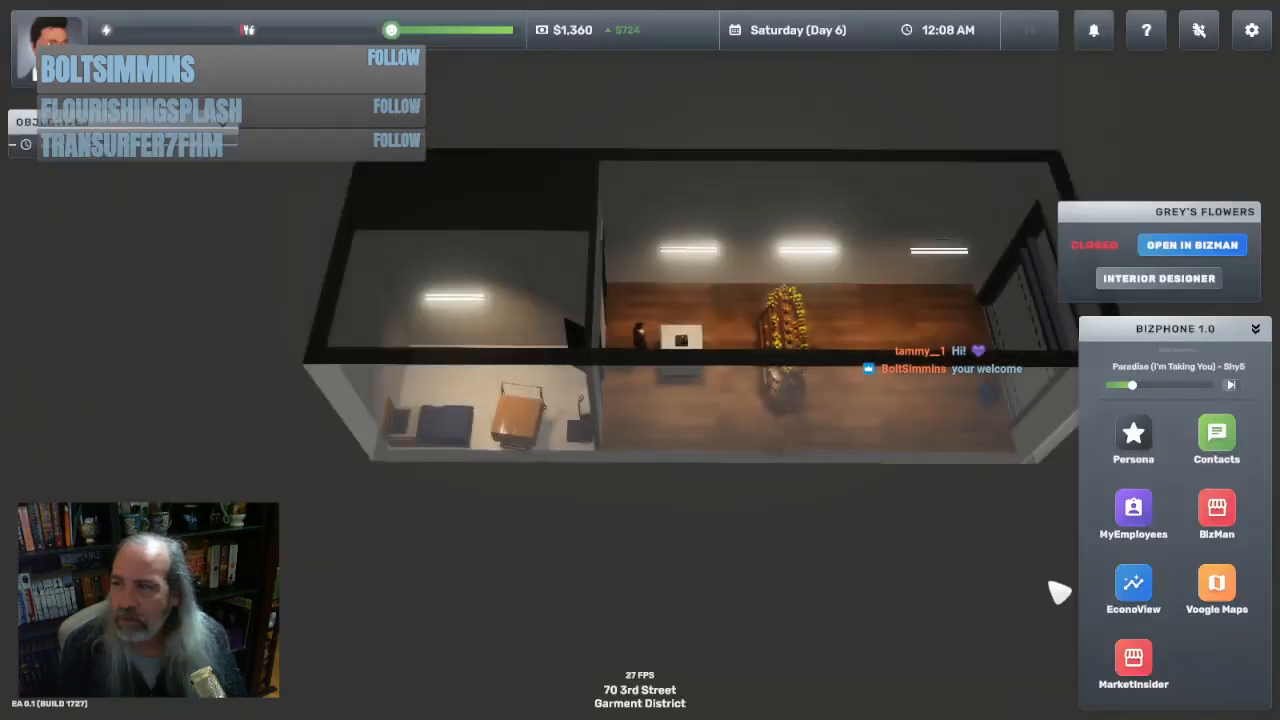
mouse_move(898, 420)
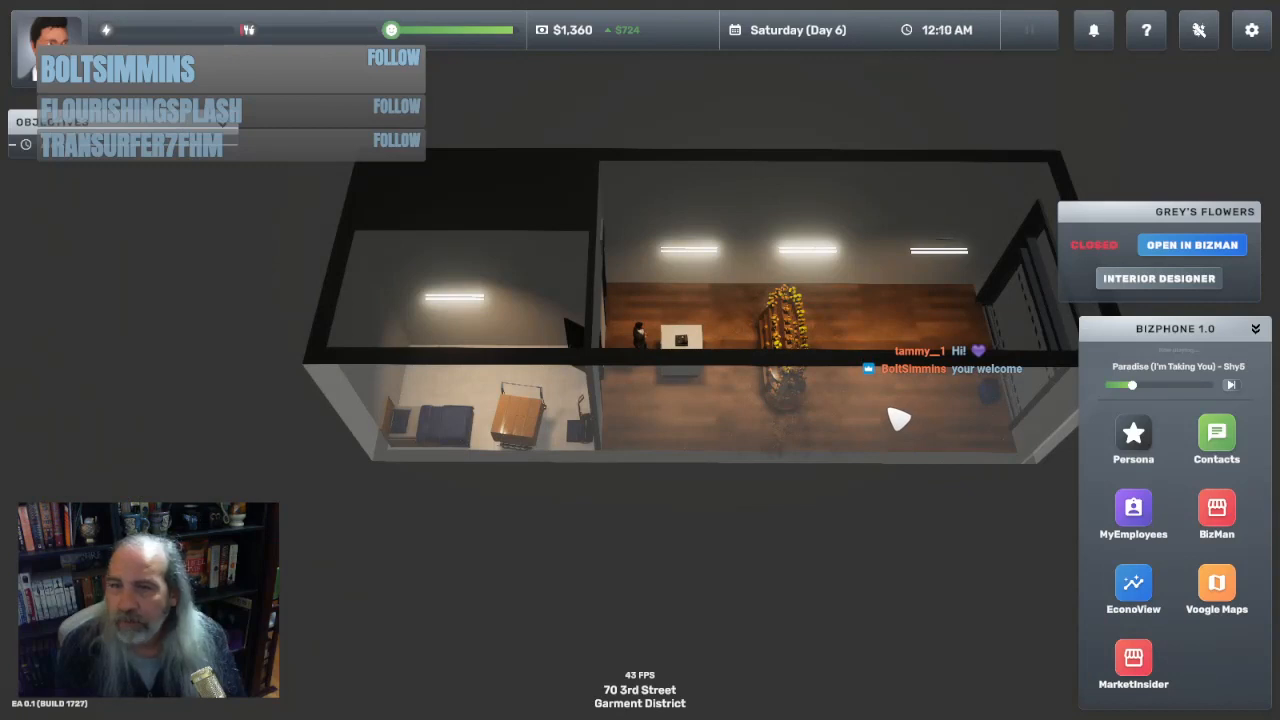
mouse_move(830, 452)
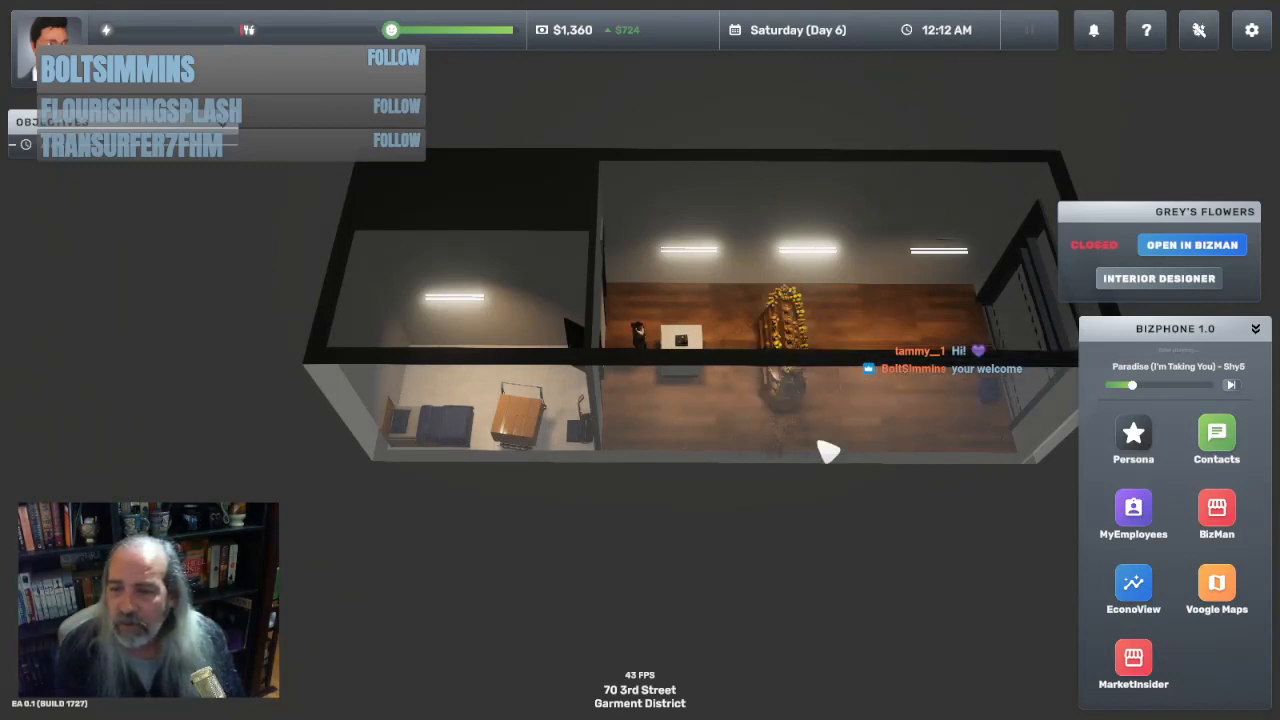
click(525, 430)
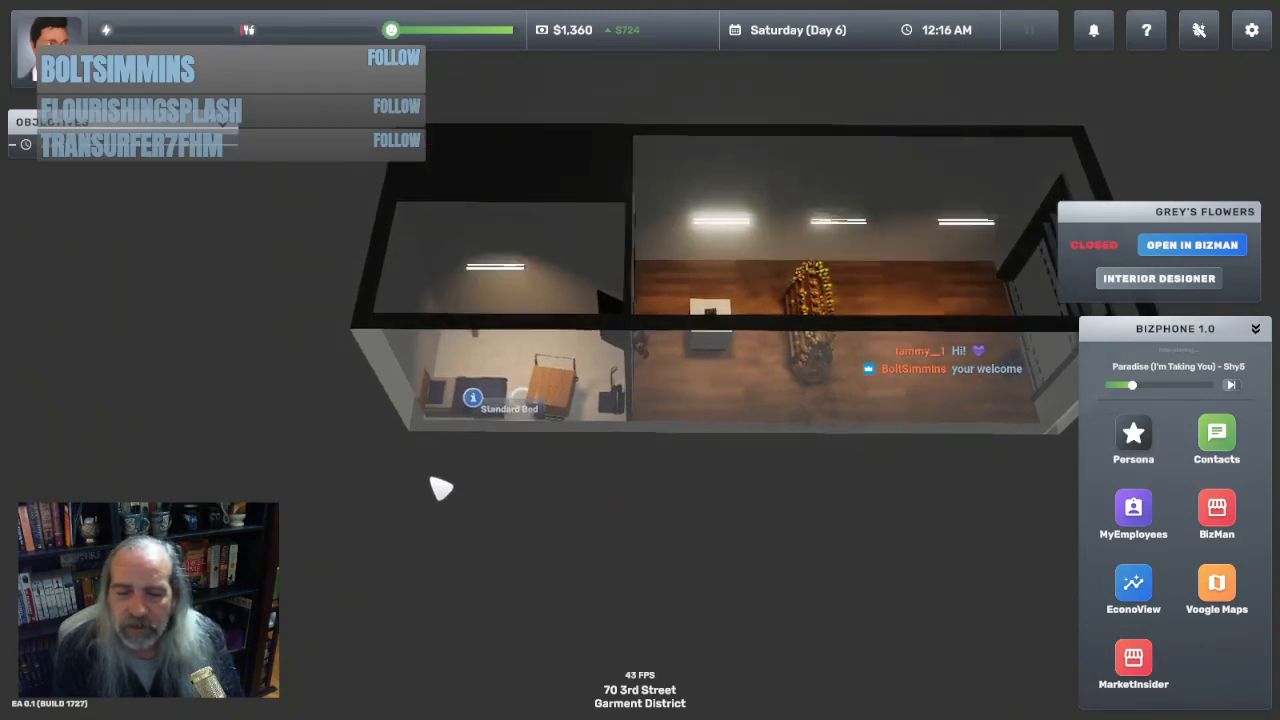
click(472, 397)
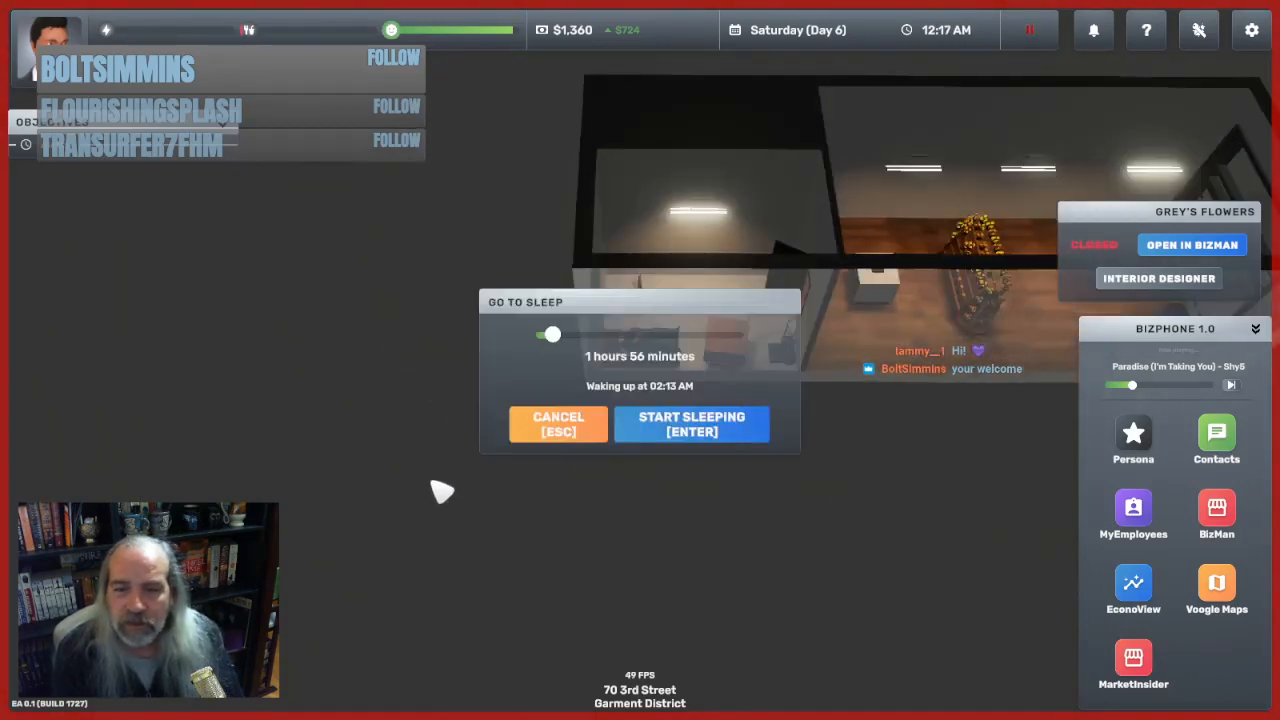
drag(552, 334, 620, 334)
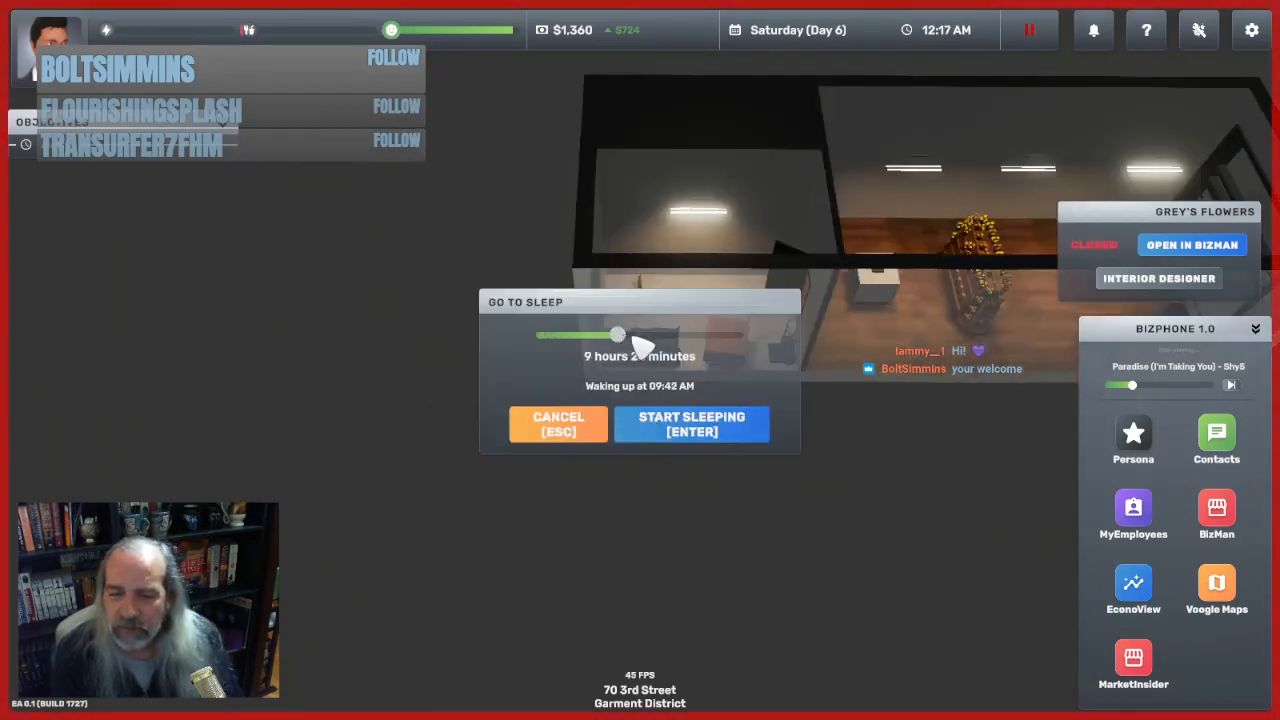
drag(618, 335, 583, 335)
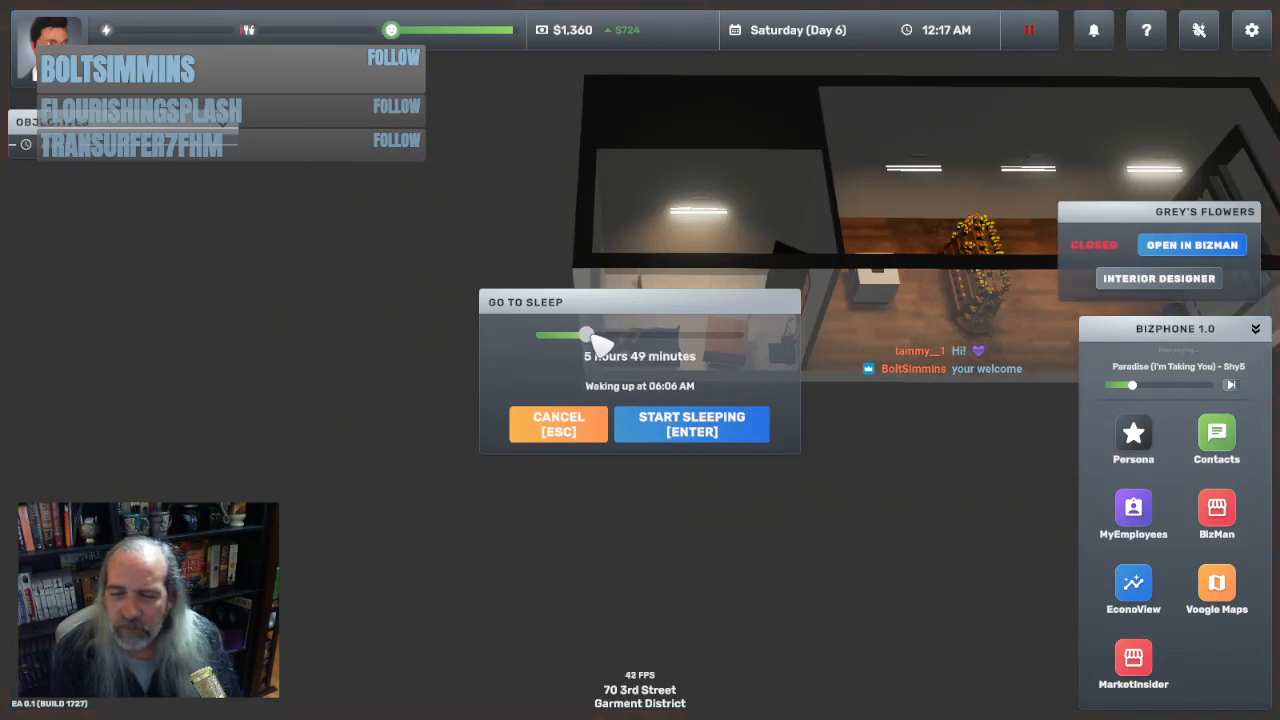
drag(588, 335, 600, 335)
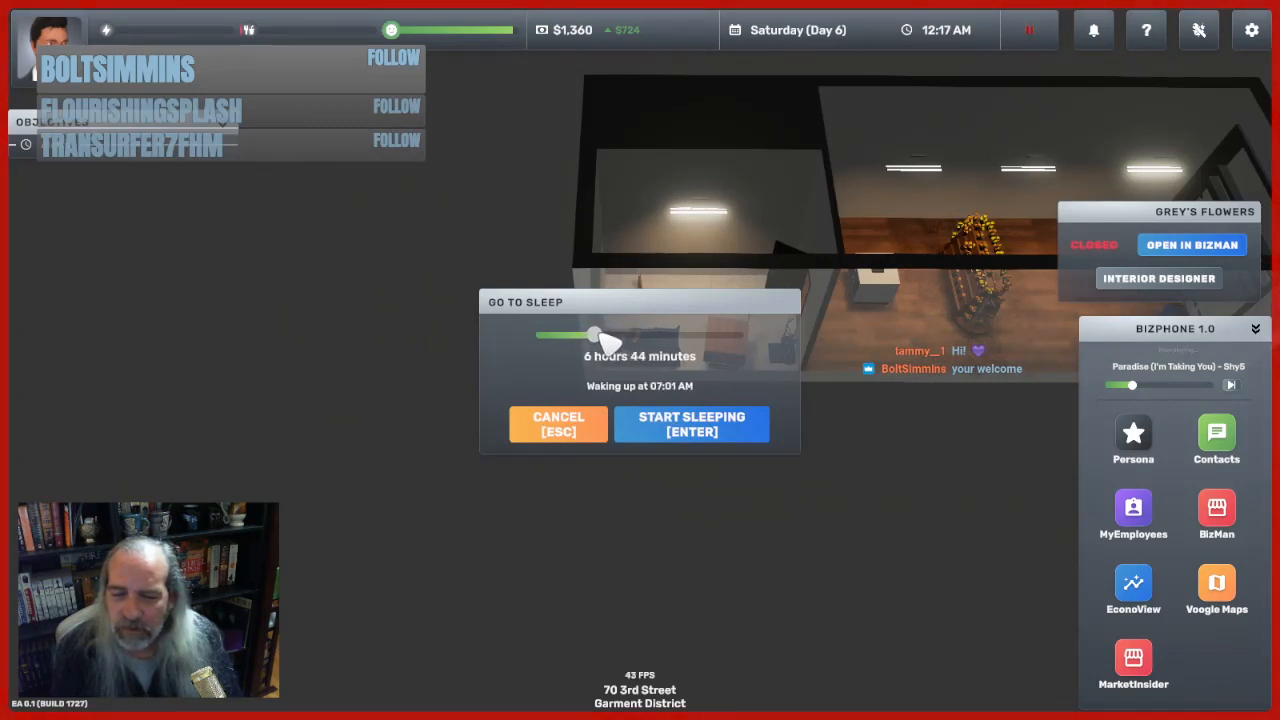
drag(595, 335, 605, 335)
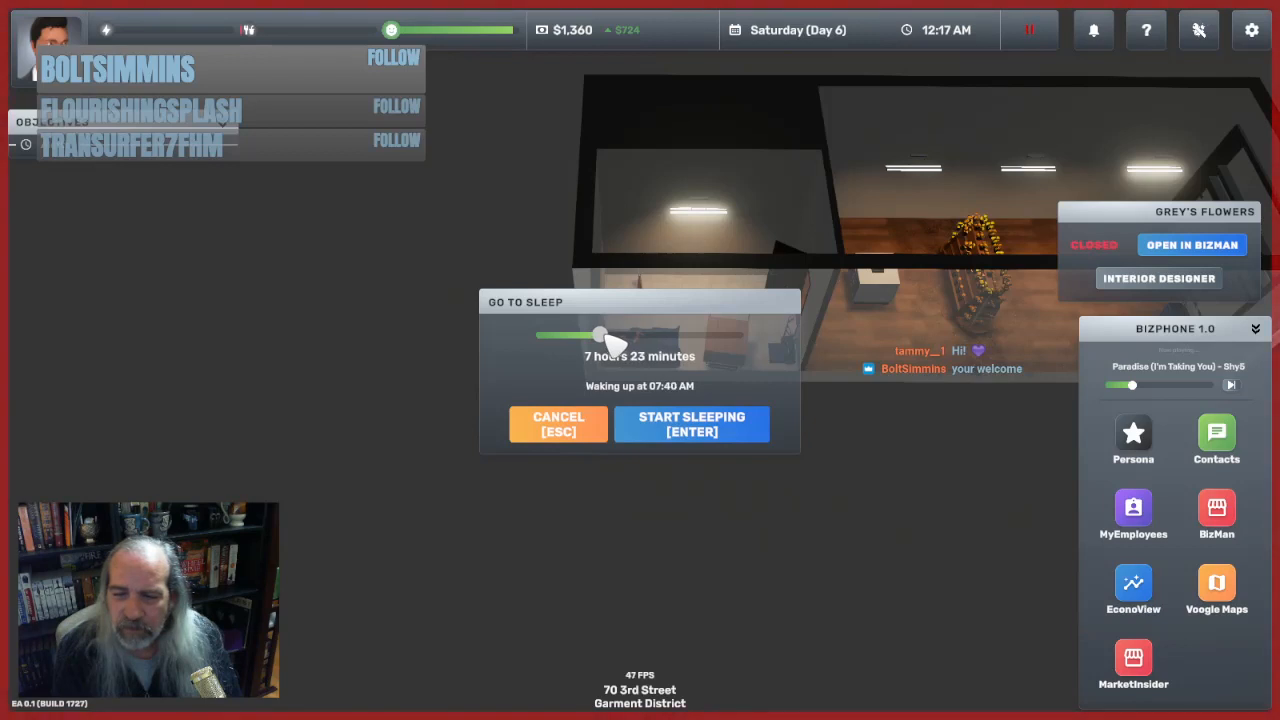
drag(598, 335, 615, 335)
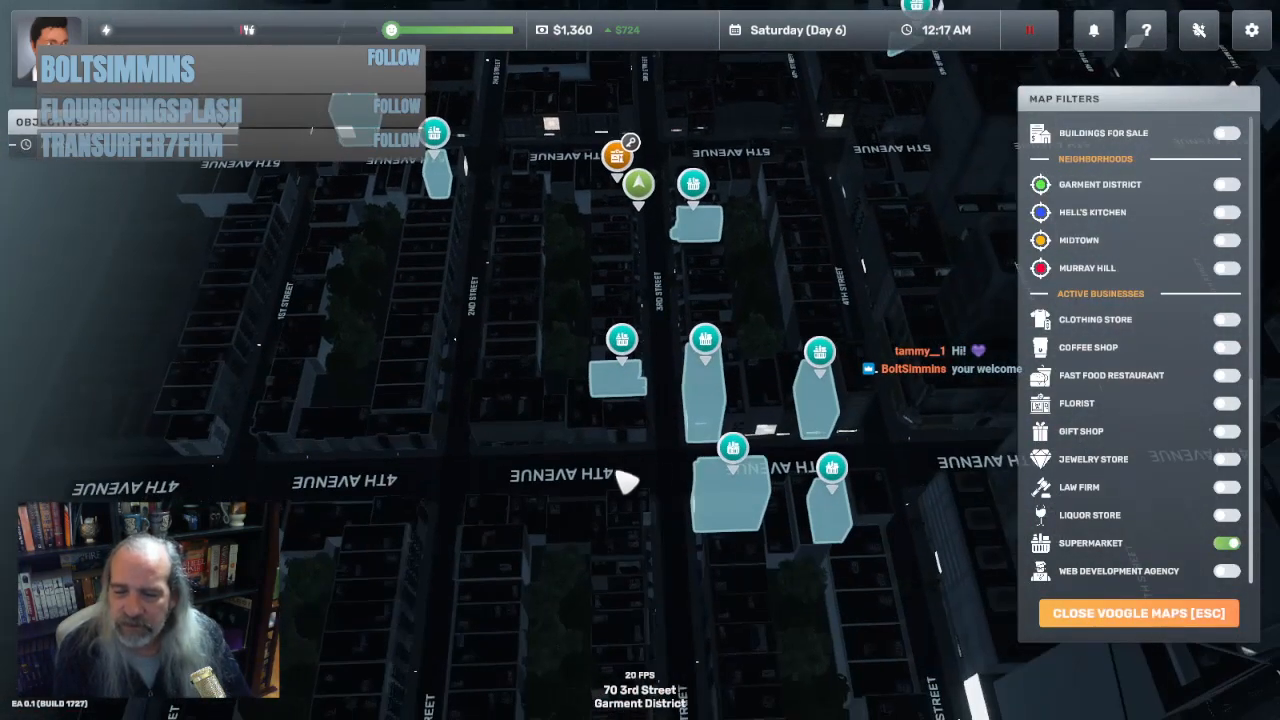
Browse AJ Pederson & Son's store inventory at 13 5th Avenue via BizMan, then close it
click(733, 447)
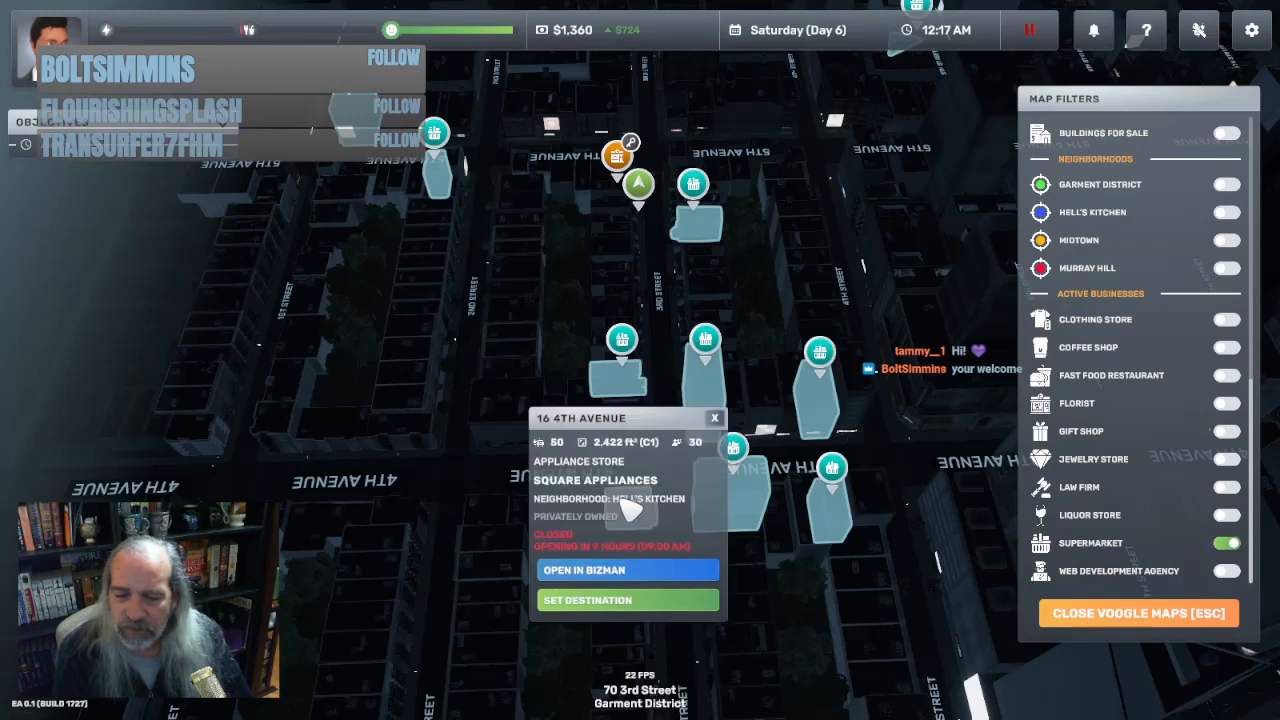
mouse_move(675, 560)
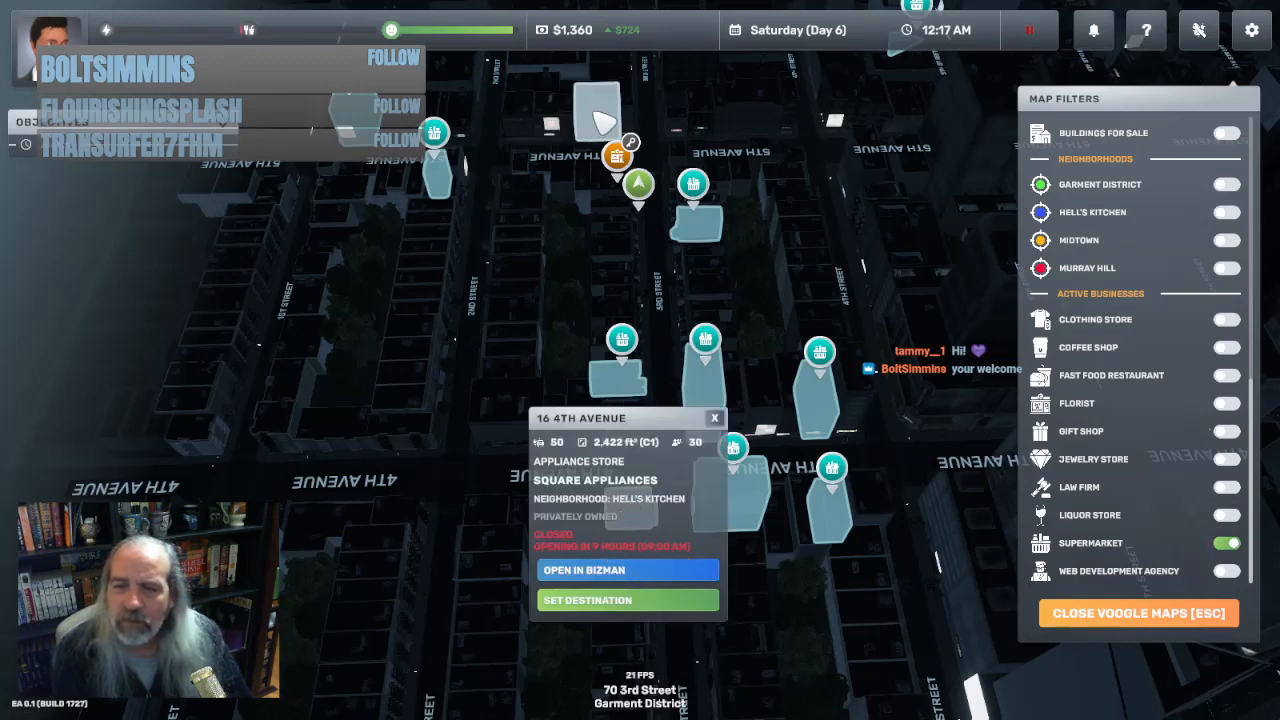
click(620, 150)
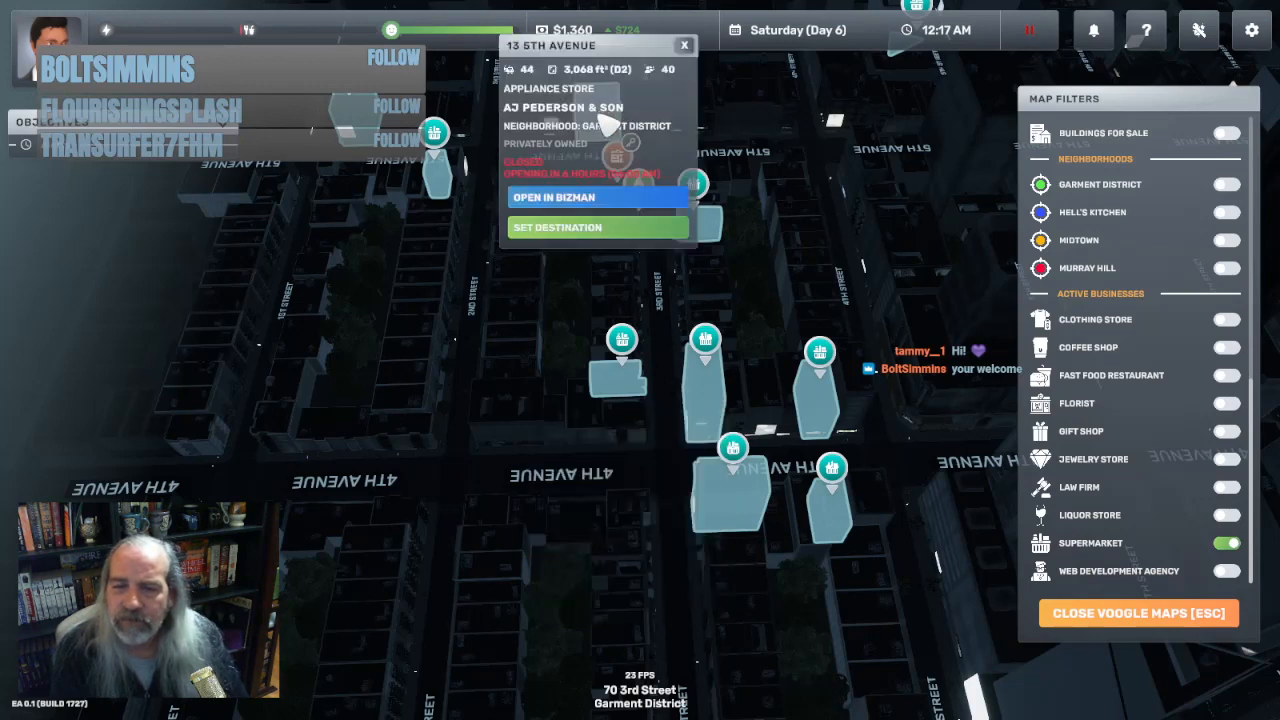
click(597, 197)
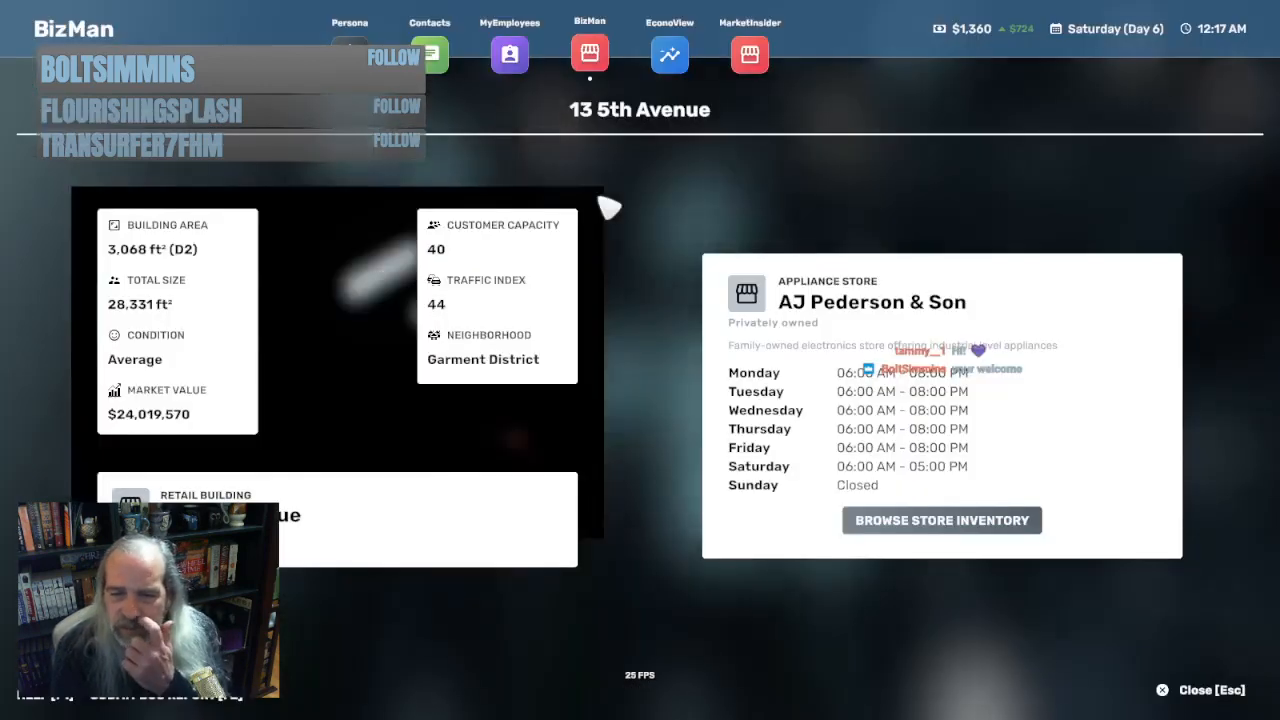
click(940, 520)
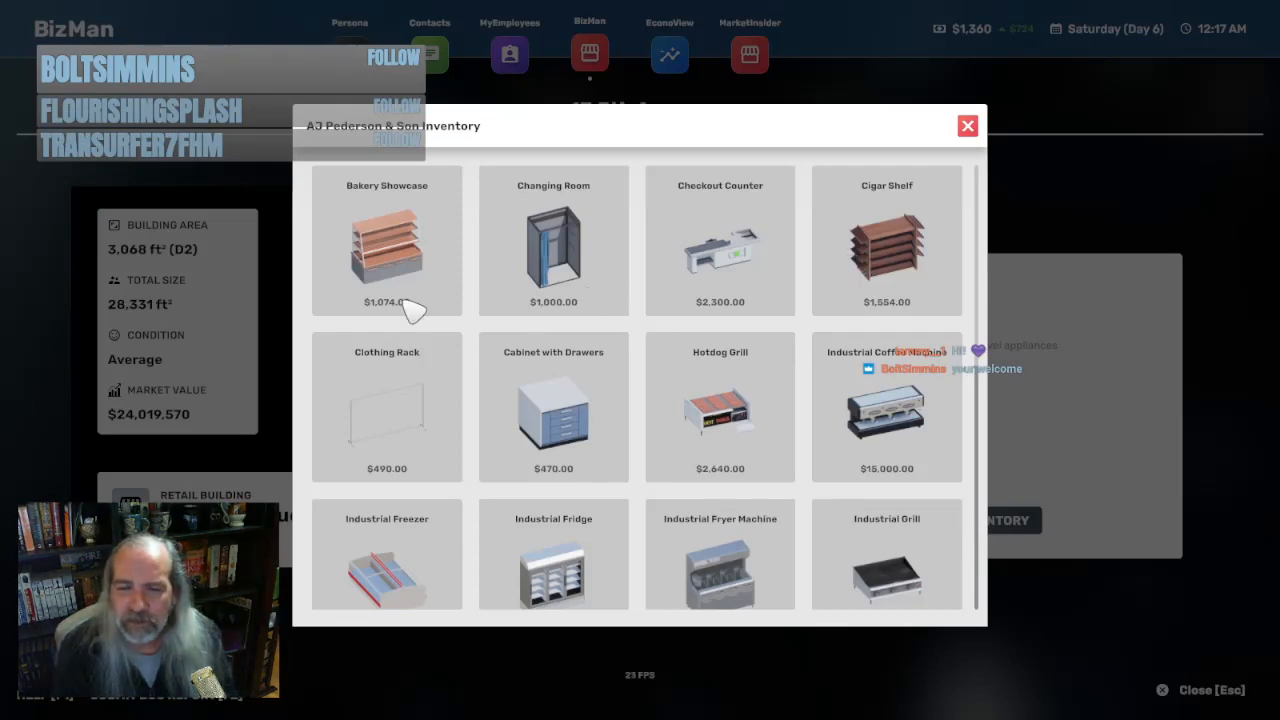
scroll(down, 3)
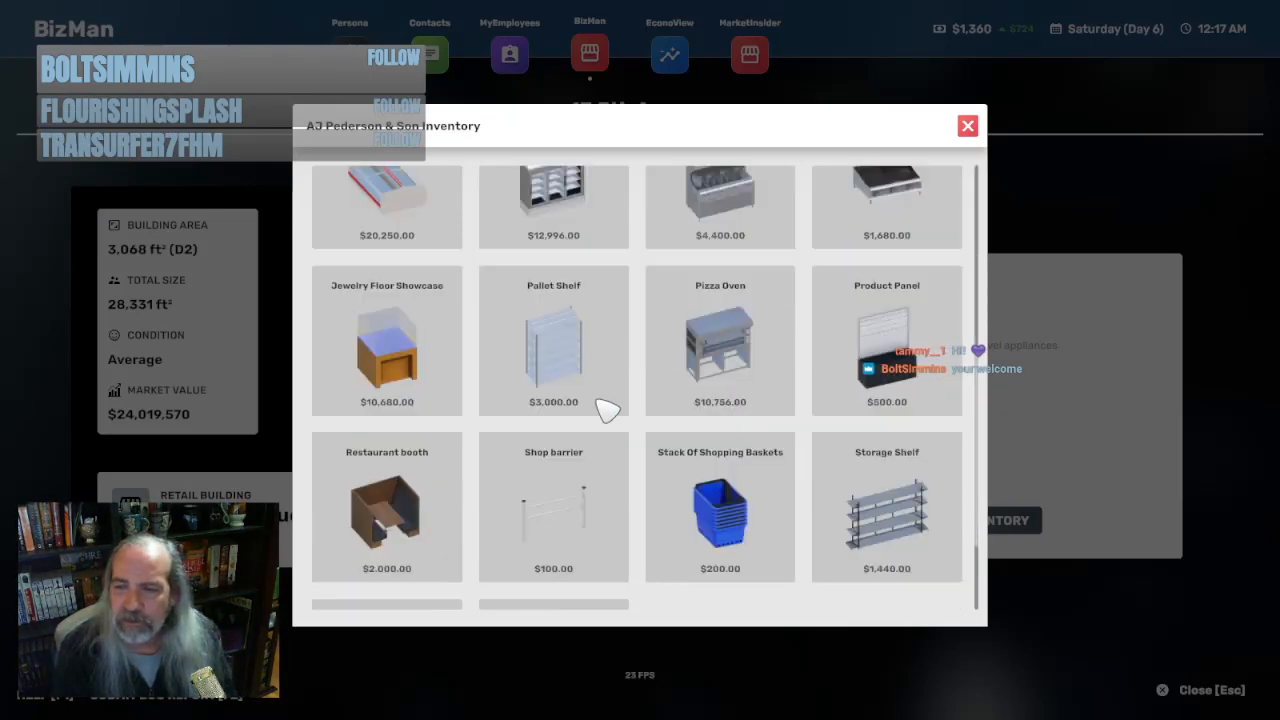
scroll(down, 3)
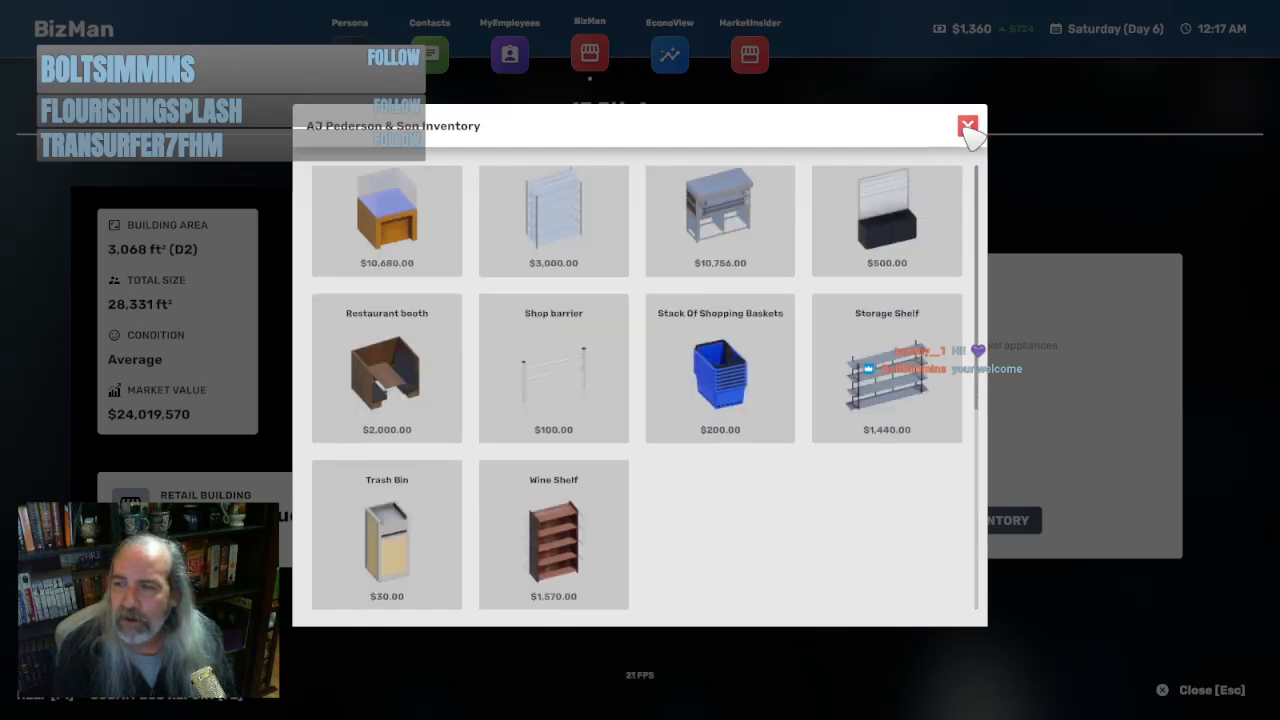
click(967, 126)
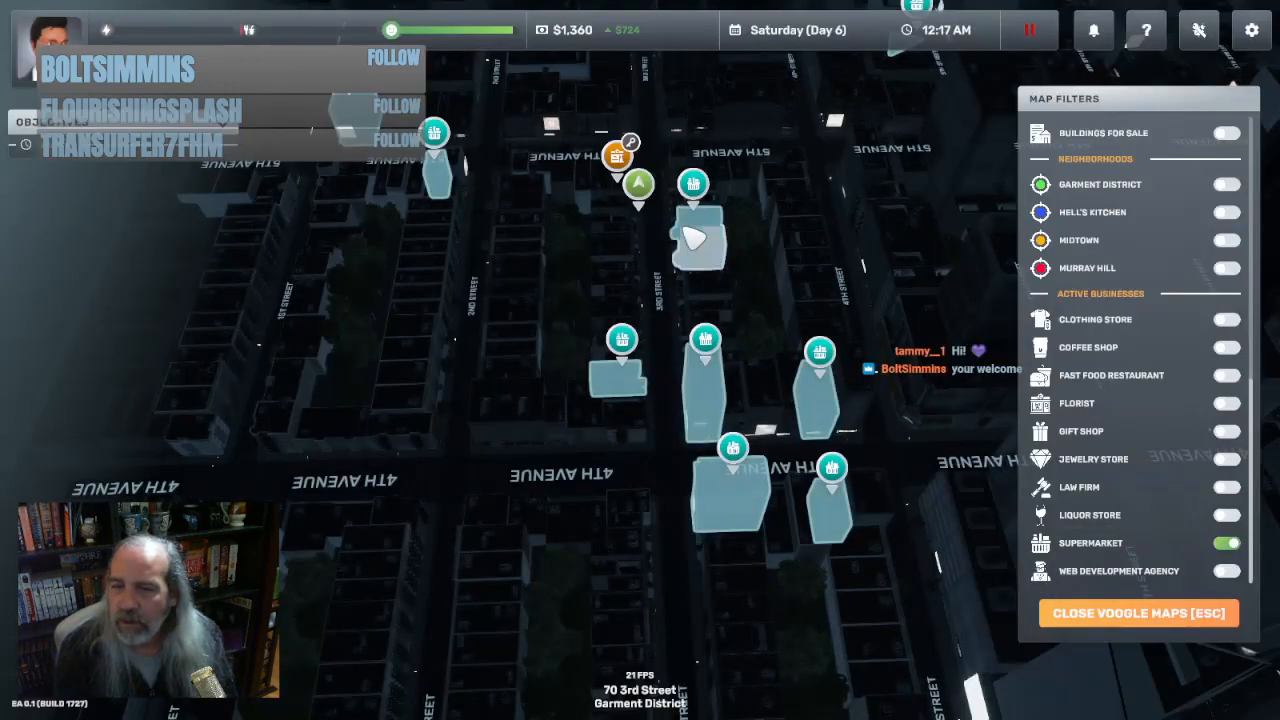
Return to the sleep dialog, set about 8 hours, and start sleeping
click(1138, 612)
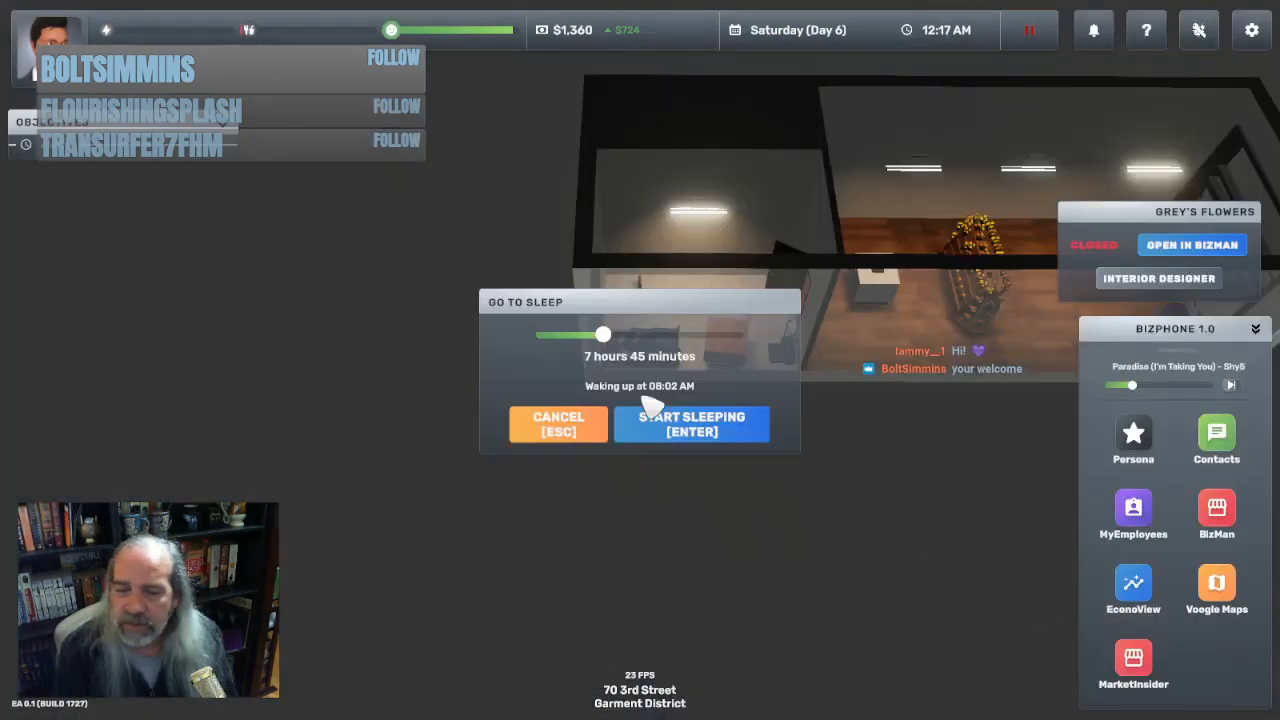
drag(603, 334, 613, 340)
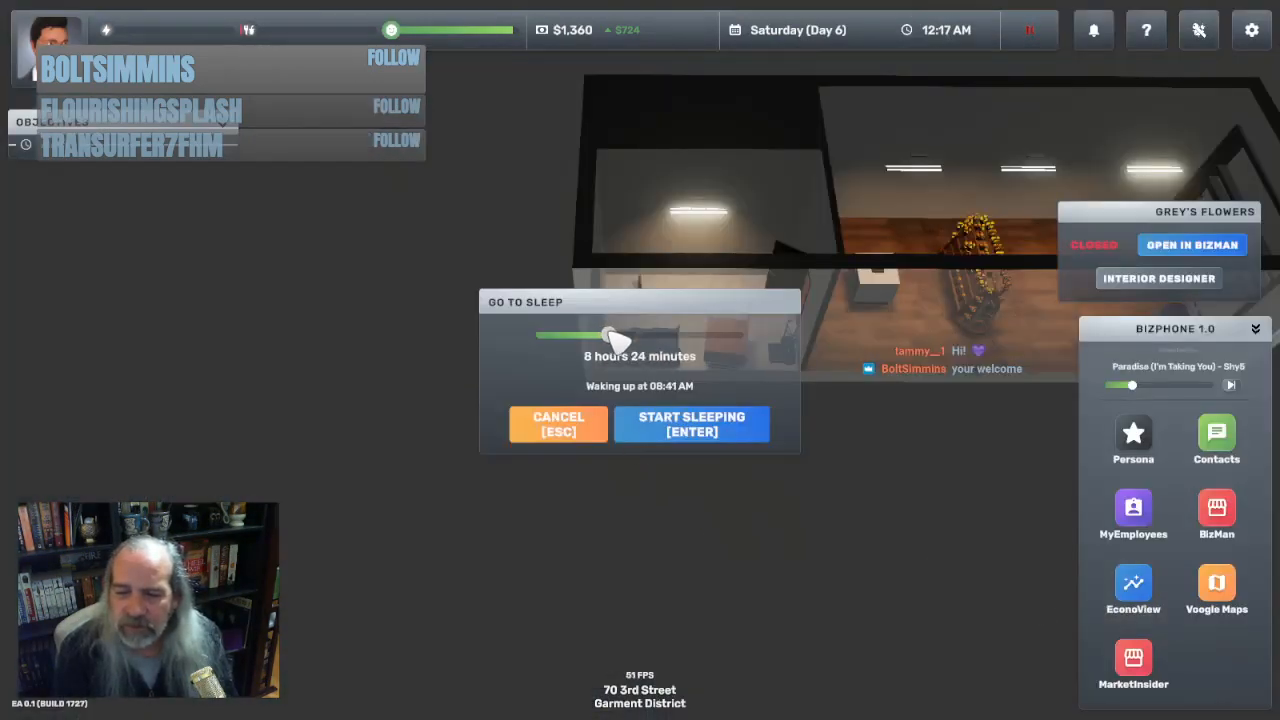
drag(605, 335, 595, 335)
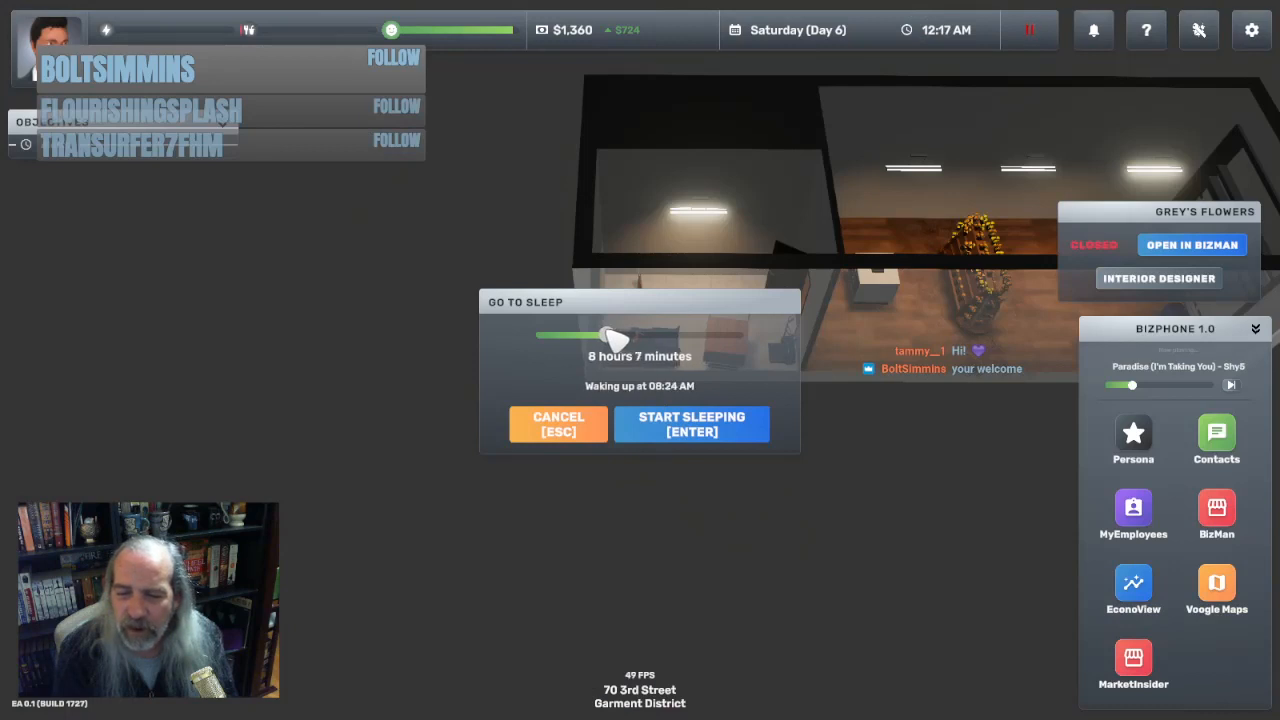
drag(620, 335, 612, 335)
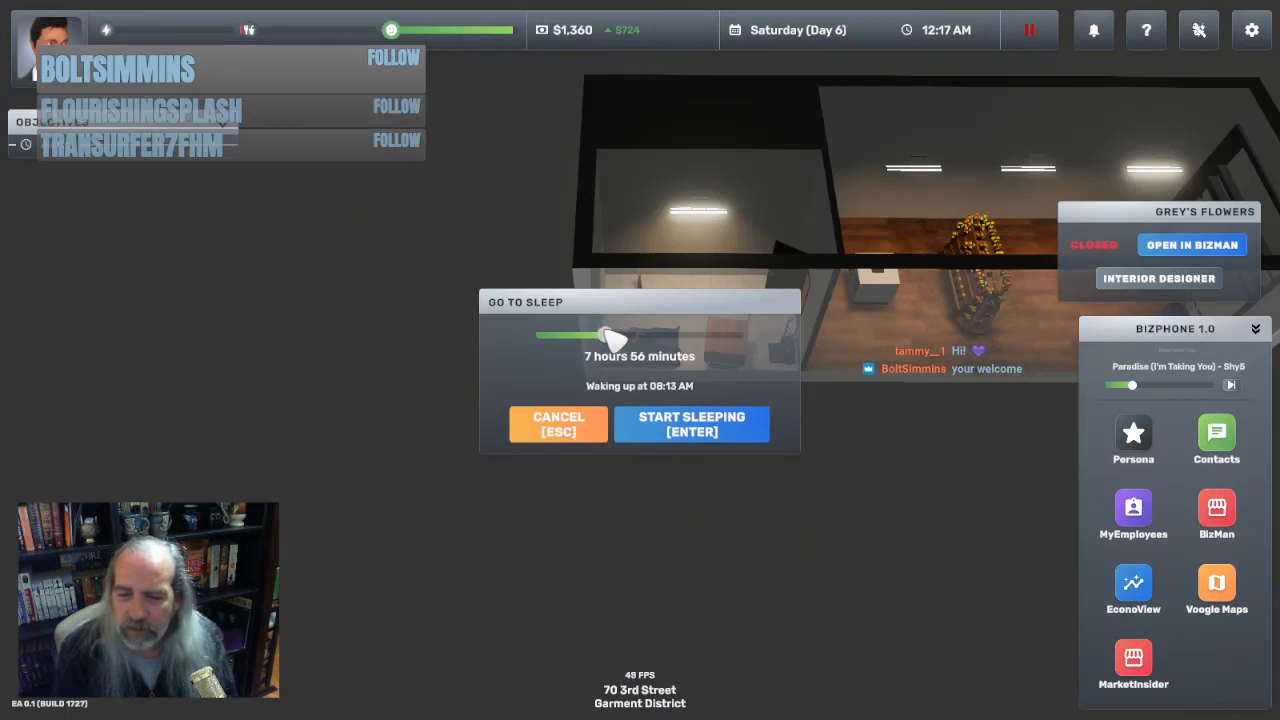
drag(600, 335, 615, 335)
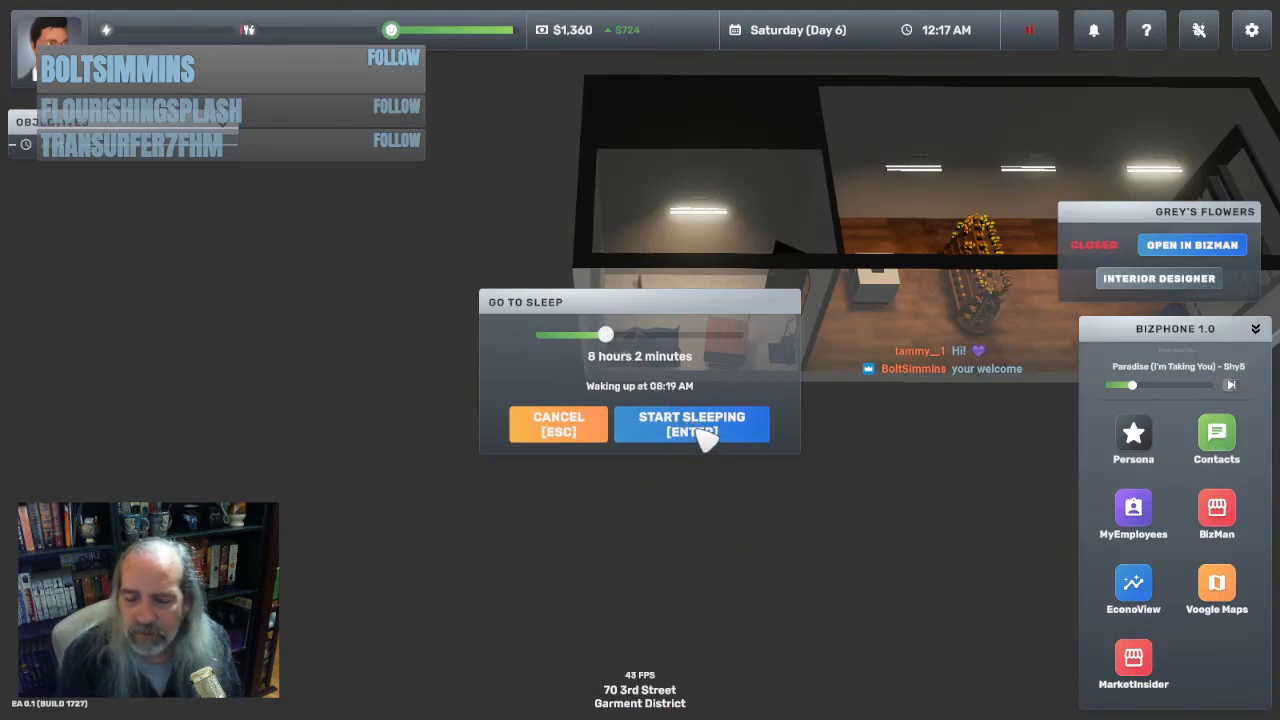
click(691, 423)
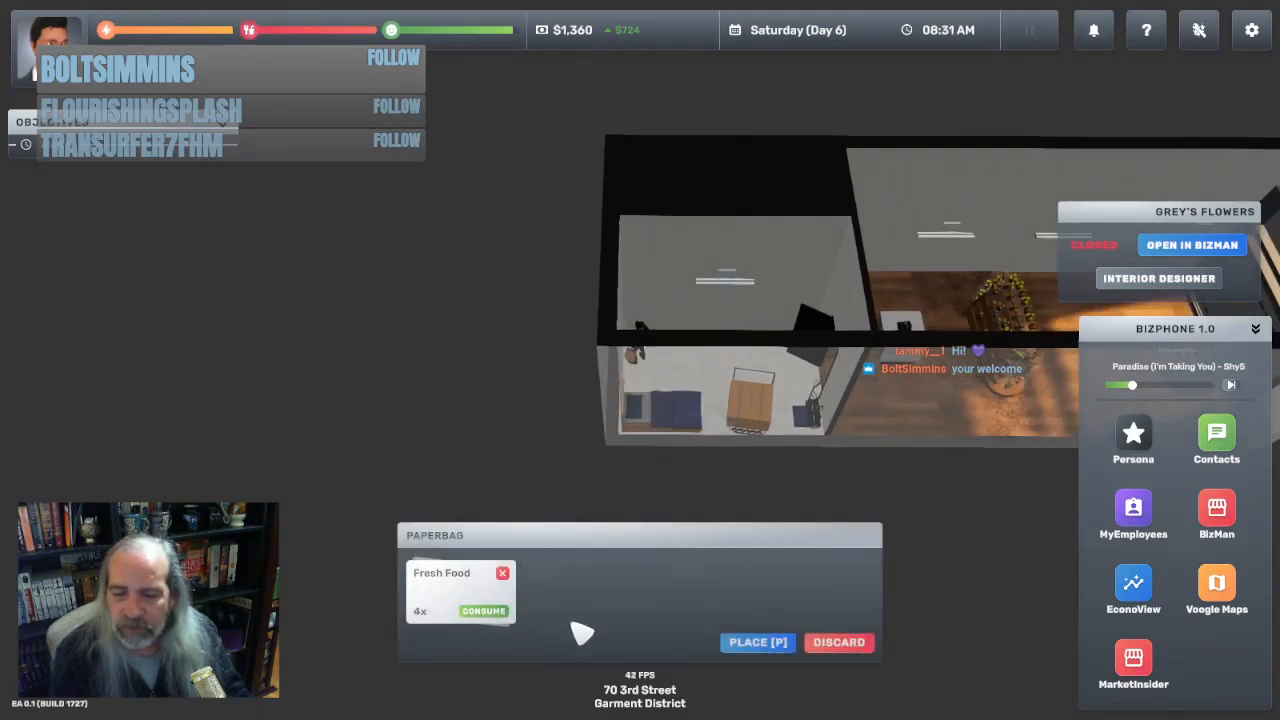
Dismiss the paper bag panel holding 4x Fresh Food after waking
click(757, 642)
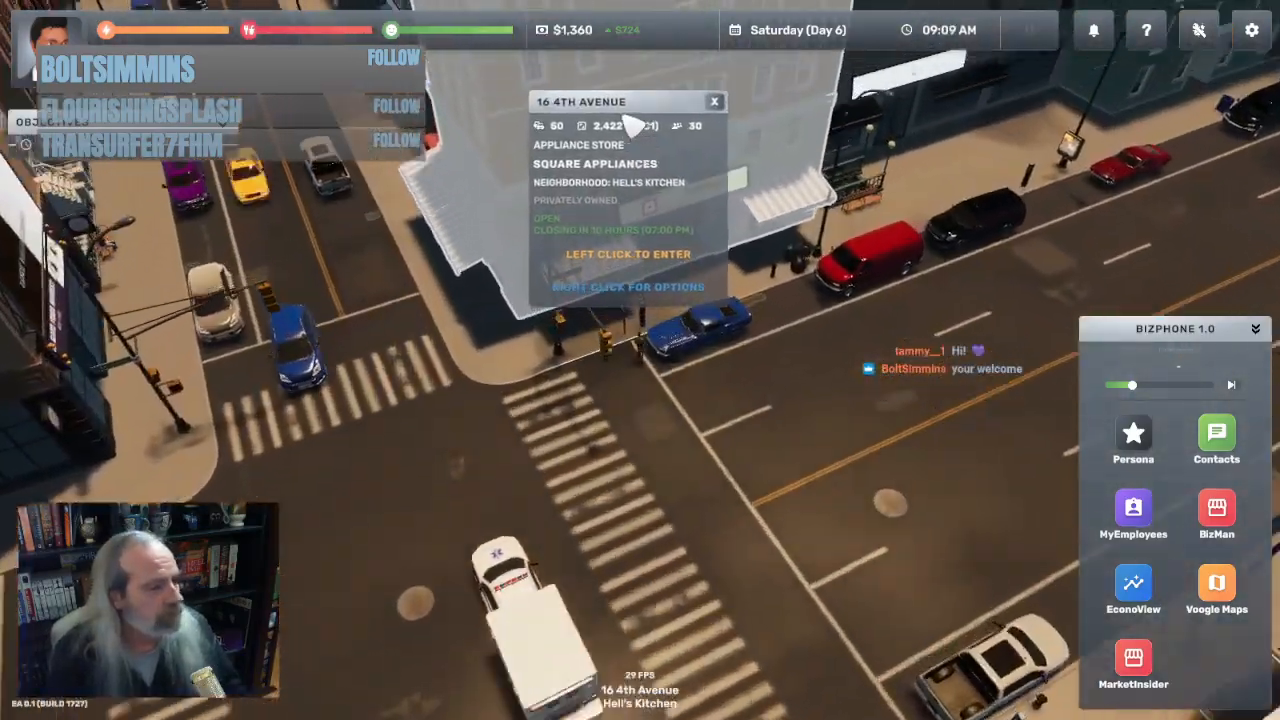
Enter Square Appliances and order the $100 Cleaning Station
click(628, 254)
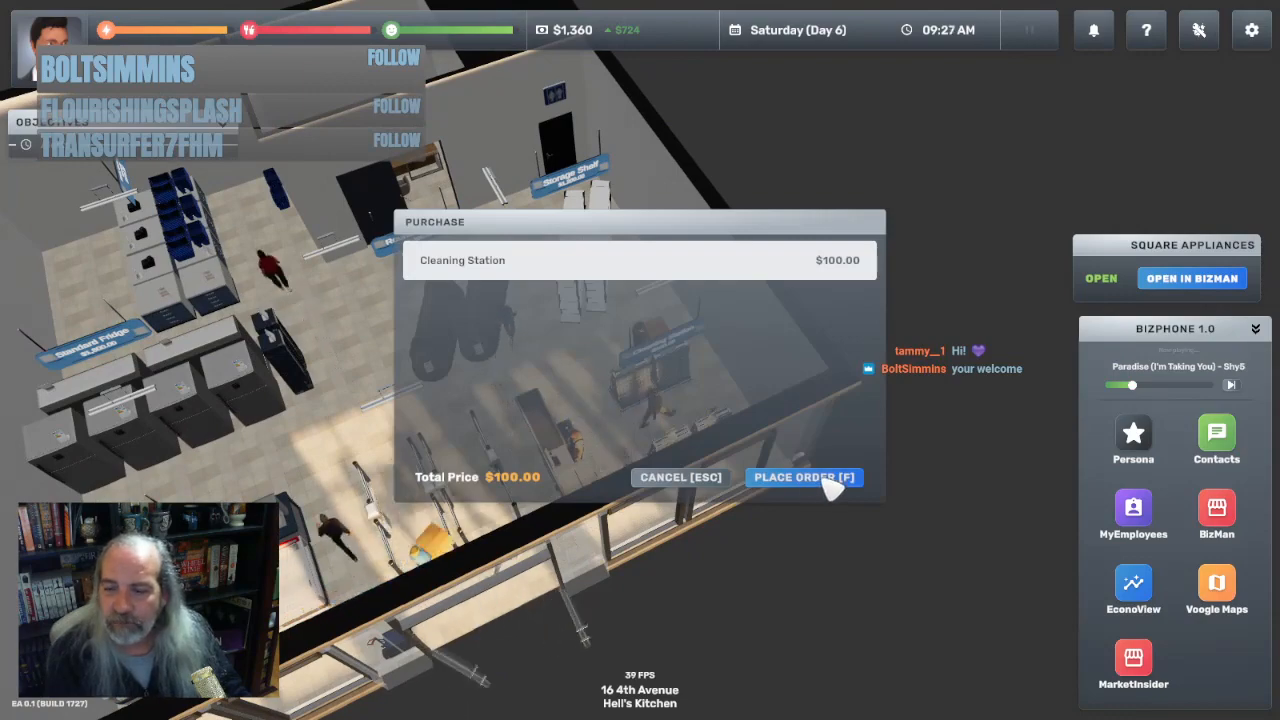
click(804, 477)
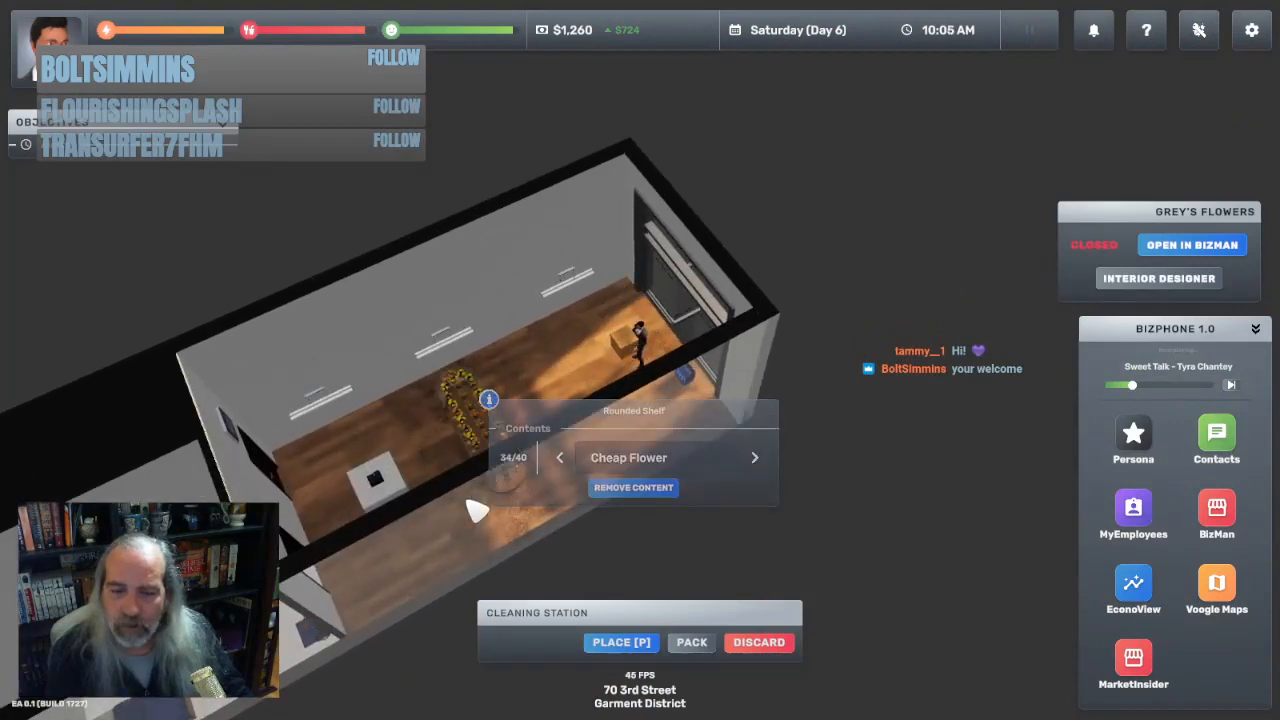
Open BizMan's overview showing Grey's Flowers at $624 daily income and 64% satisfaction
click(621, 642)
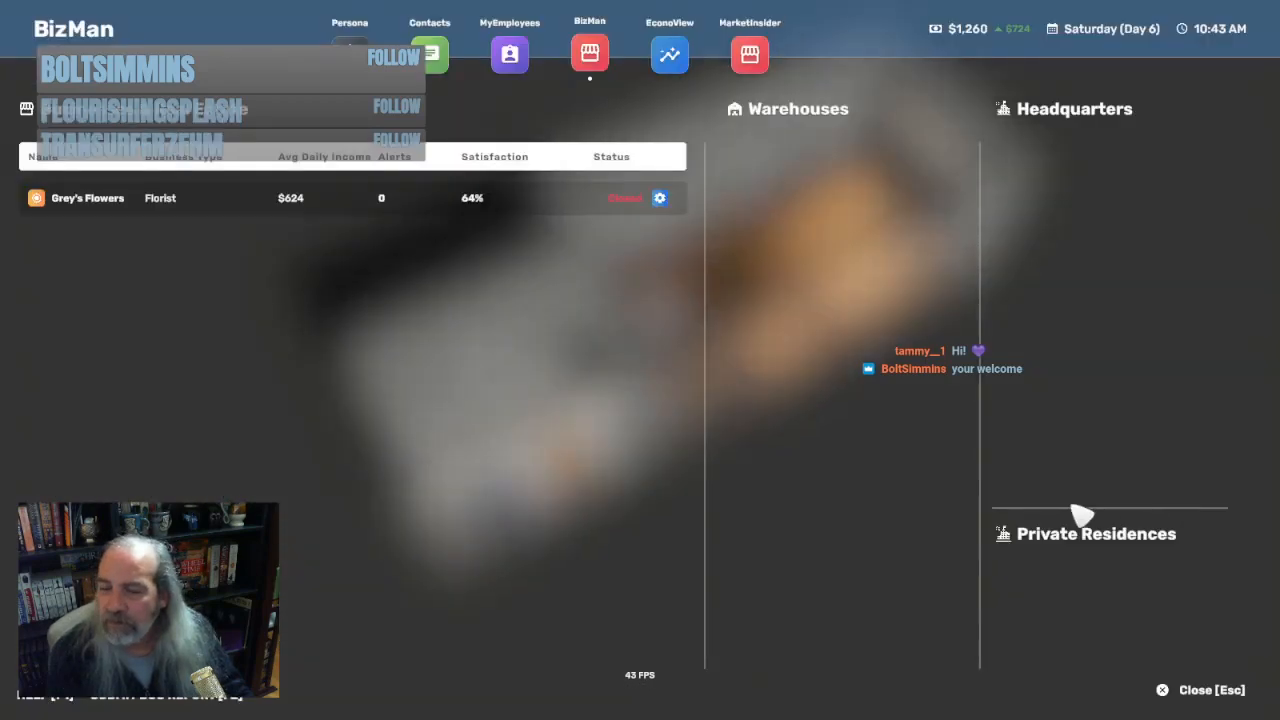
Close BizMan, assign the owner to Grey's Flowers' register, and fast-forward time
click(87, 197)
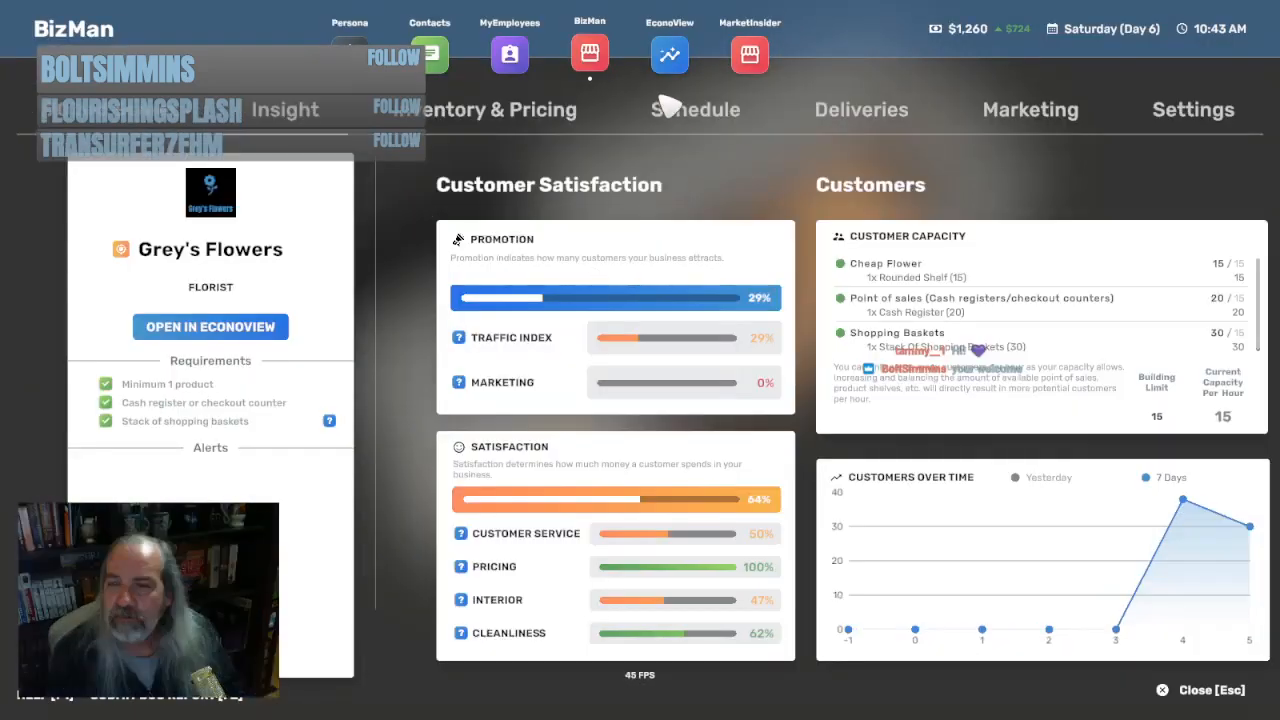
click(694, 109)
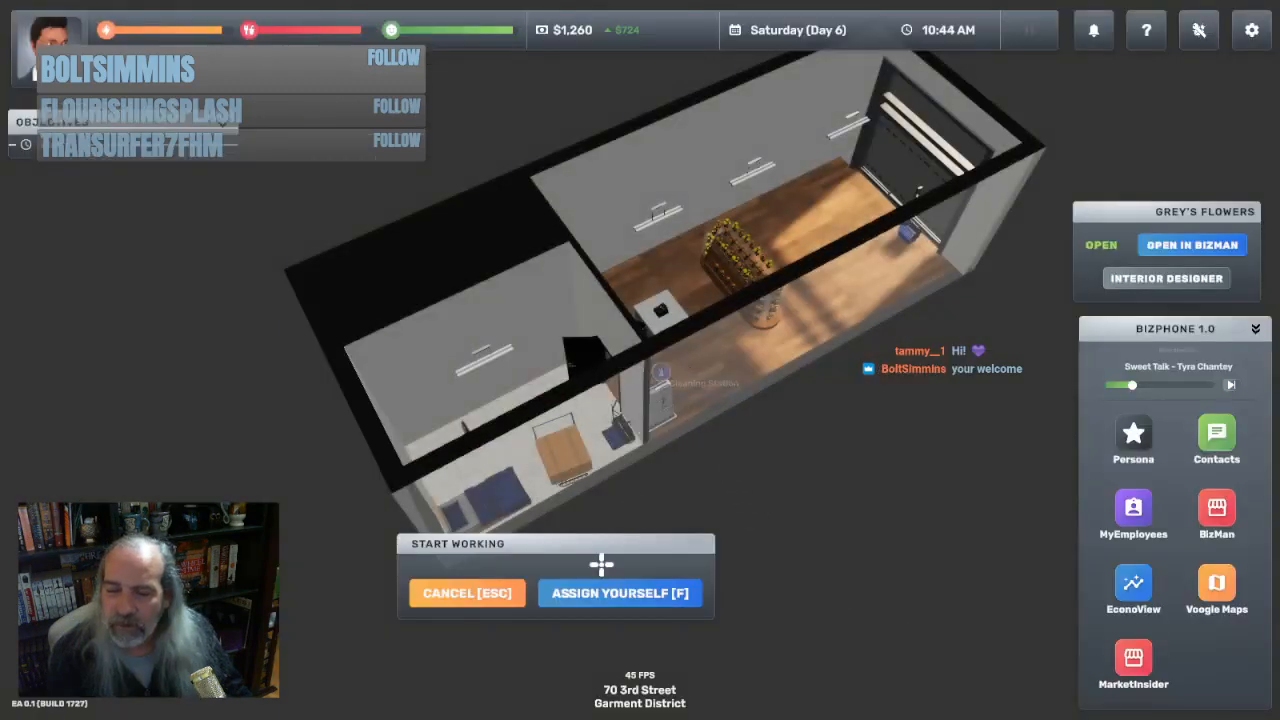
click(618, 592)
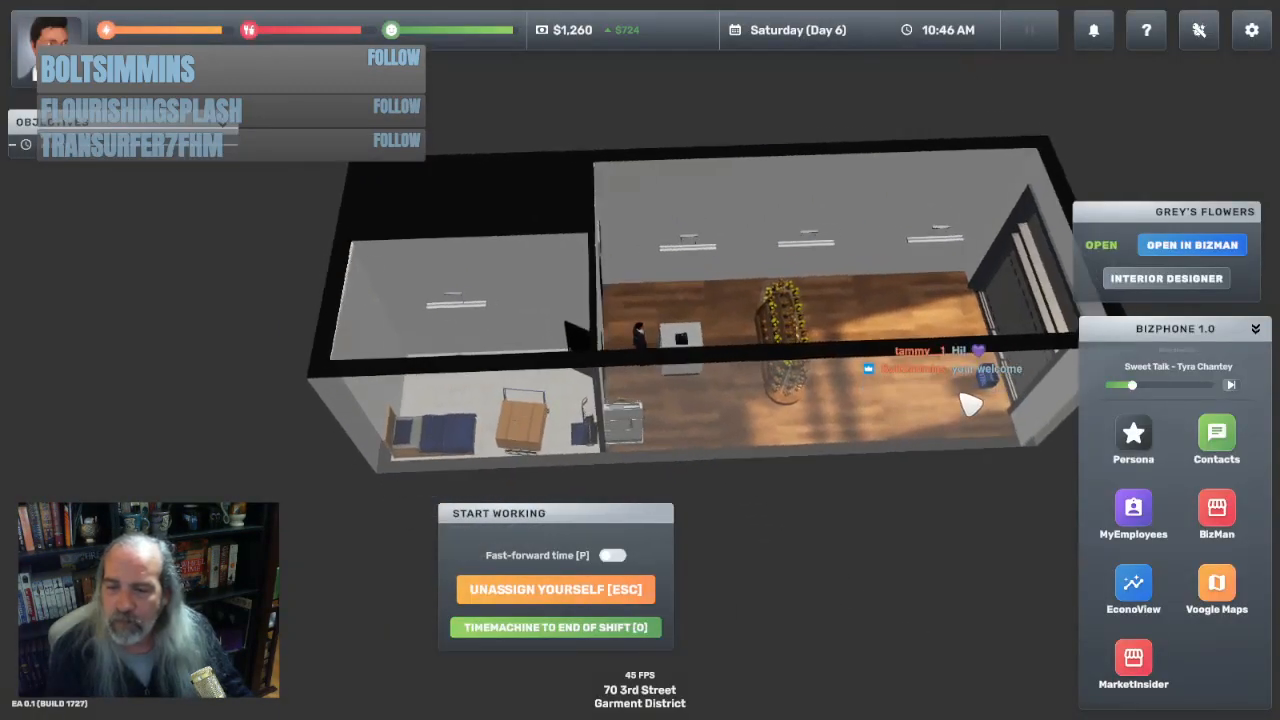
click(612, 555)
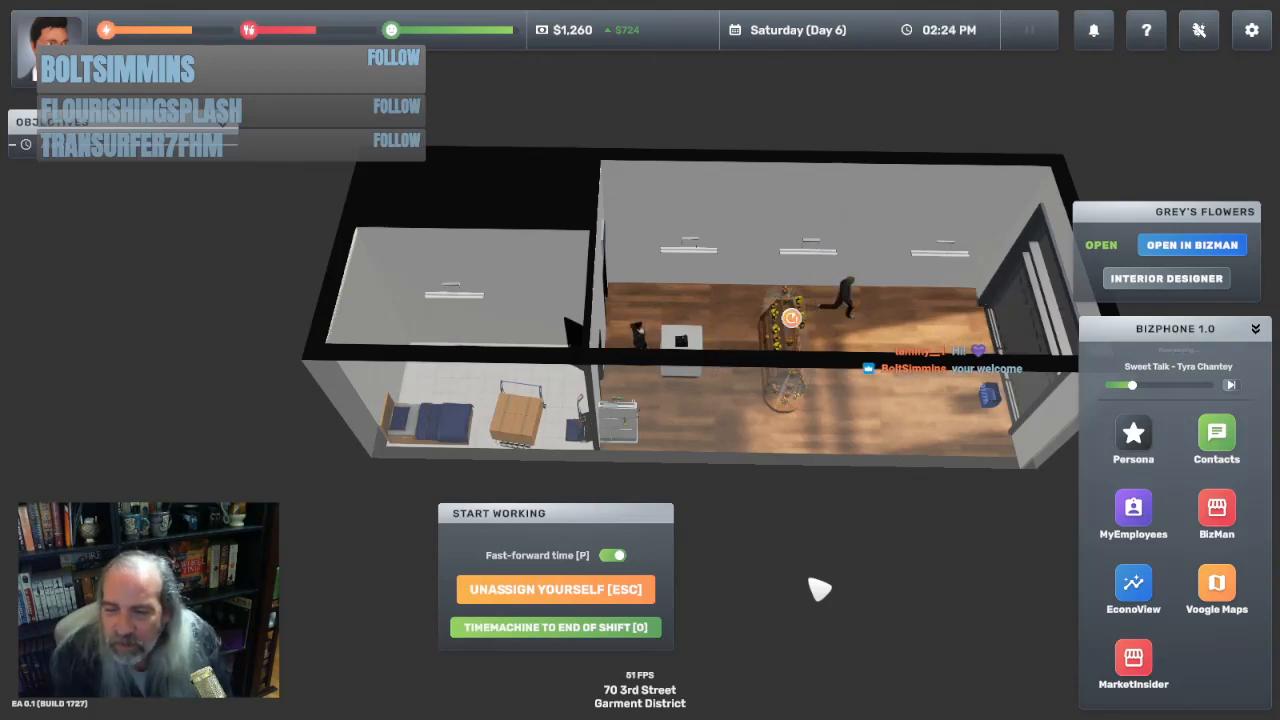
Let the shift run until the Insufficient energy alert unassigns the owner at 11:40 PM
click(790, 317)
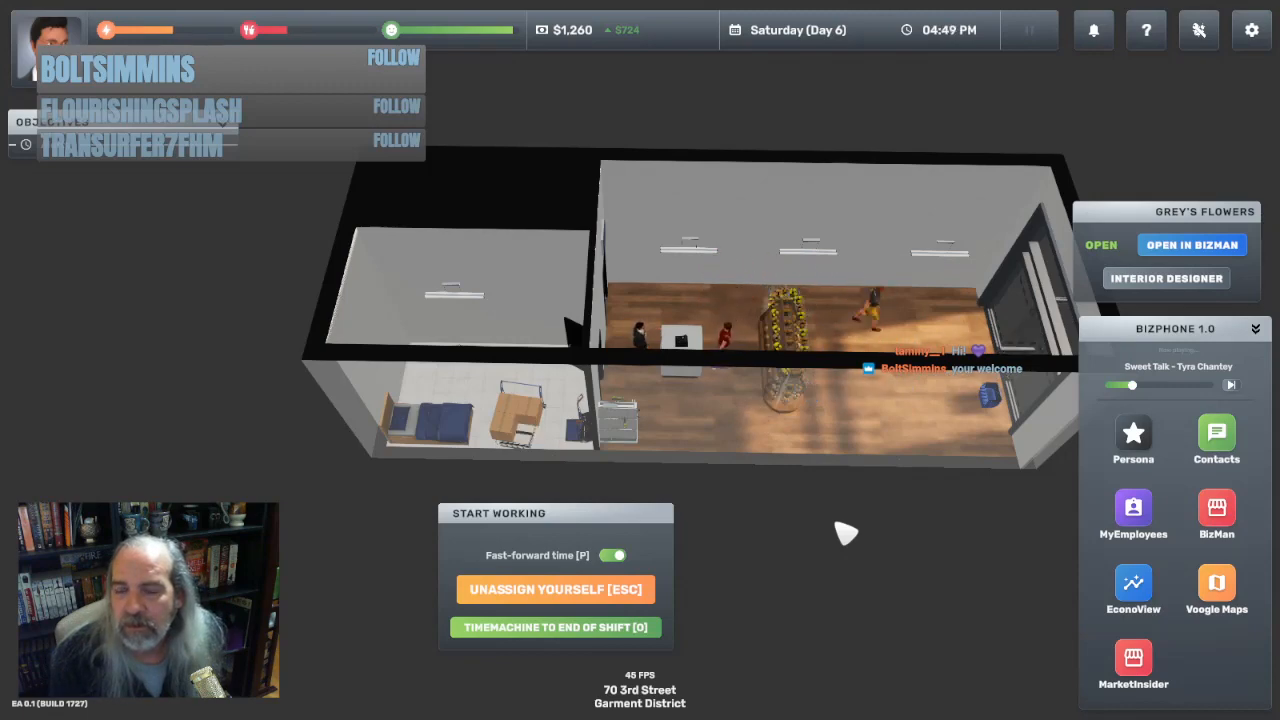
click(790, 320)
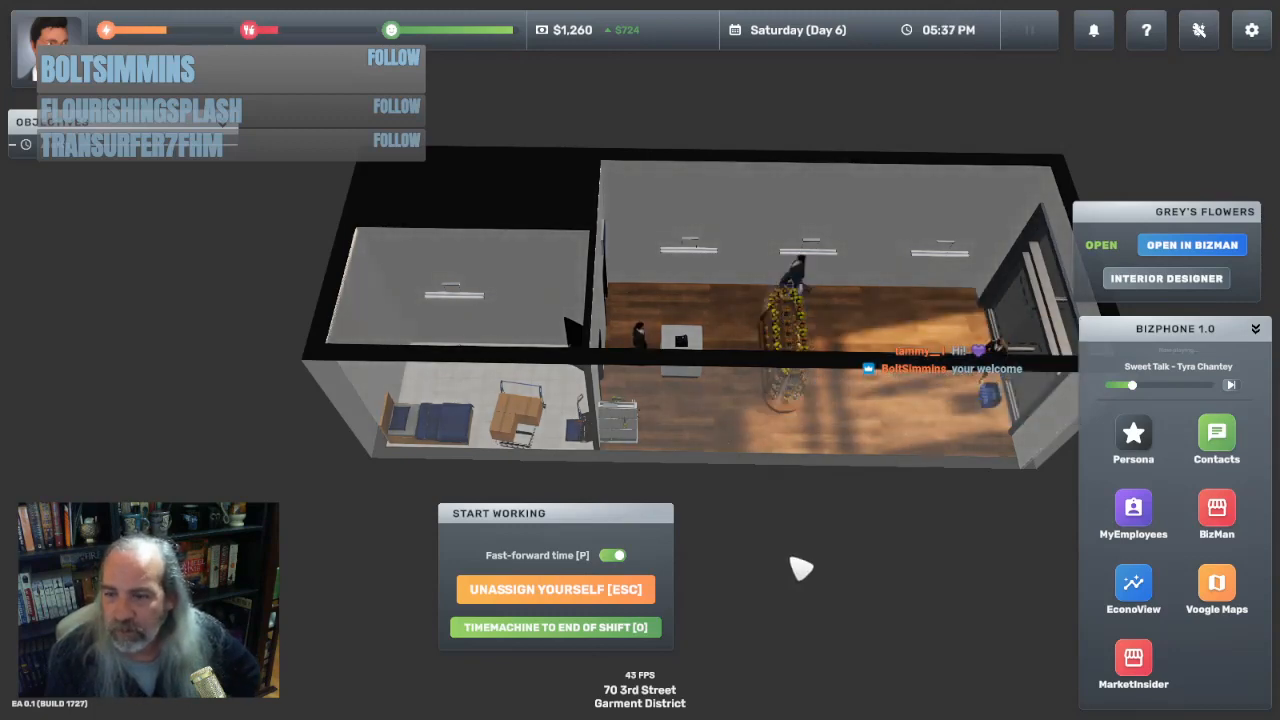
click(790, 330)
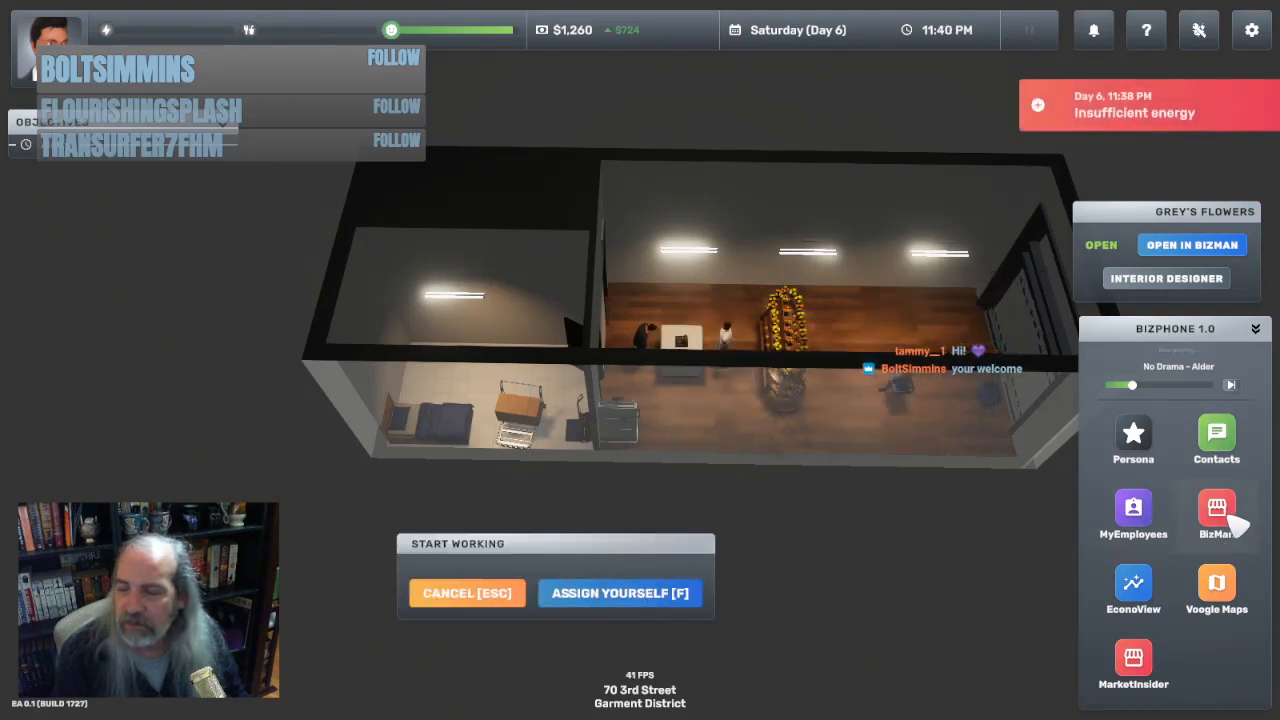
Walk the owner to the Standard Bed and bring up the Go To Sleep prompt
click(1216, 515)
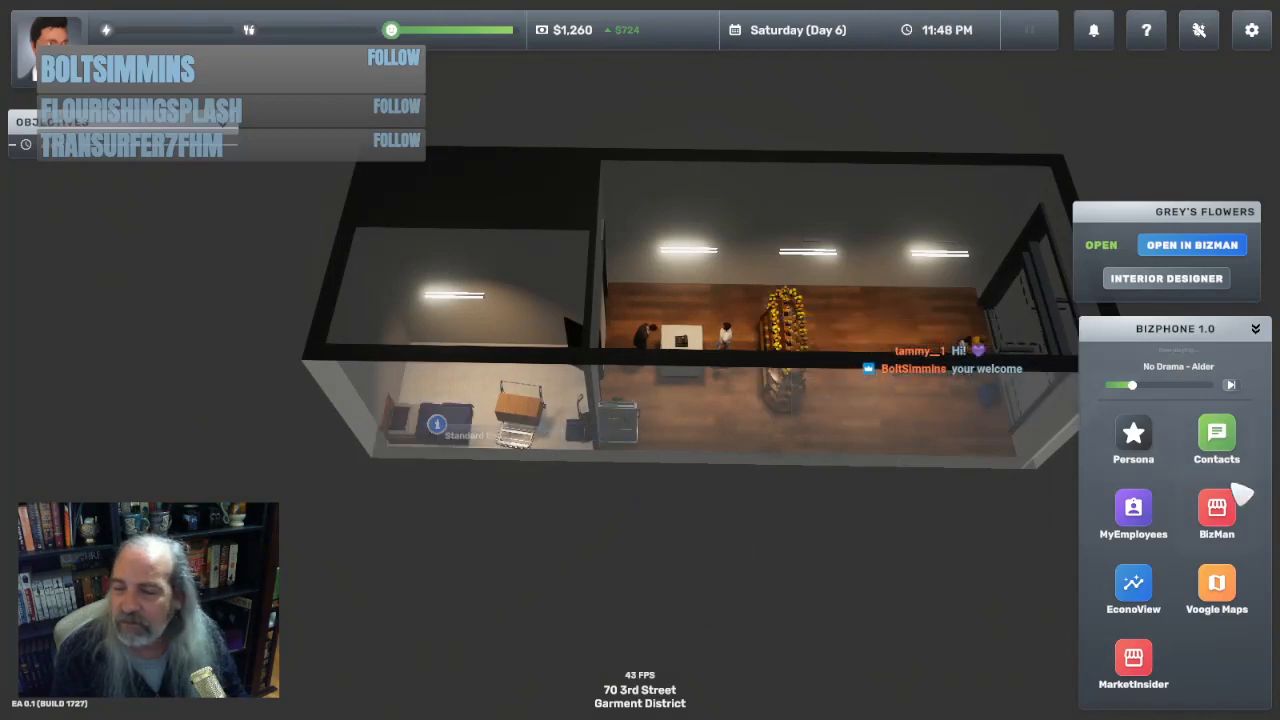
click(1216, 513)
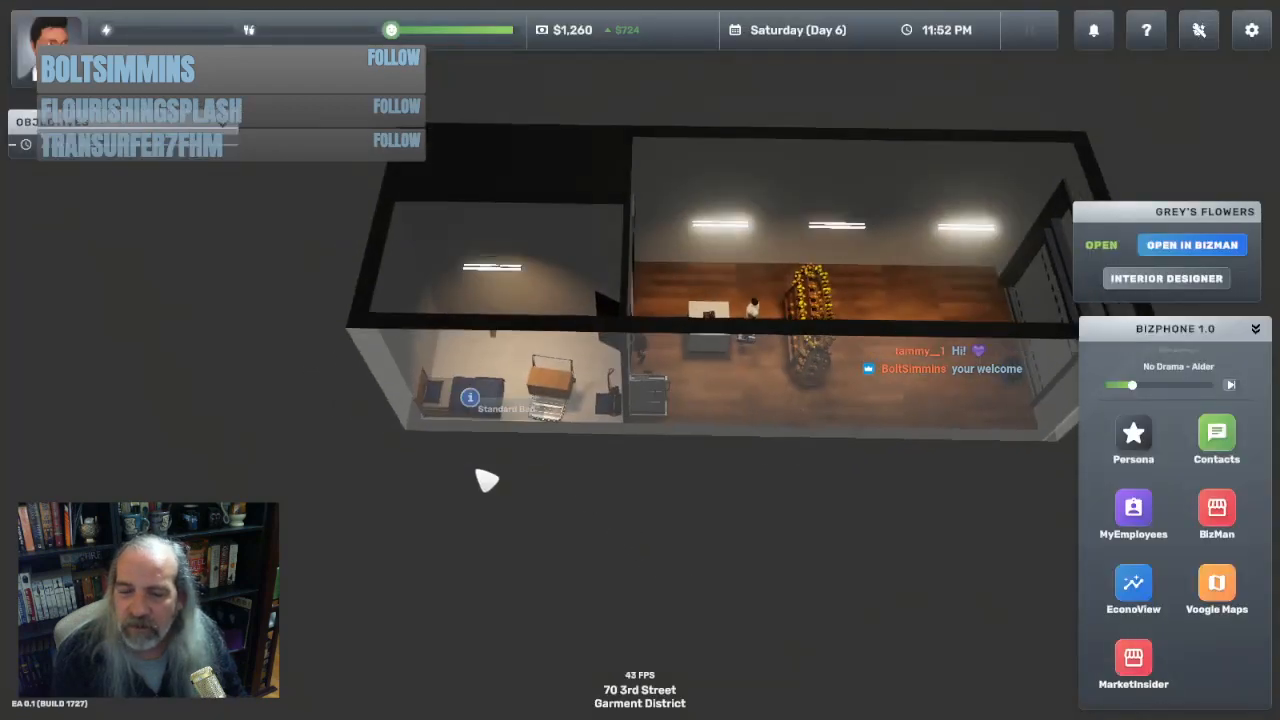
click(470, 397)
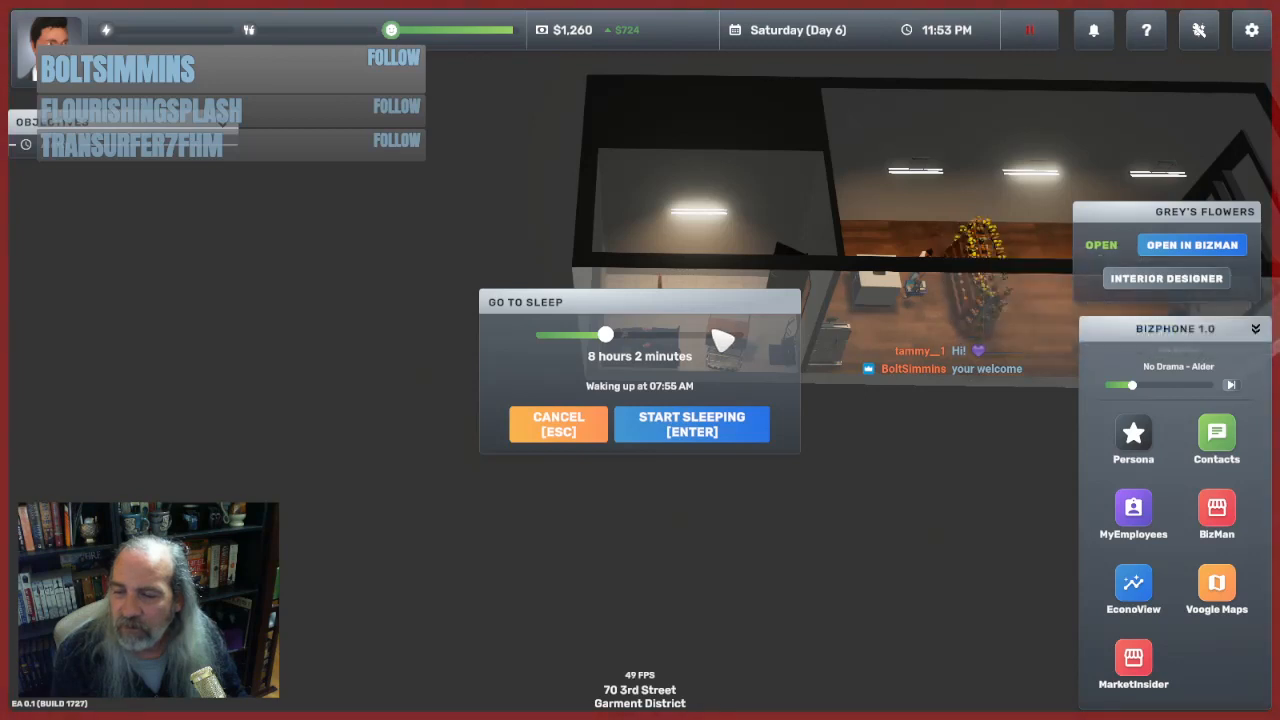
mouse_move(590, 435)
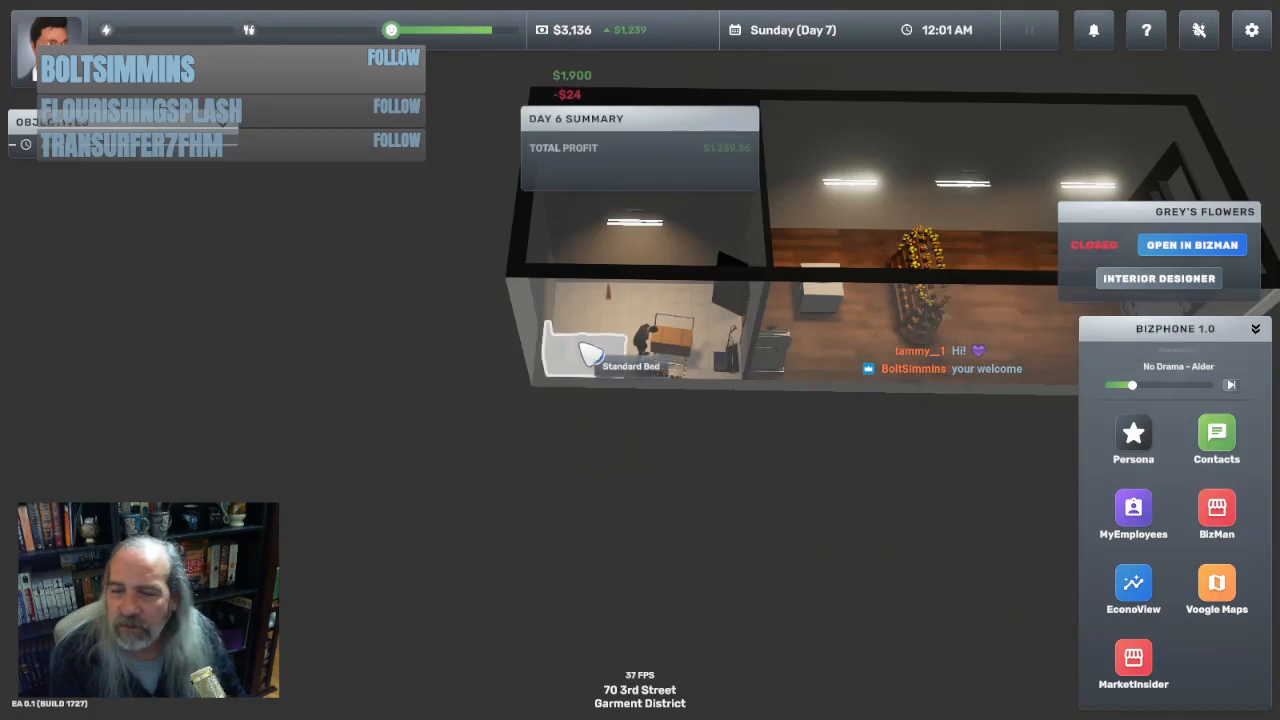
Review Grey's Flowers in BizMan: yesterday's customers and inventory (179 Cheap Flowers sold, 97 left)
click(620, 340)
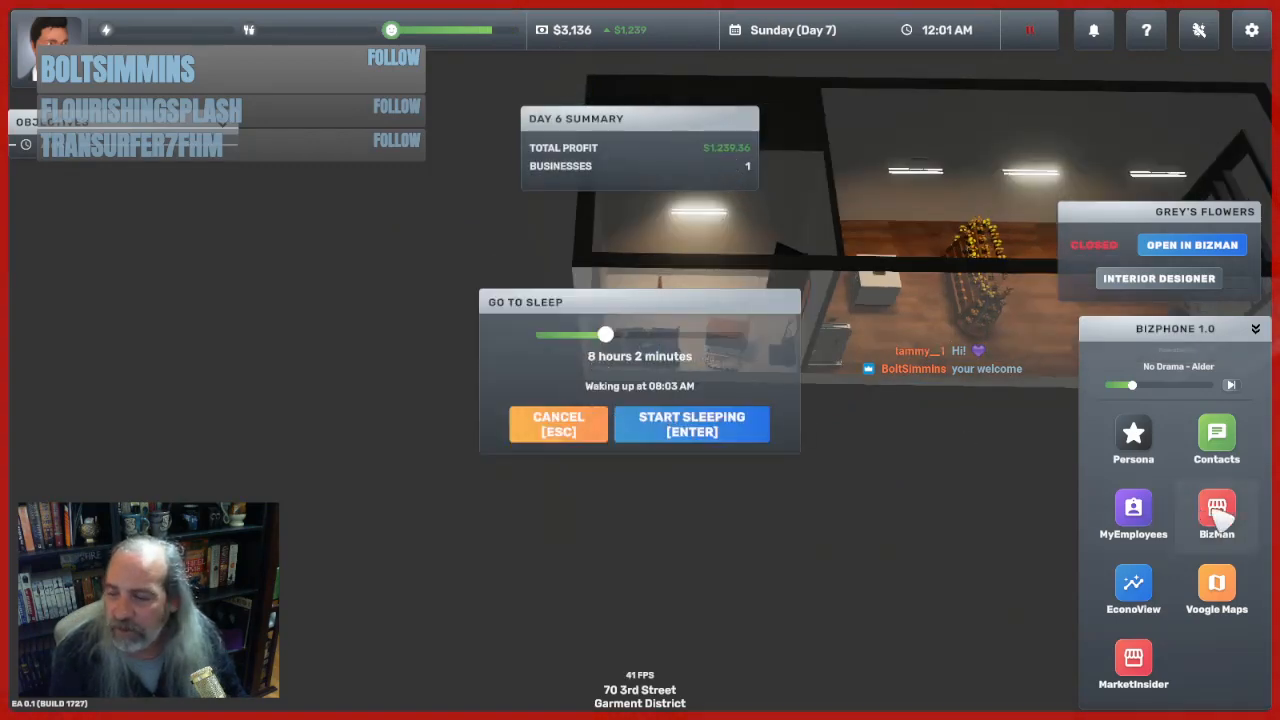
click(1216, 510)
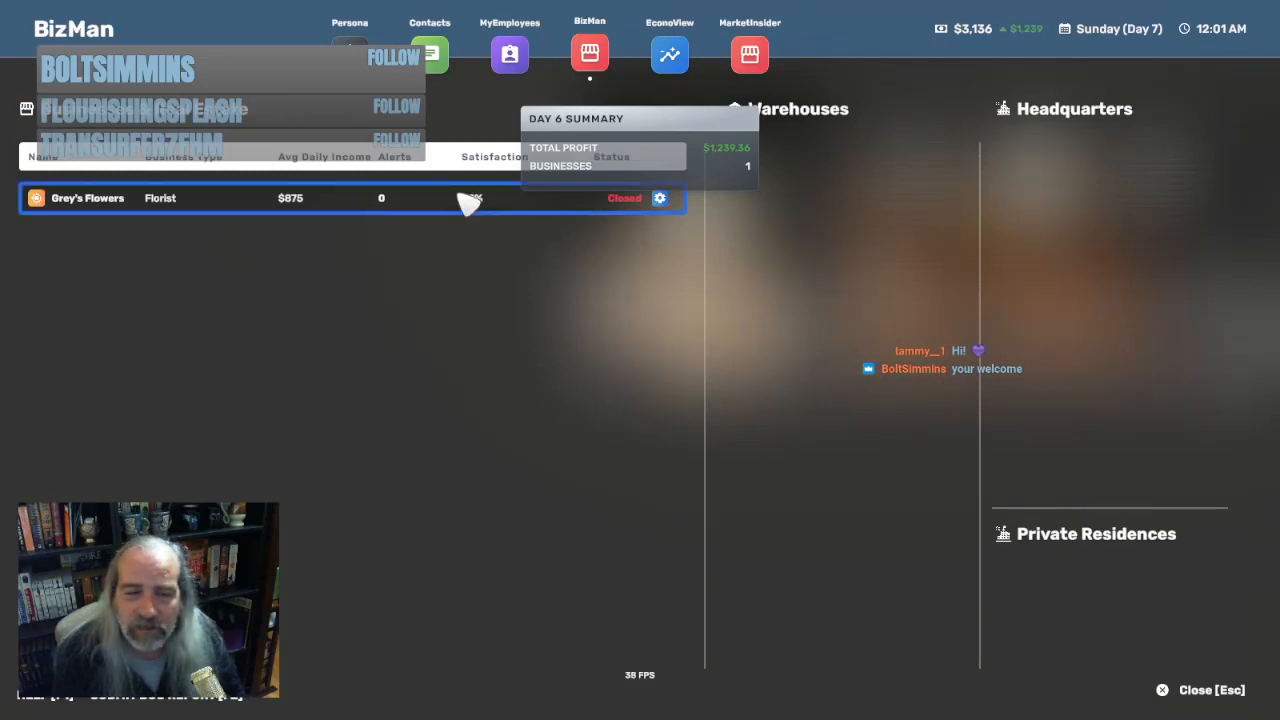
click(87, 197)
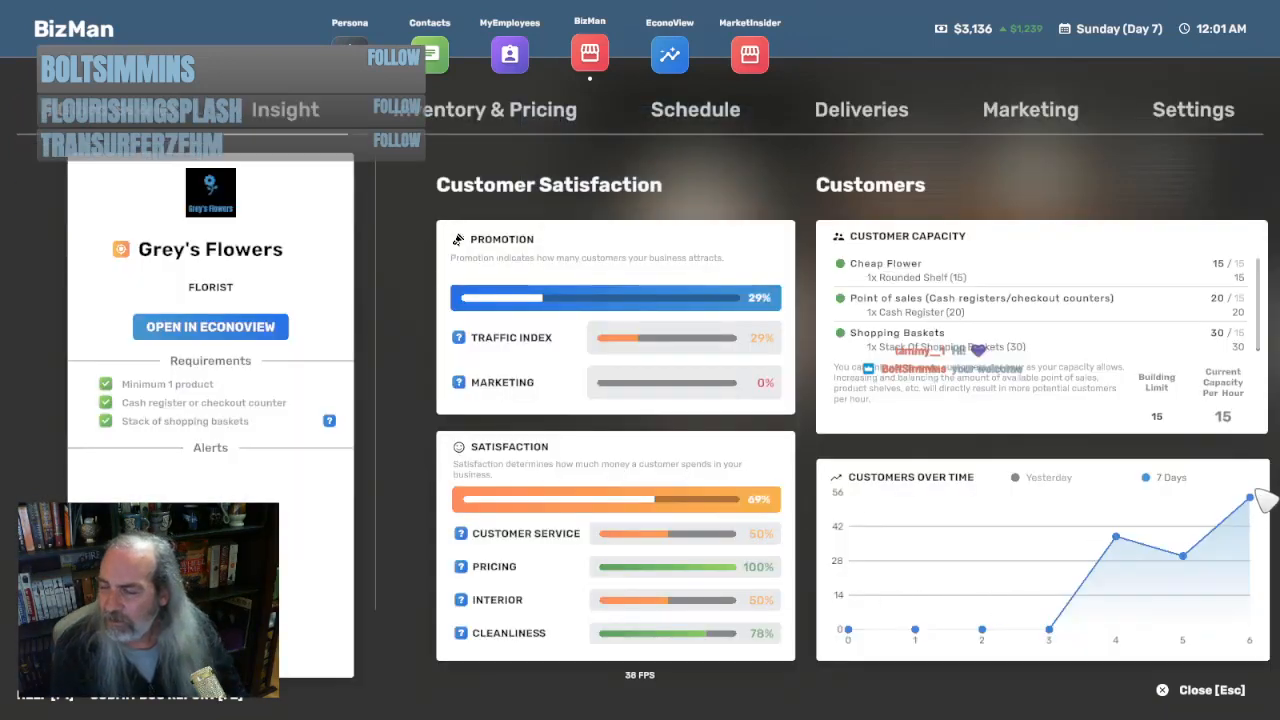
mouse_move(1020, 490)
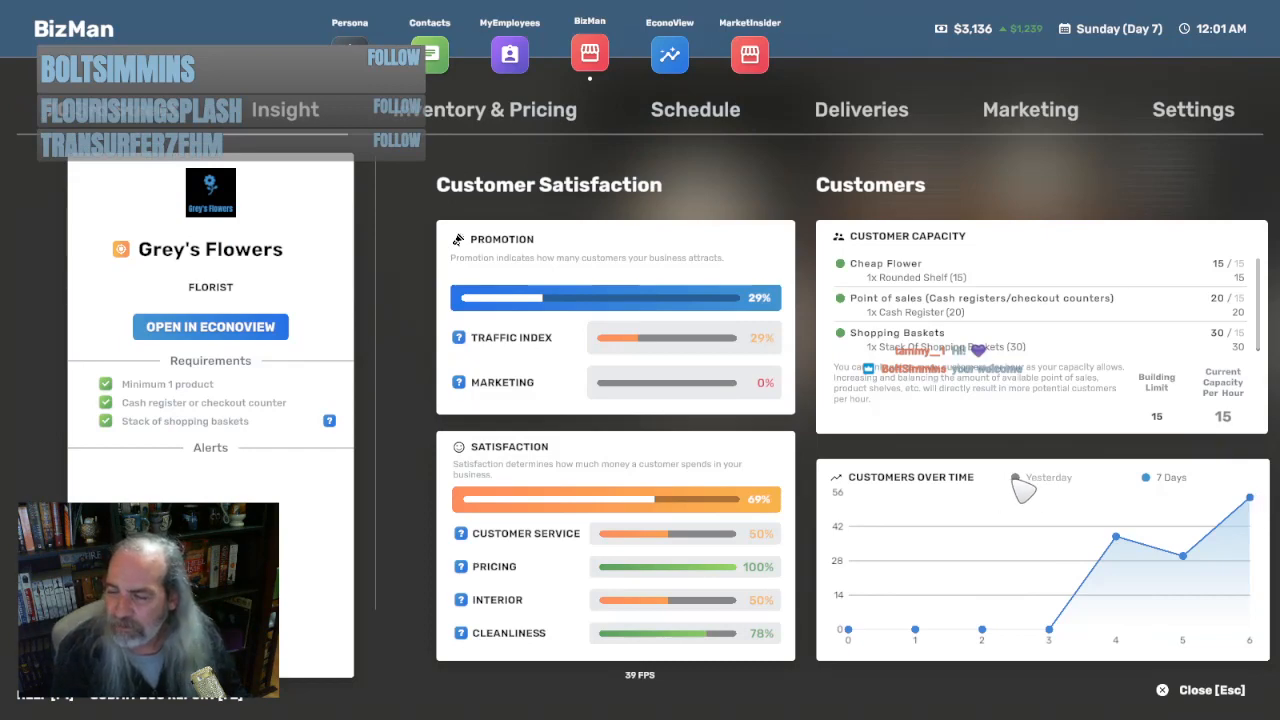
click(1014, 477)
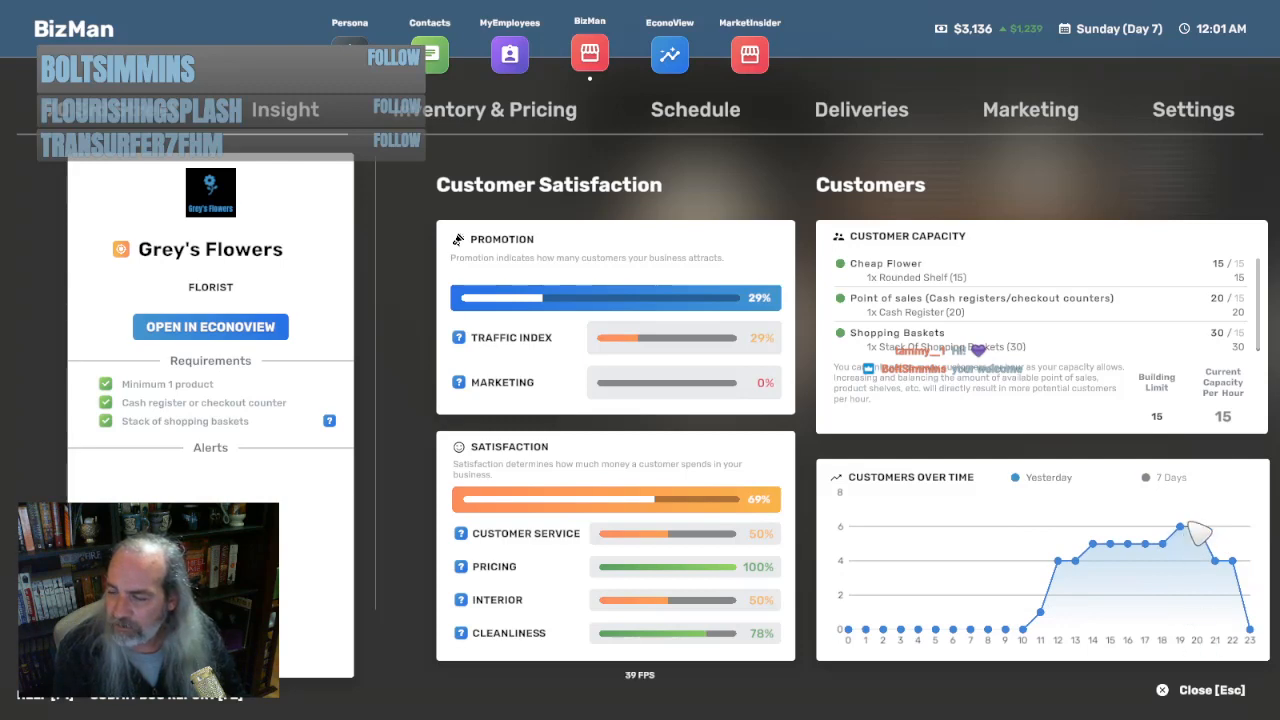
mouse_move(1030, 562)
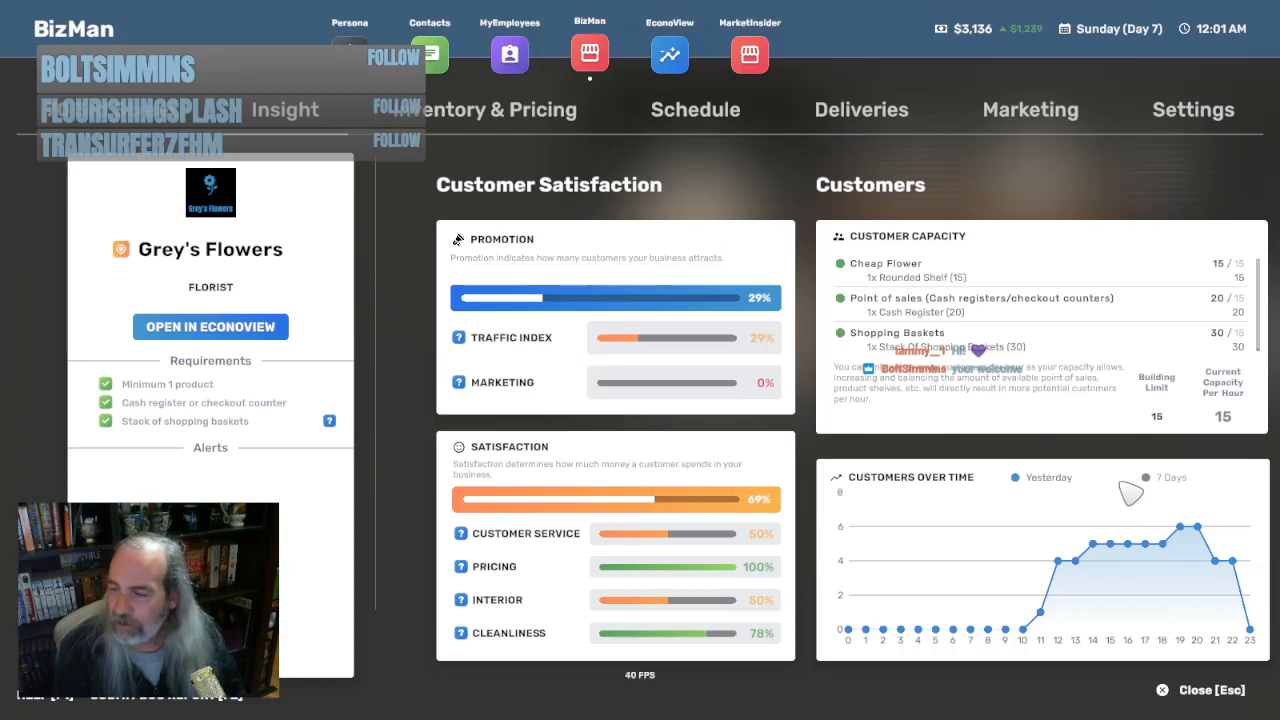
mouse_move(703, 118)
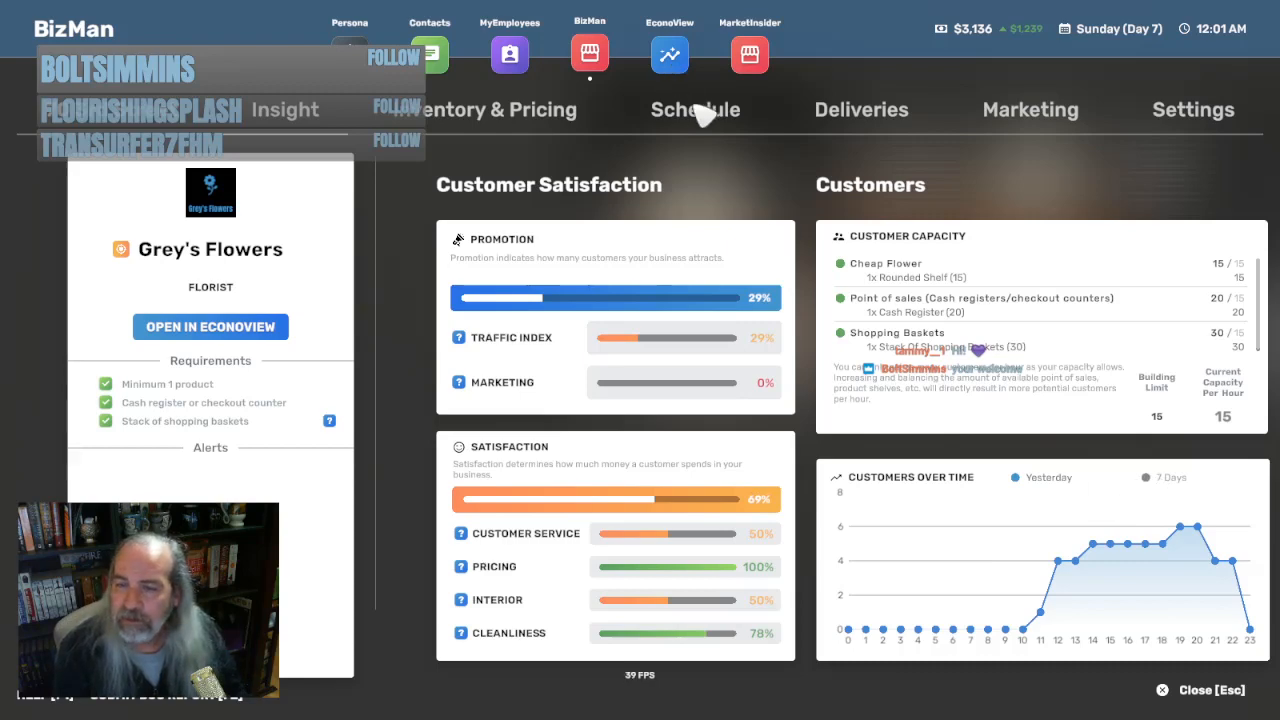
click(494, 109)
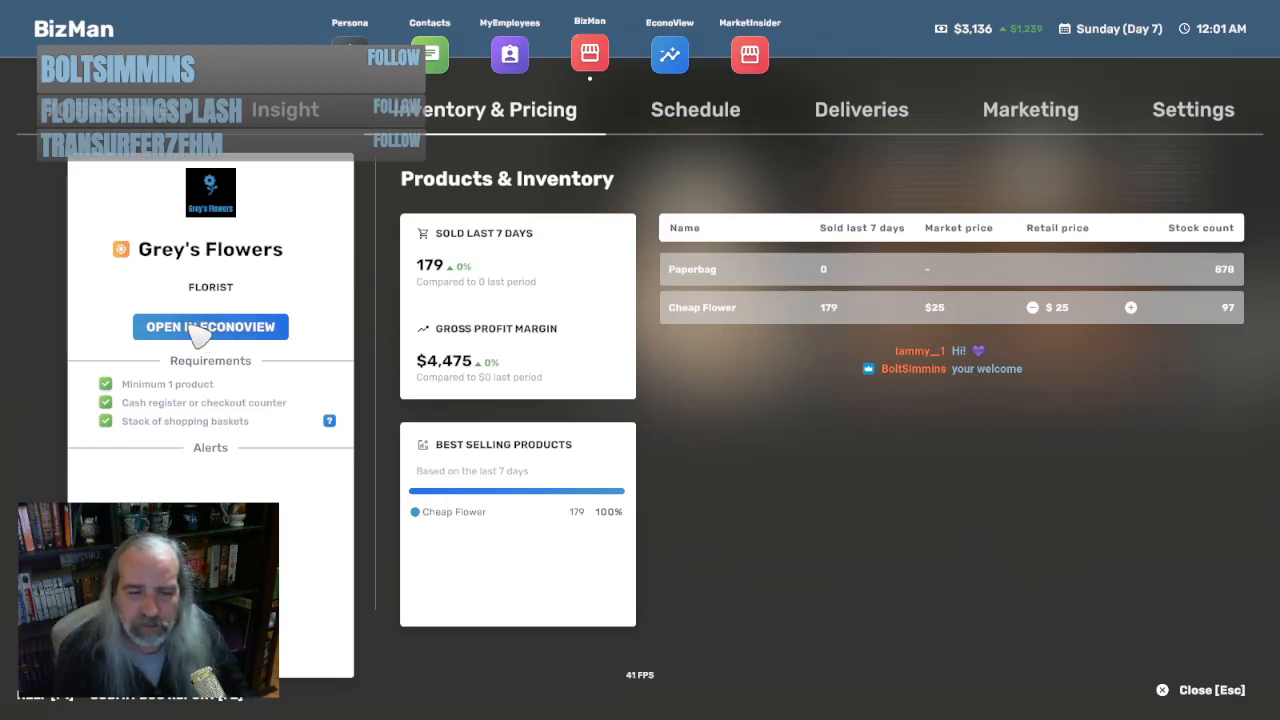
View Grey's Flowers' income statement: Day 6 sales $1,900, net $1,243.36
click(210, 327)
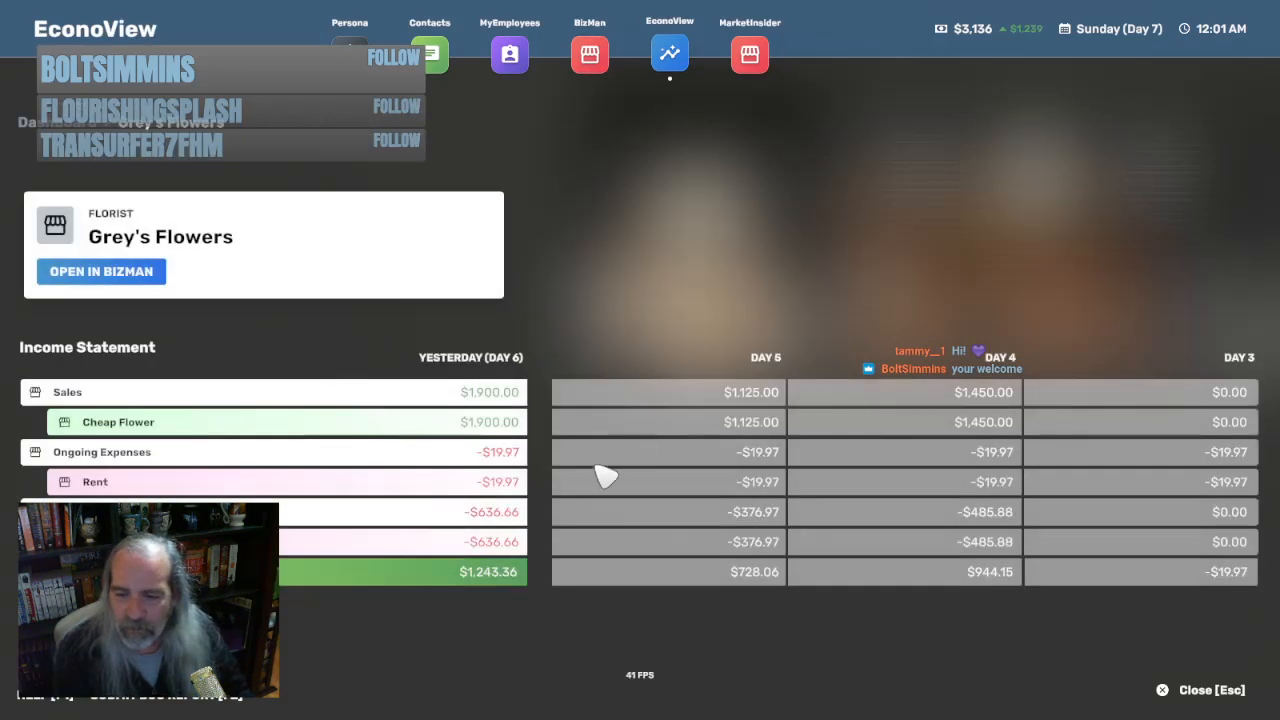
mouse_move(505, 440)
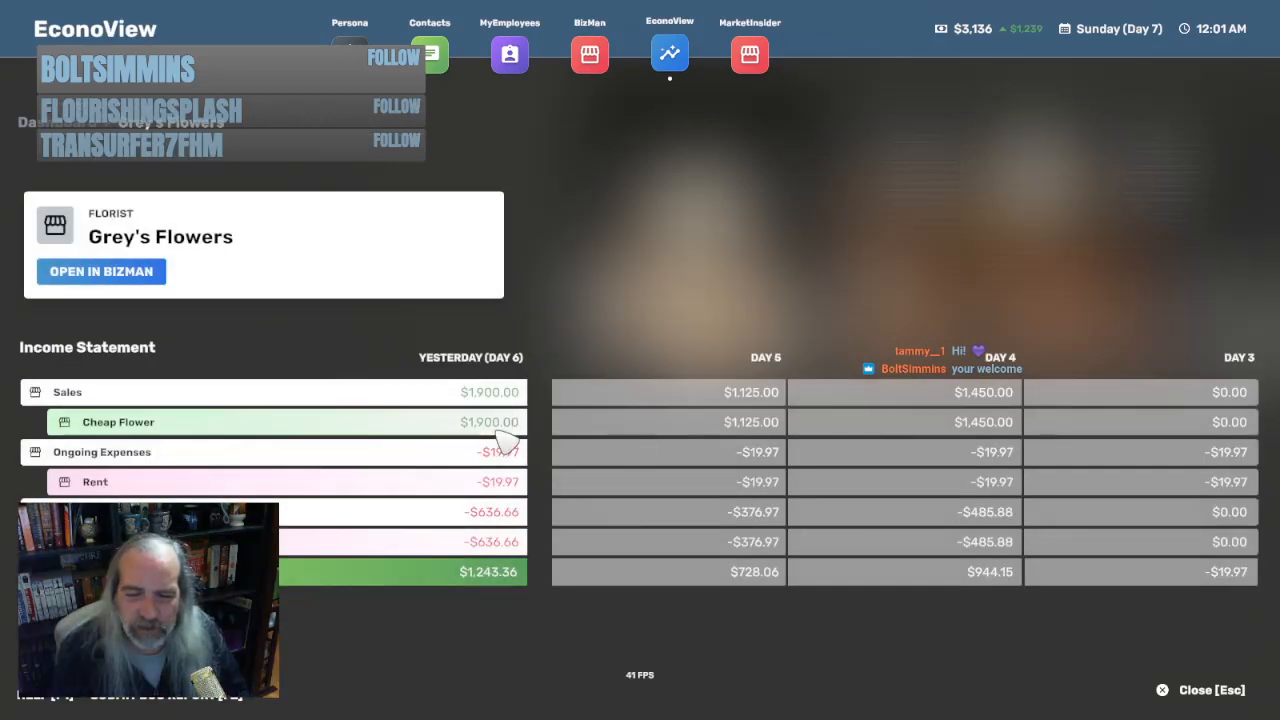
mouse_move(515, 500)
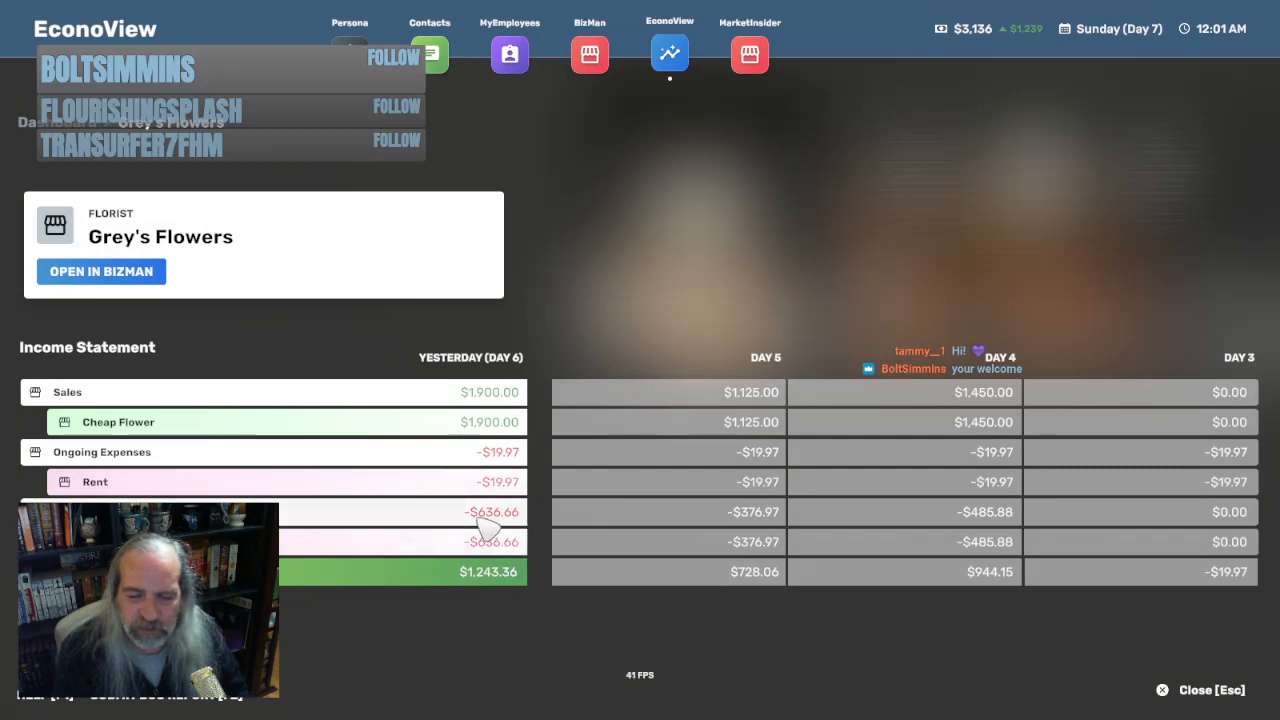
mouse_move(505, 597)
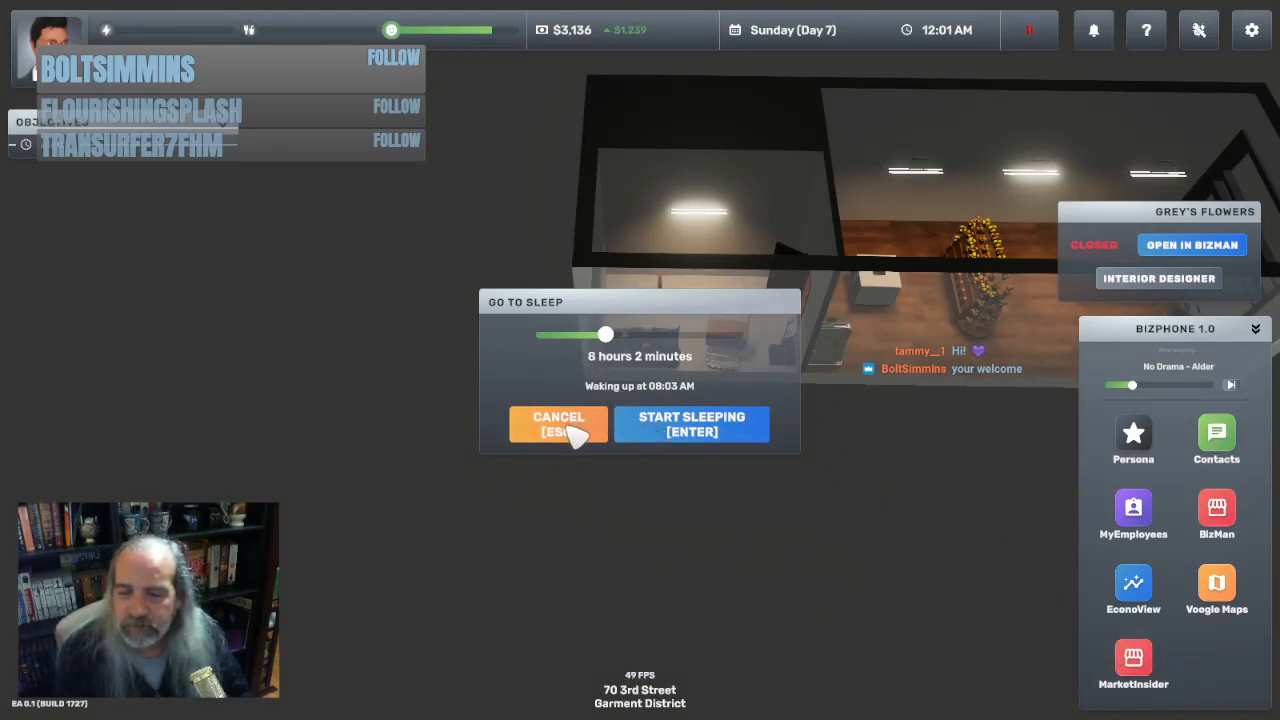
mouse_move(670, 435)
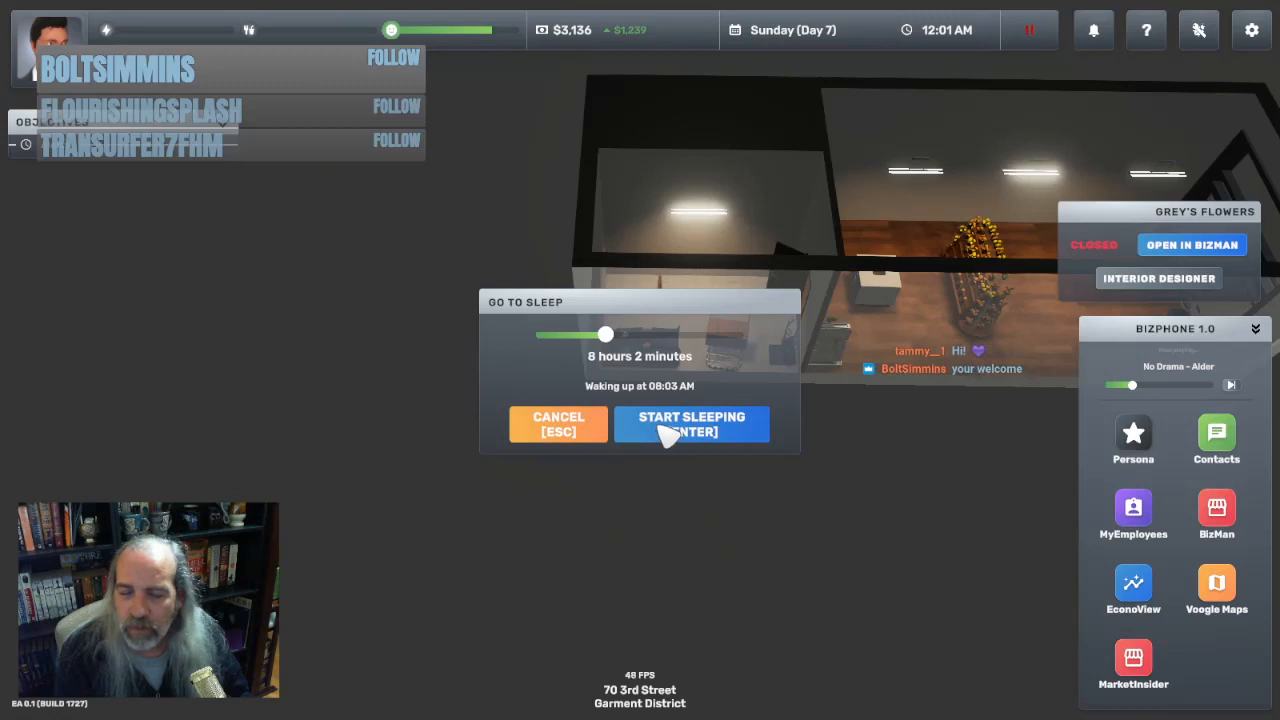
mouse_move(610, 340)
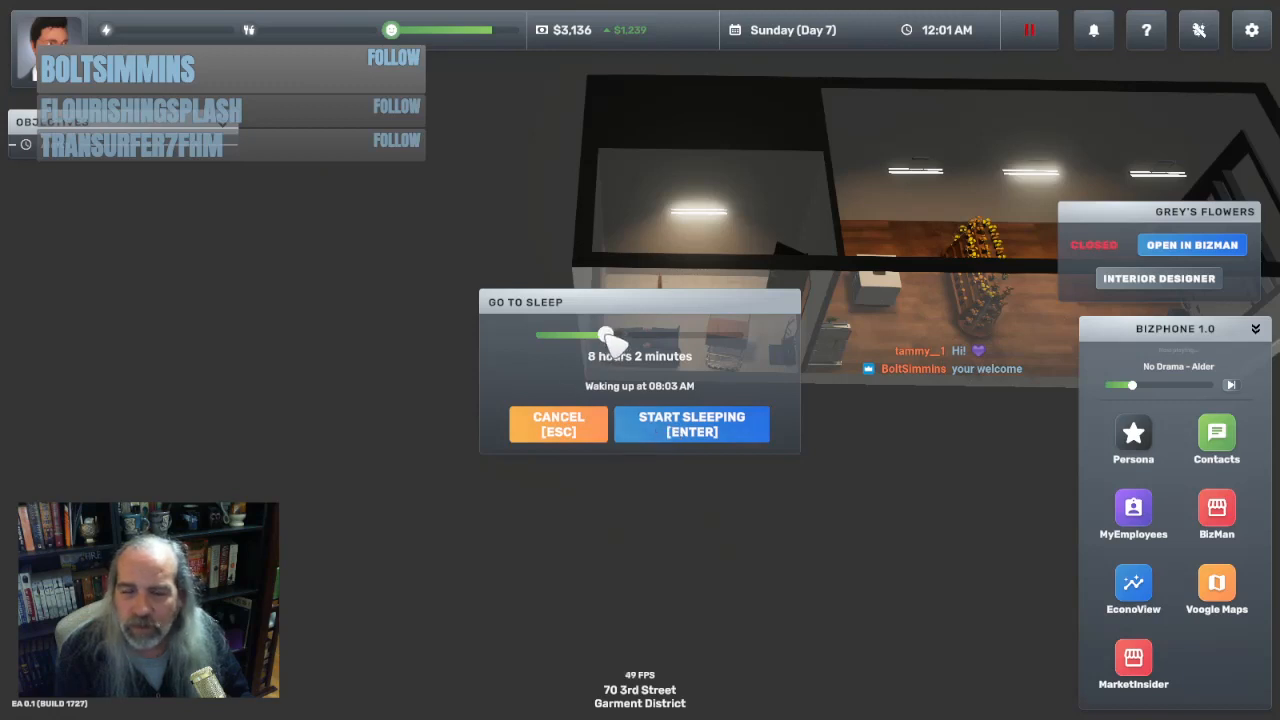
Sleep for 7 hours 1 minute, waking at 07:02 AM Sunday
drag(605, 335, 600, 335)
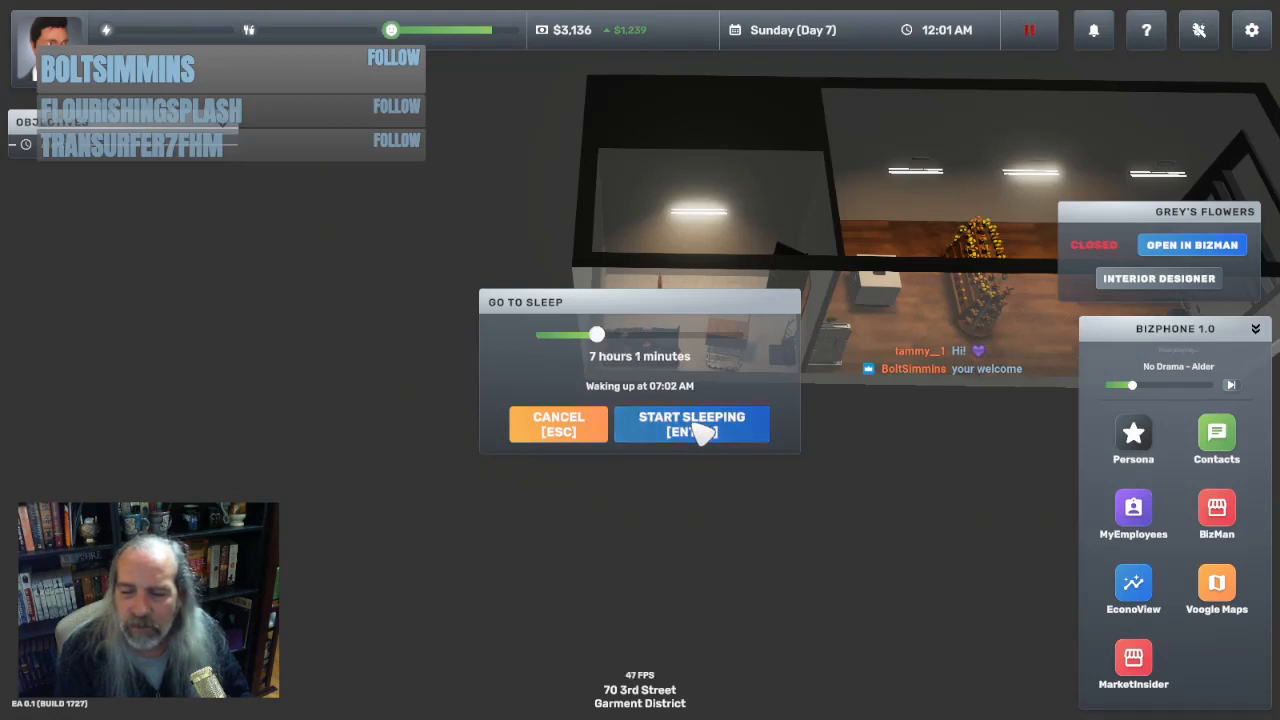
click(691, 423)
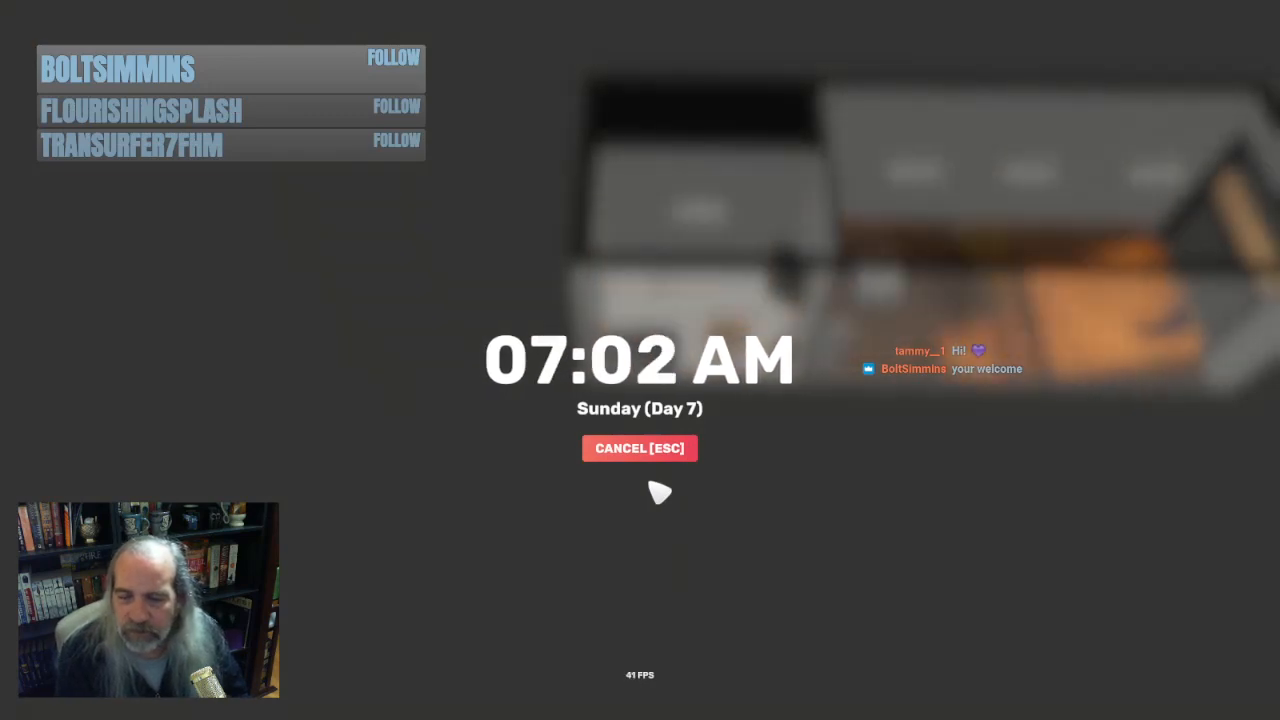
Unload the 40x and 22x Cheap Flower boxes from the flatbed into the storeroom
click(639, 448)
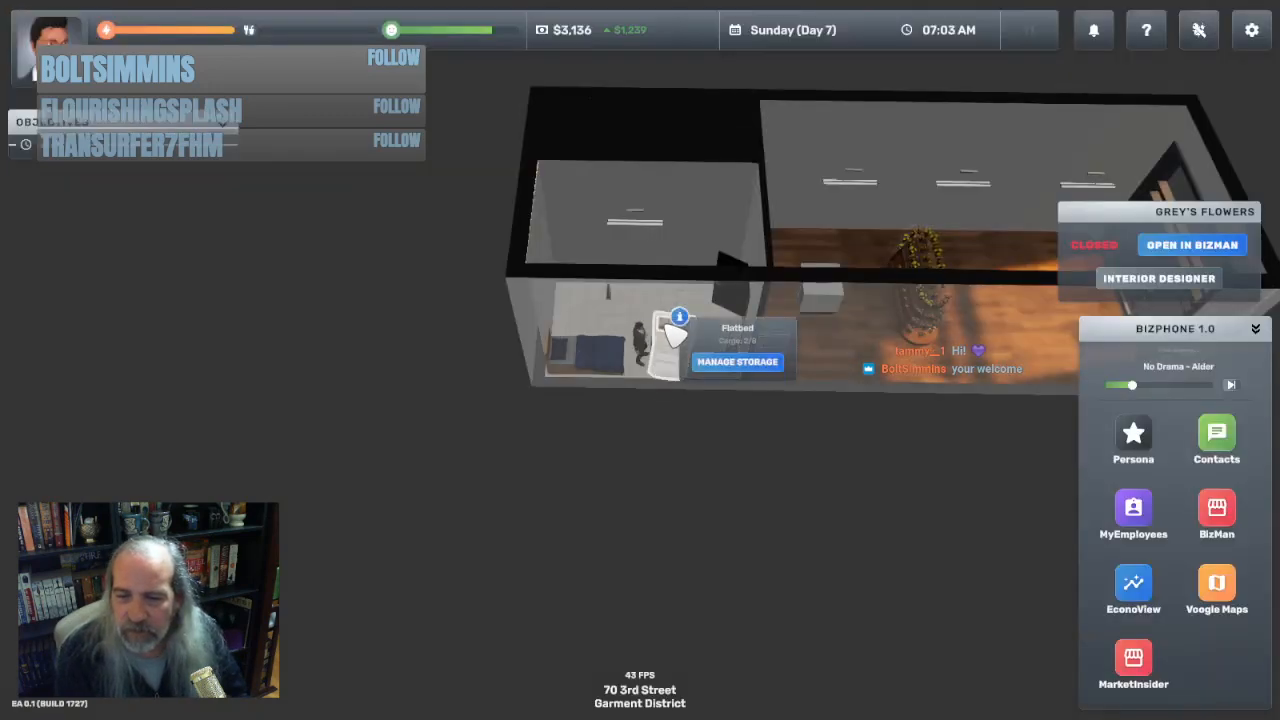
click(737, 361)
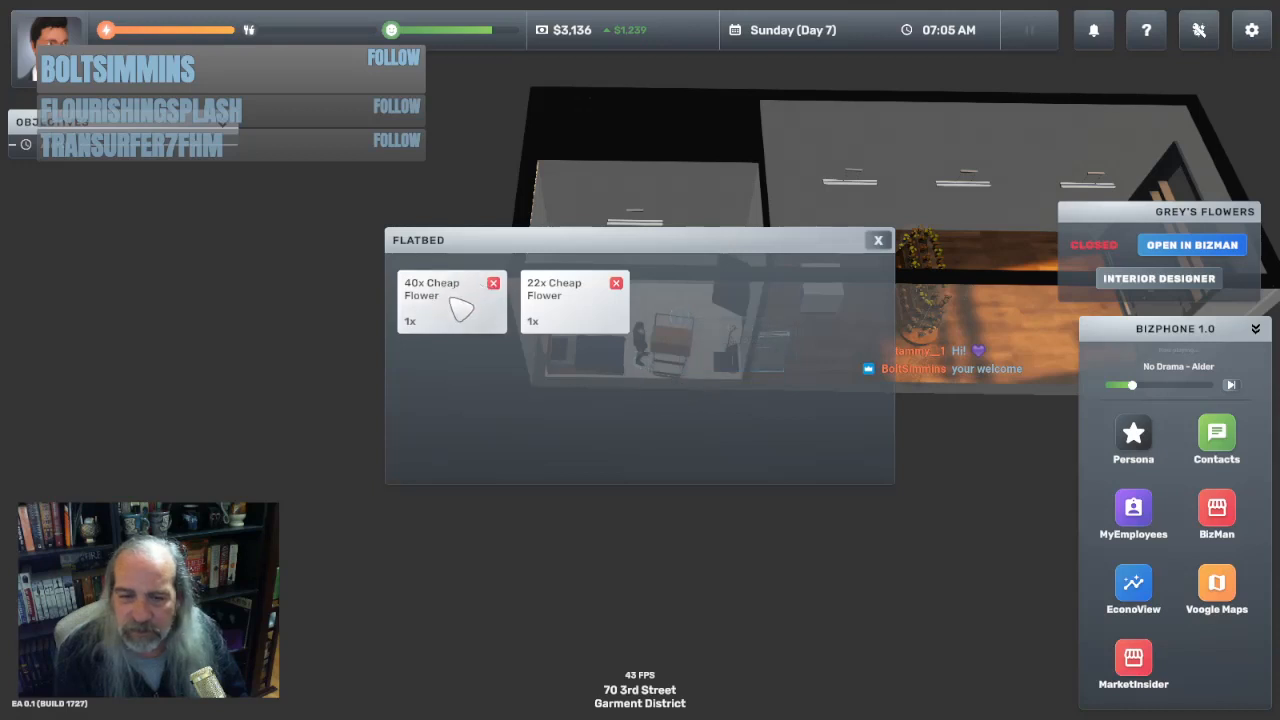
click(440, 300)
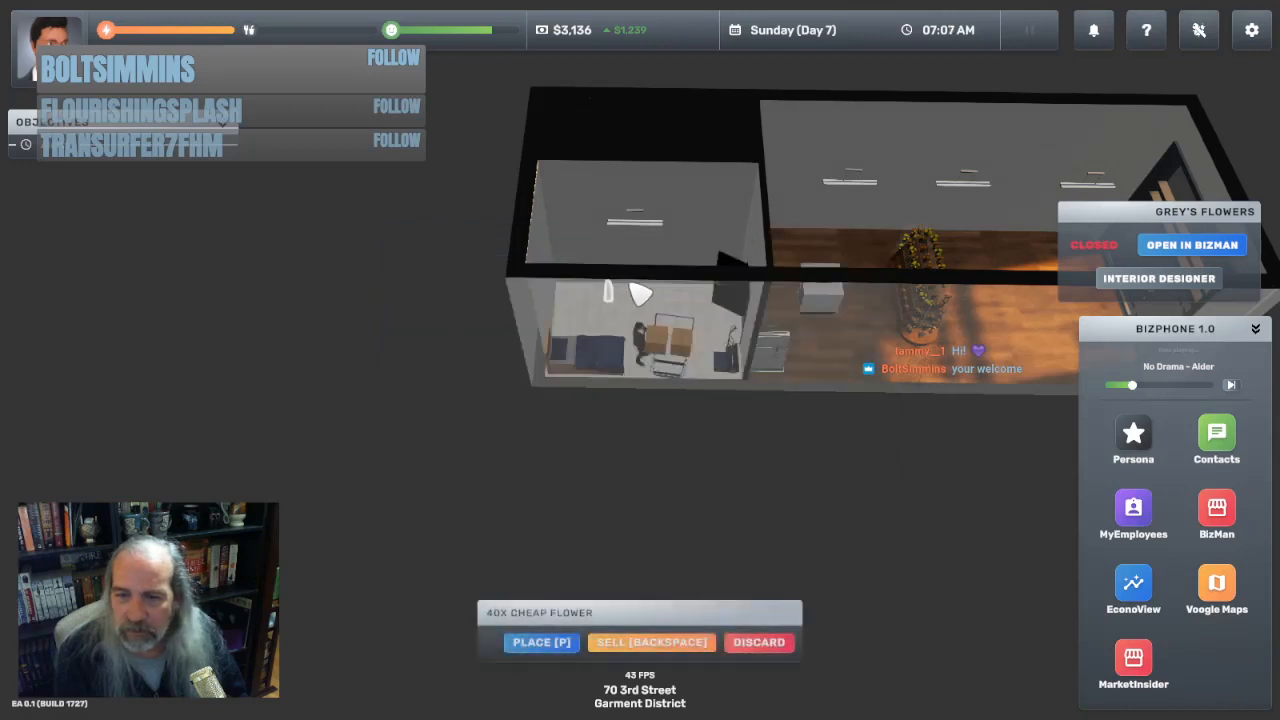
click(541, 642)
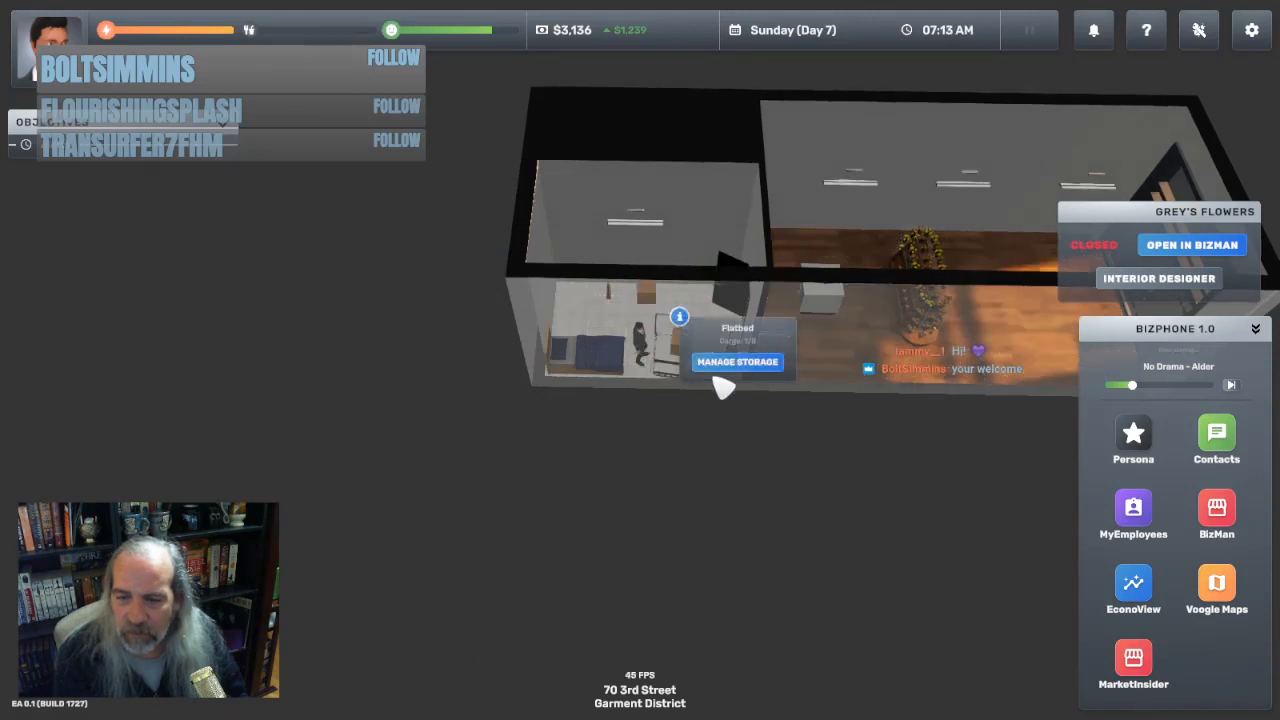
click(737, 362)
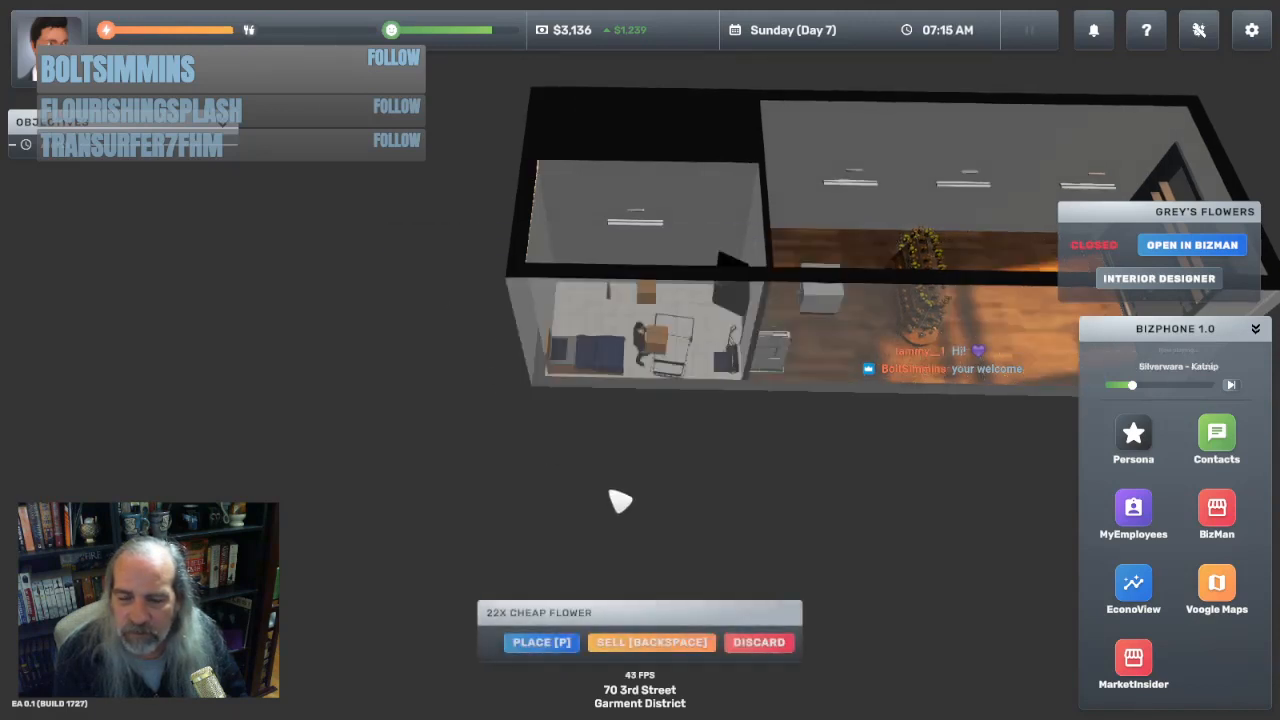
click(541, 642)
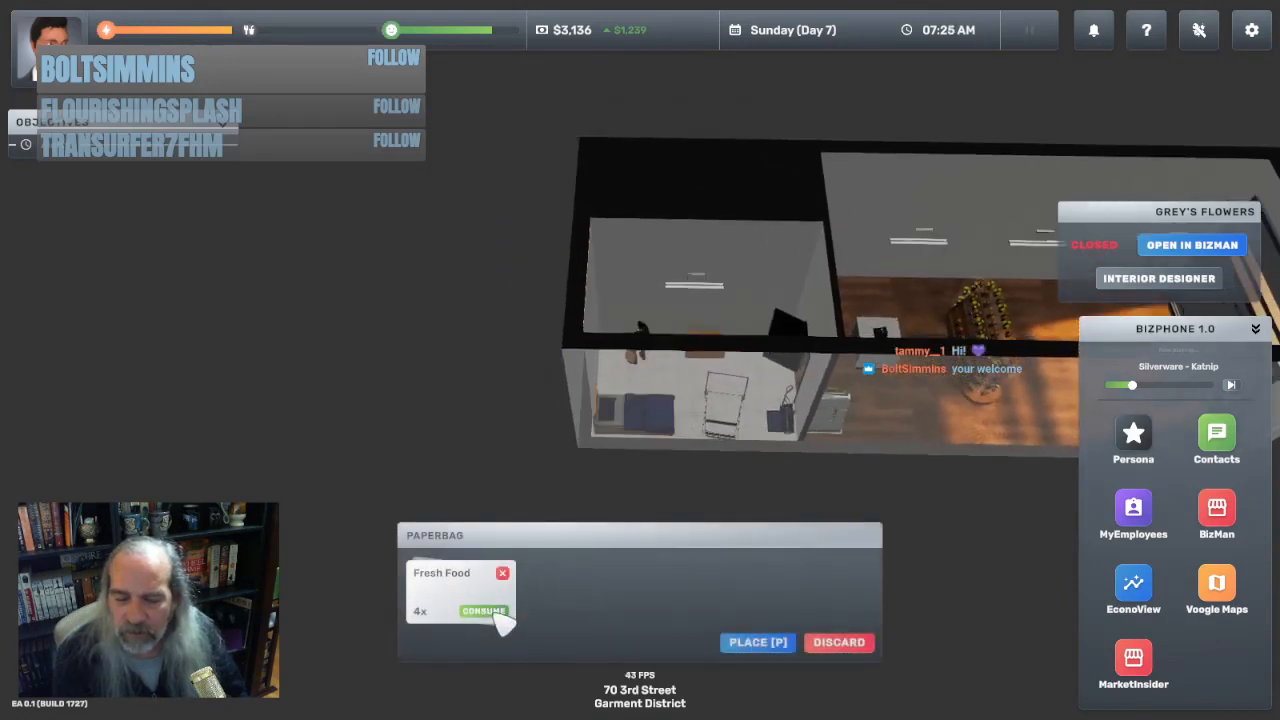
Eat the Fresh Food from the paper bag
click(483, 611)
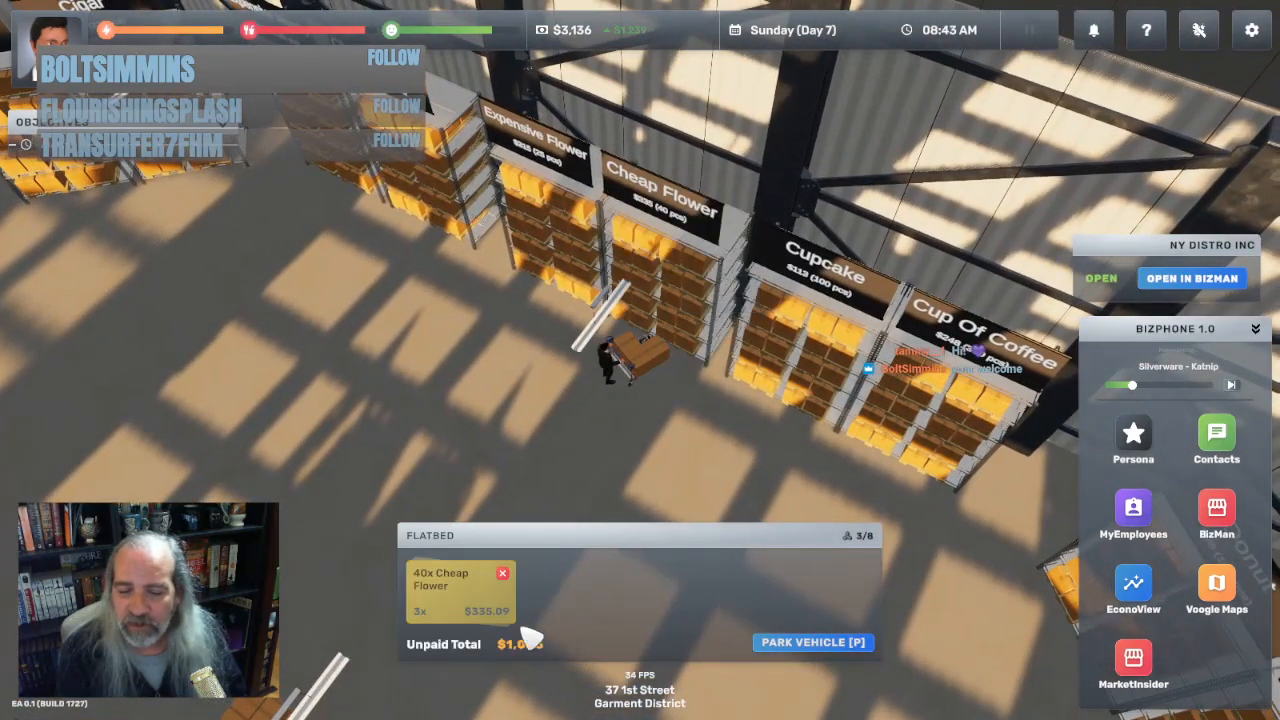
Load the flatbed to 8/8 and order eight 40x Cheap Flower boxes for $2,680.69
click(680, 280)
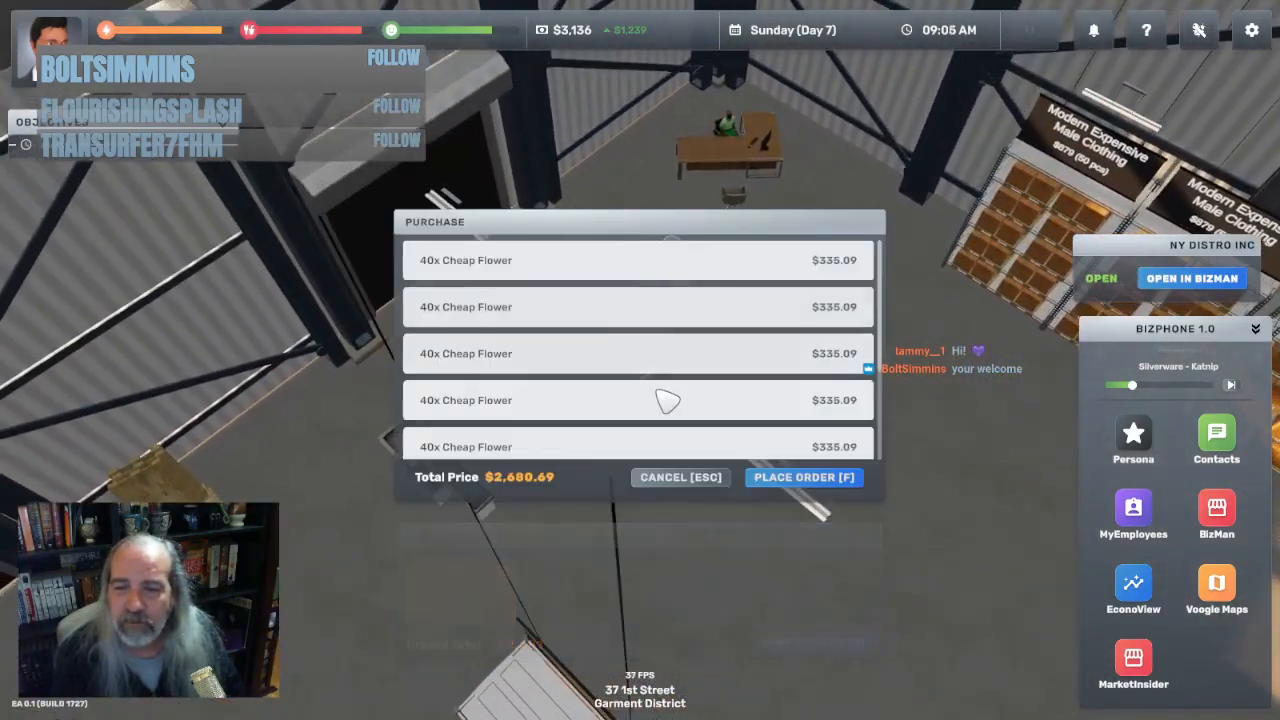
click(803, 477)
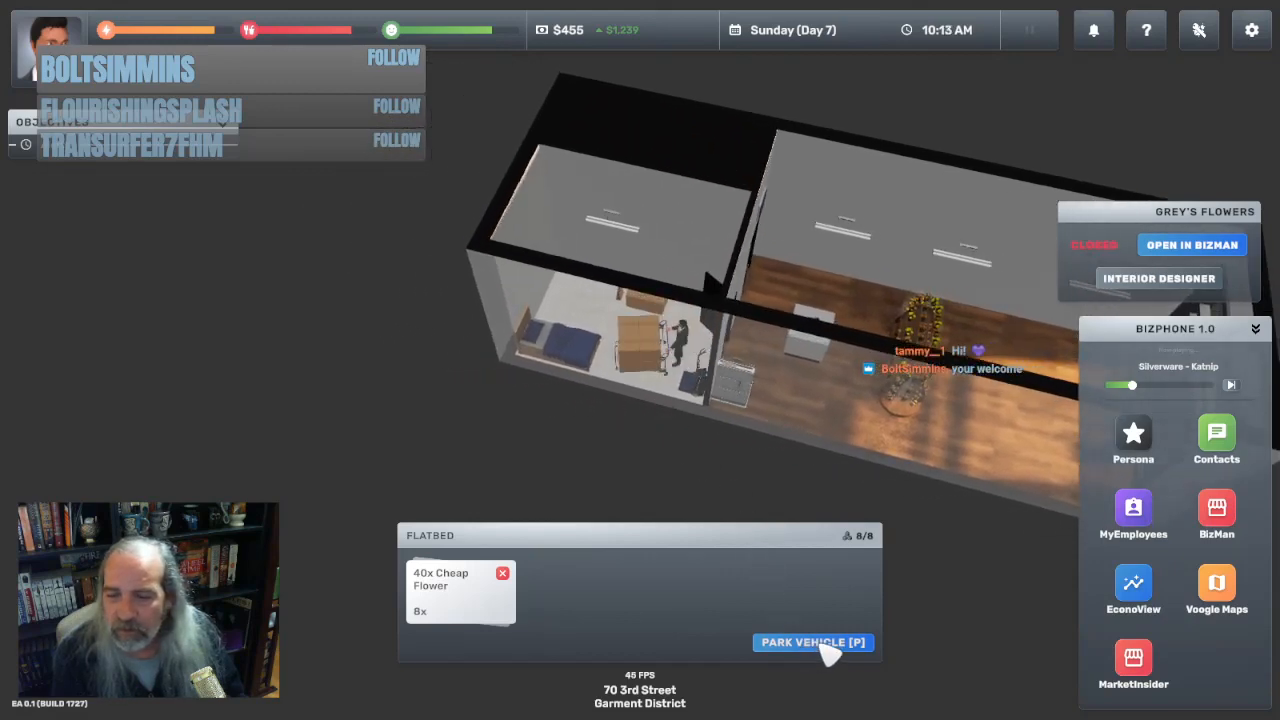
Park the flatbed of eight 40x Cheap Flower boxes at Grey's Flowers, 70 3rd Street
click(813, 642)
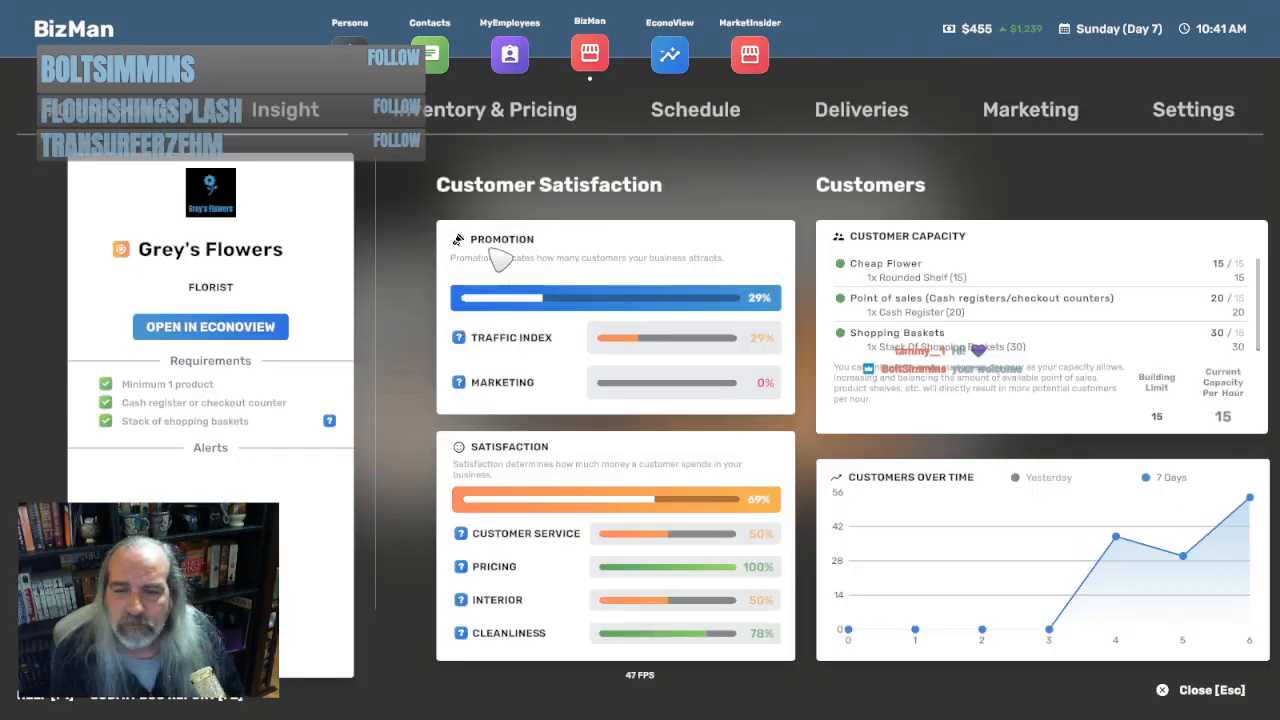
mouse_move(884, 497)
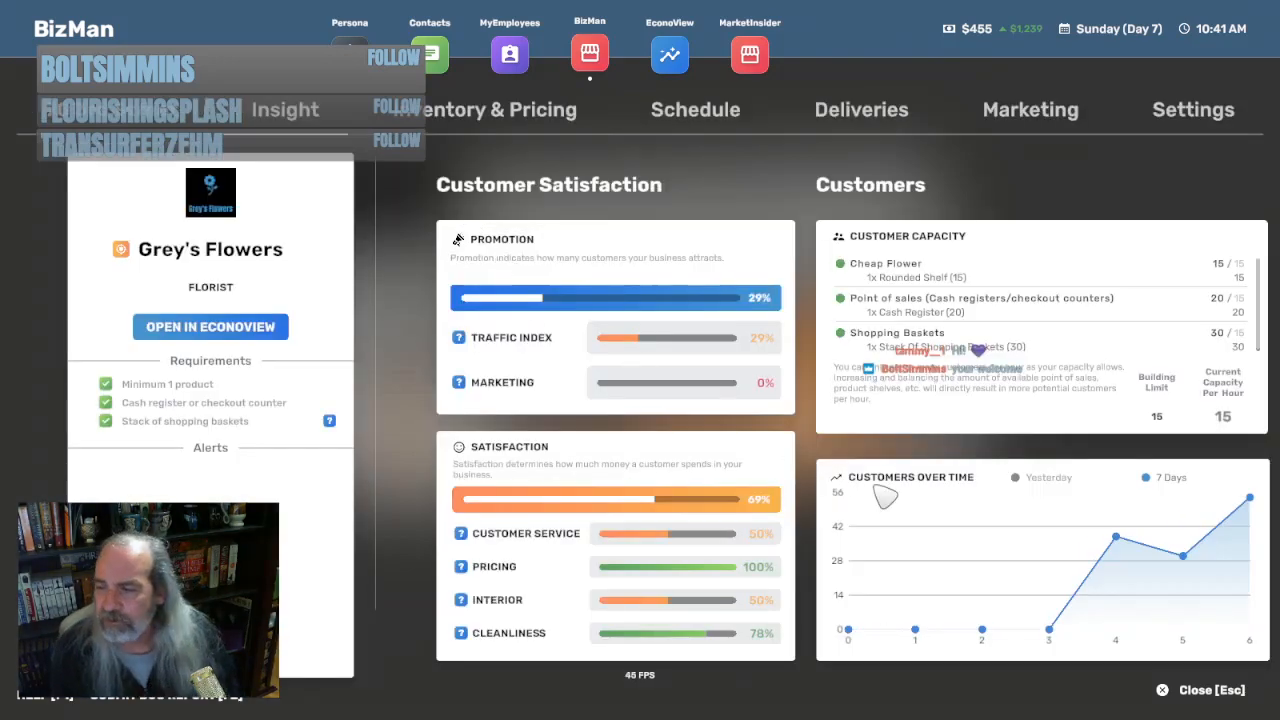
Check Grey's Flowers' schedule showing Sunday hours 10:00 AM to 12:00 PM
click(695, 109)
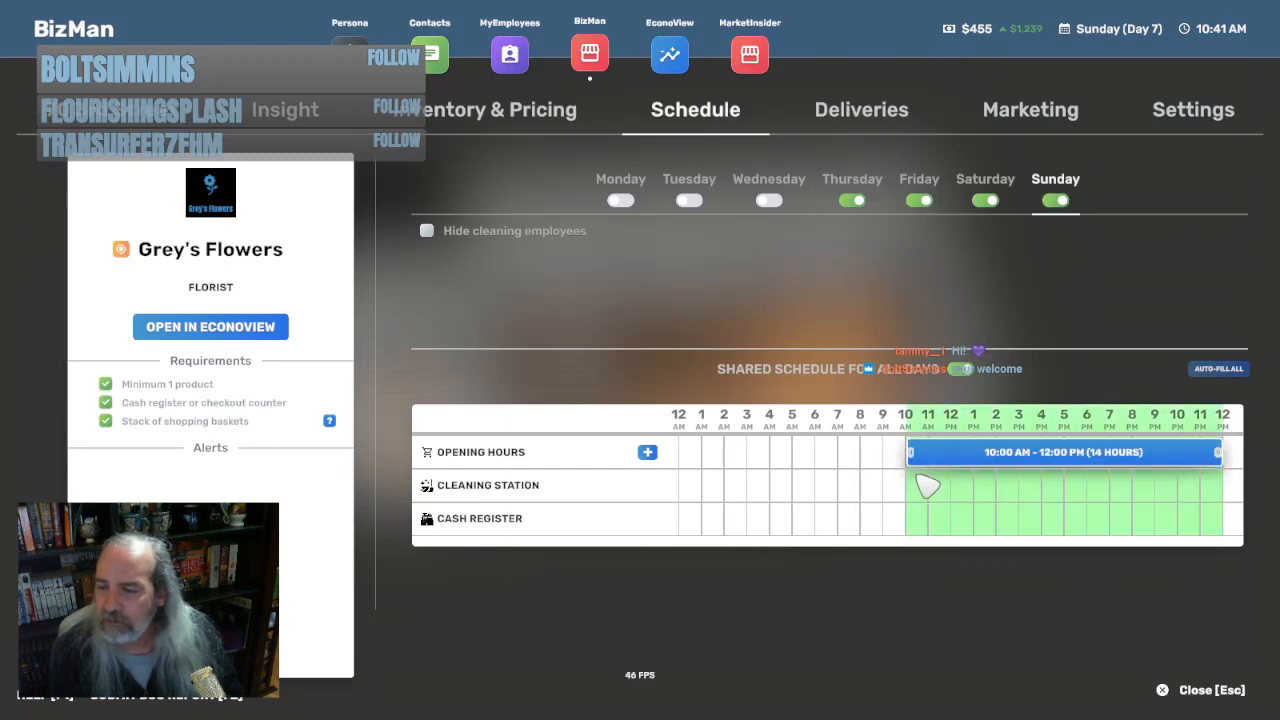
mouse_move(1185, 638)
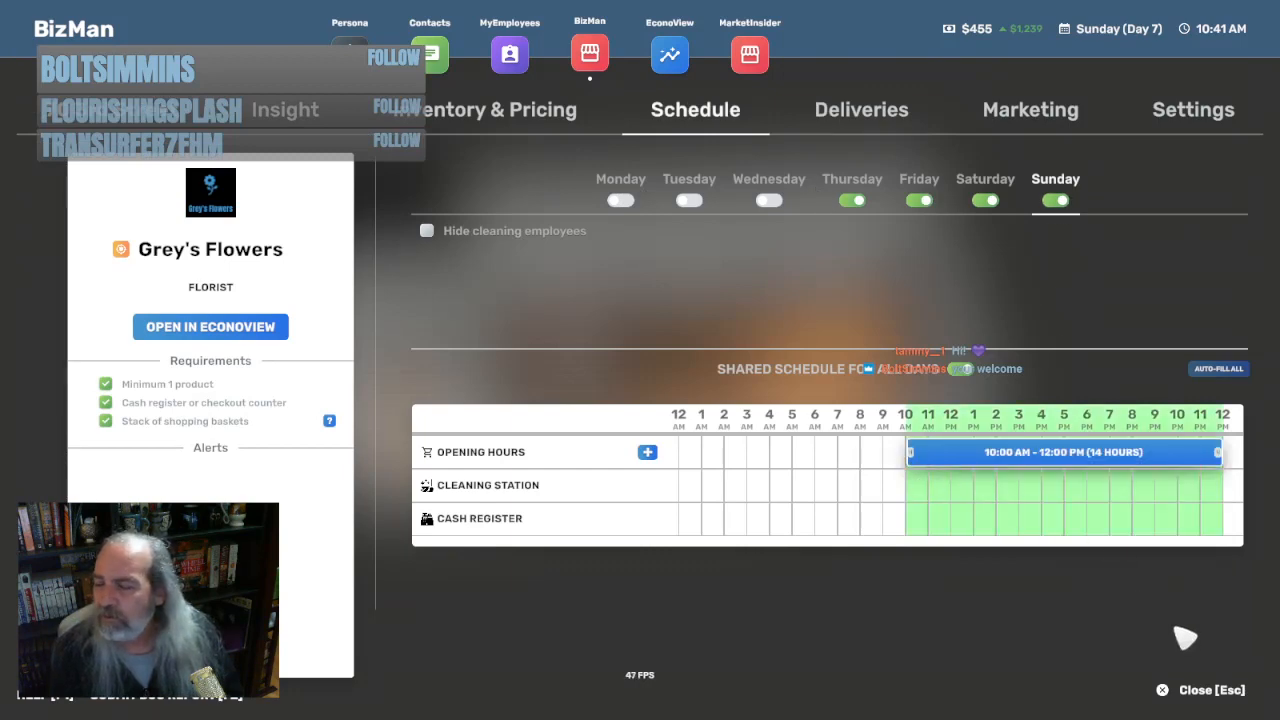
mouse_move(1185, 700)
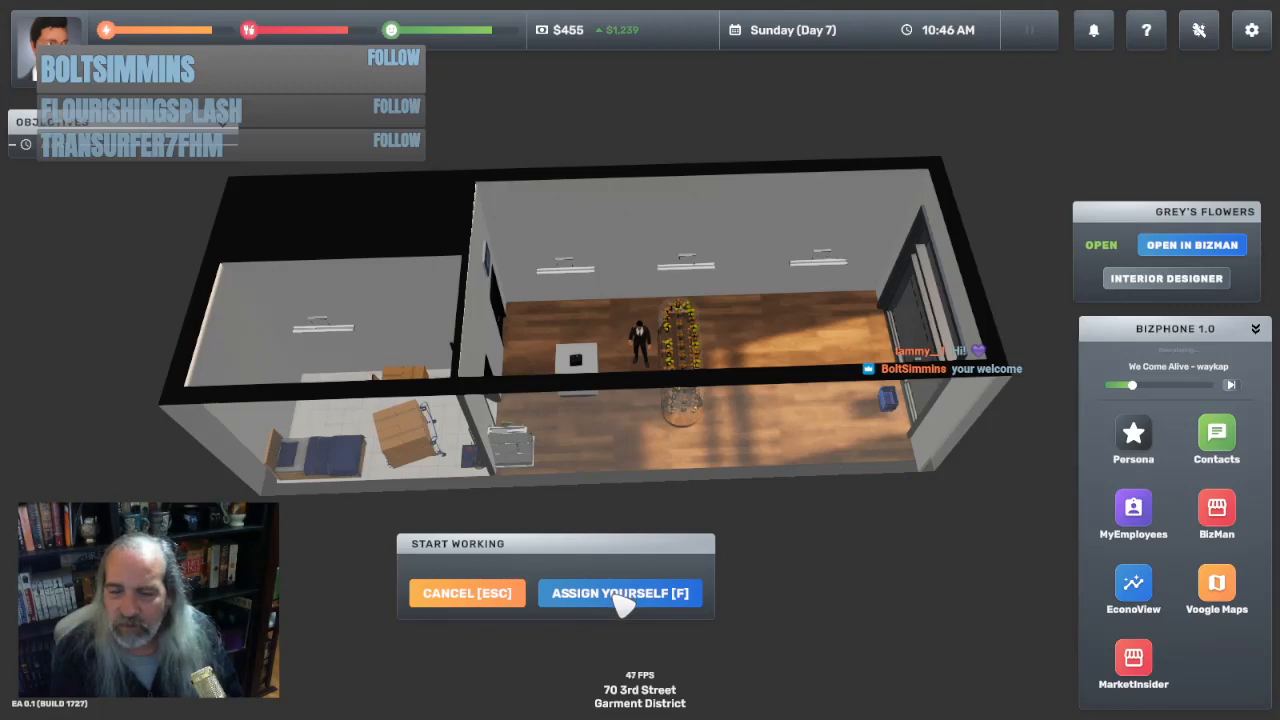
Assign yourself to the register and skip ahead to the shift's end at 10:03 PM
click(620, 593)
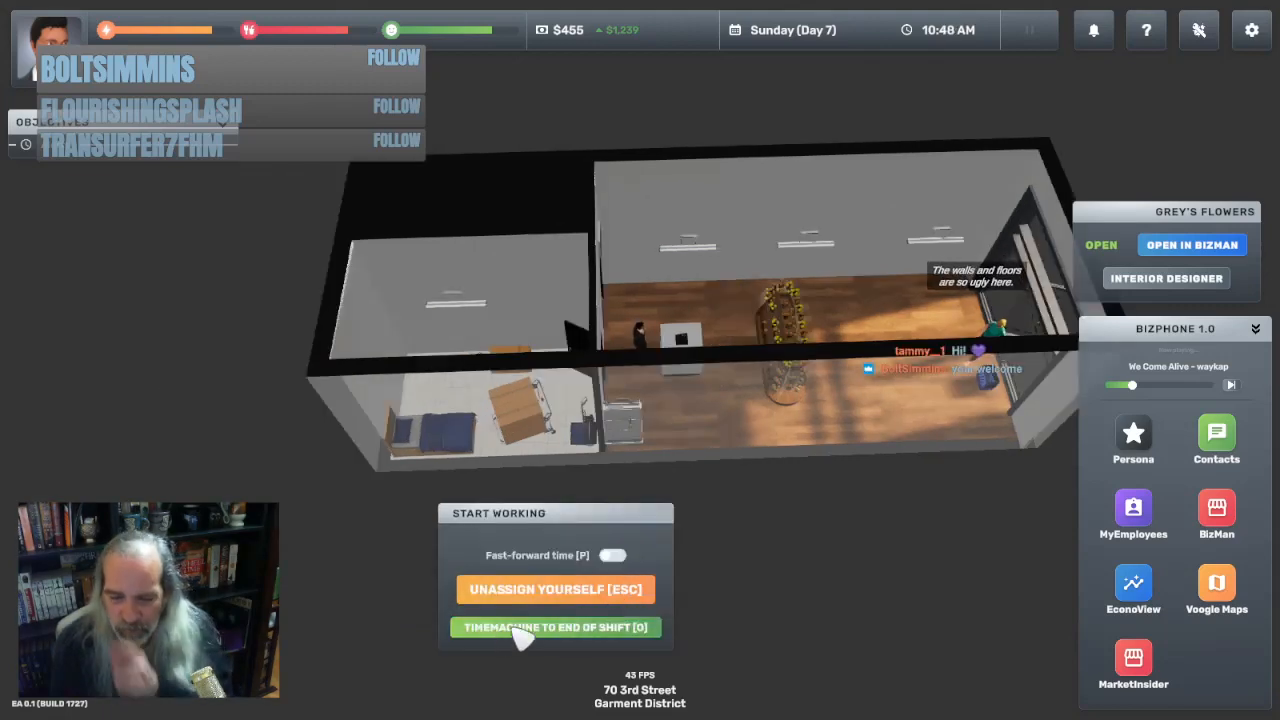
click(613, 555)
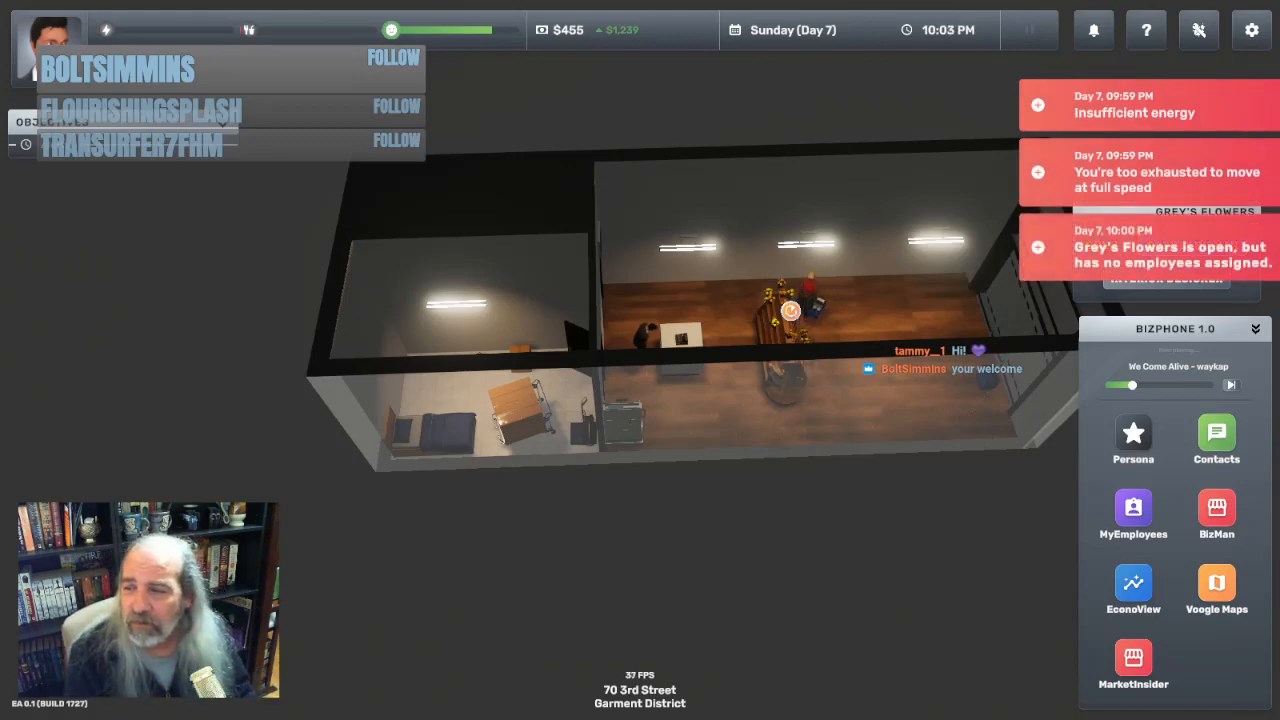
Recheck Grey's Flowers in BizMan and shorten the opening hours' end on the schedule
click(1216, 515)
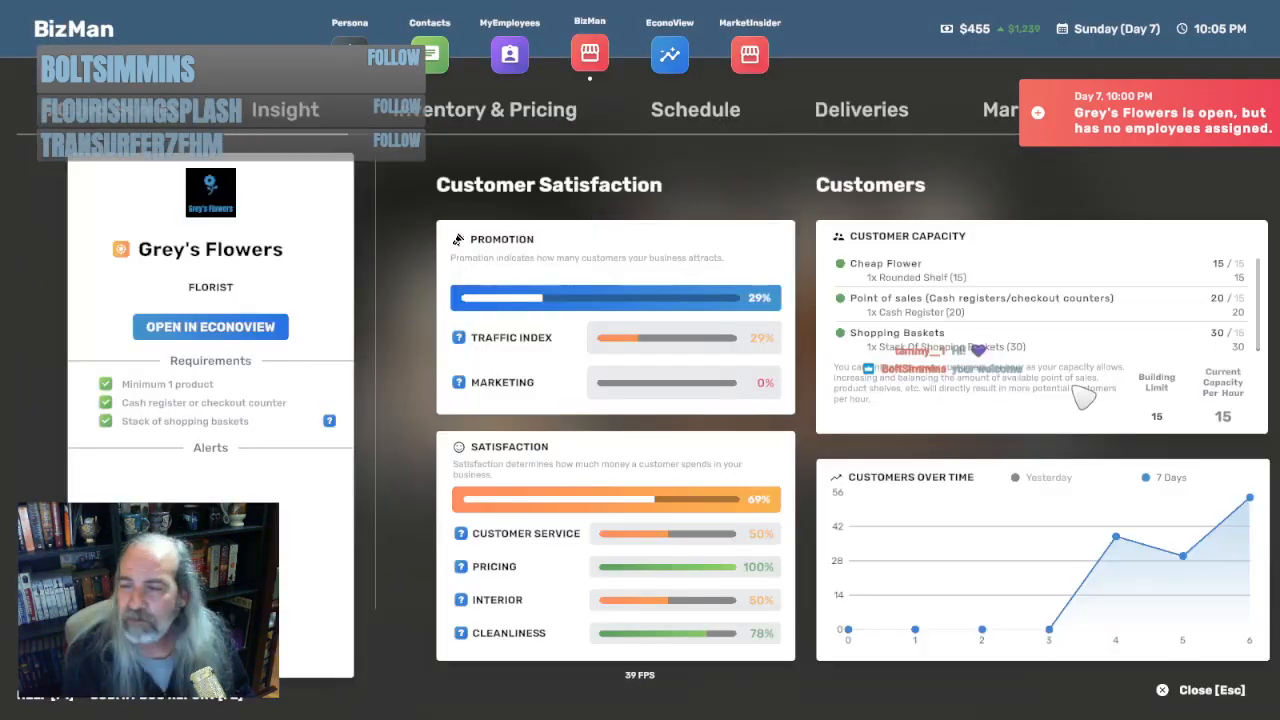
mouse_move(715, 130)
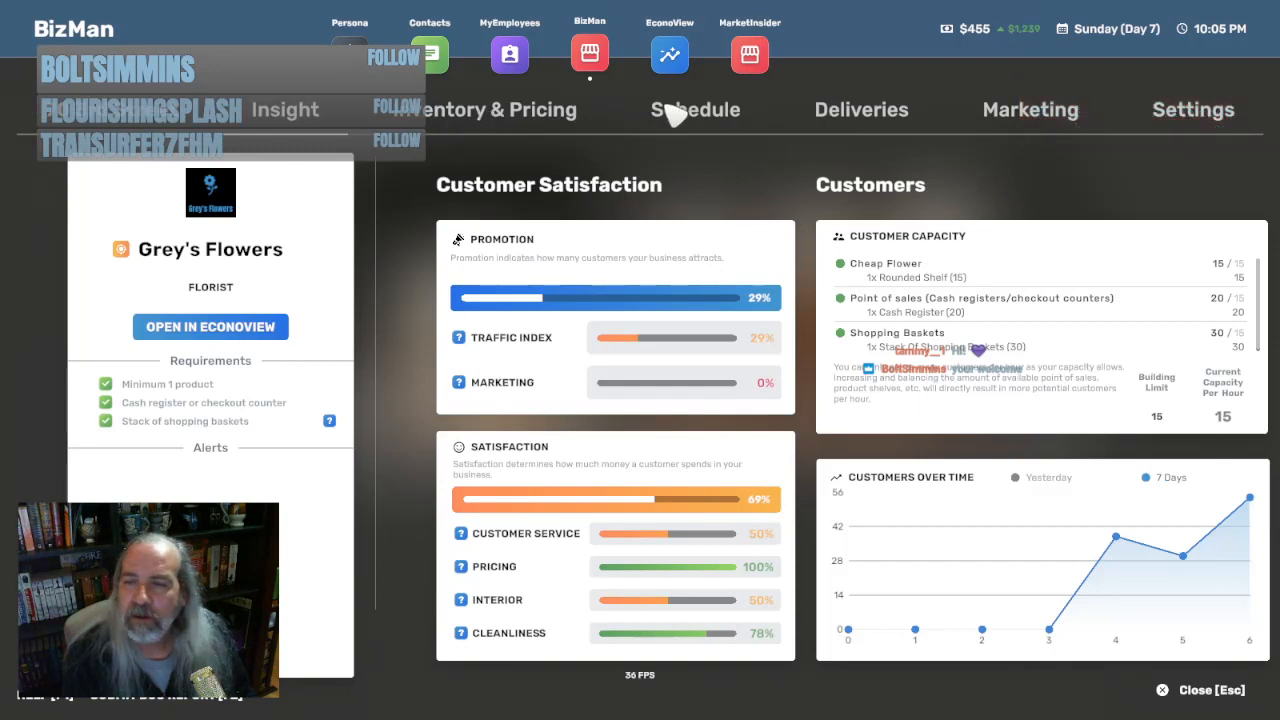
click(695, 109)
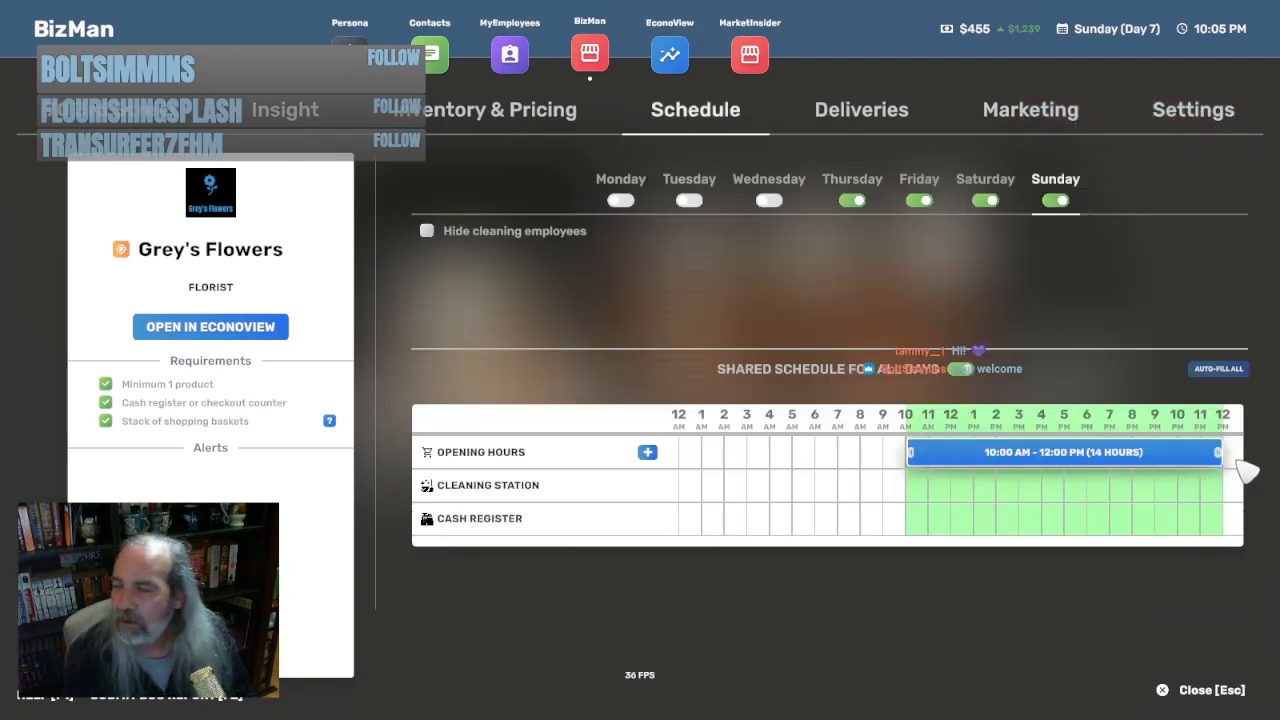
drag(1217, 452, 1167, 452)
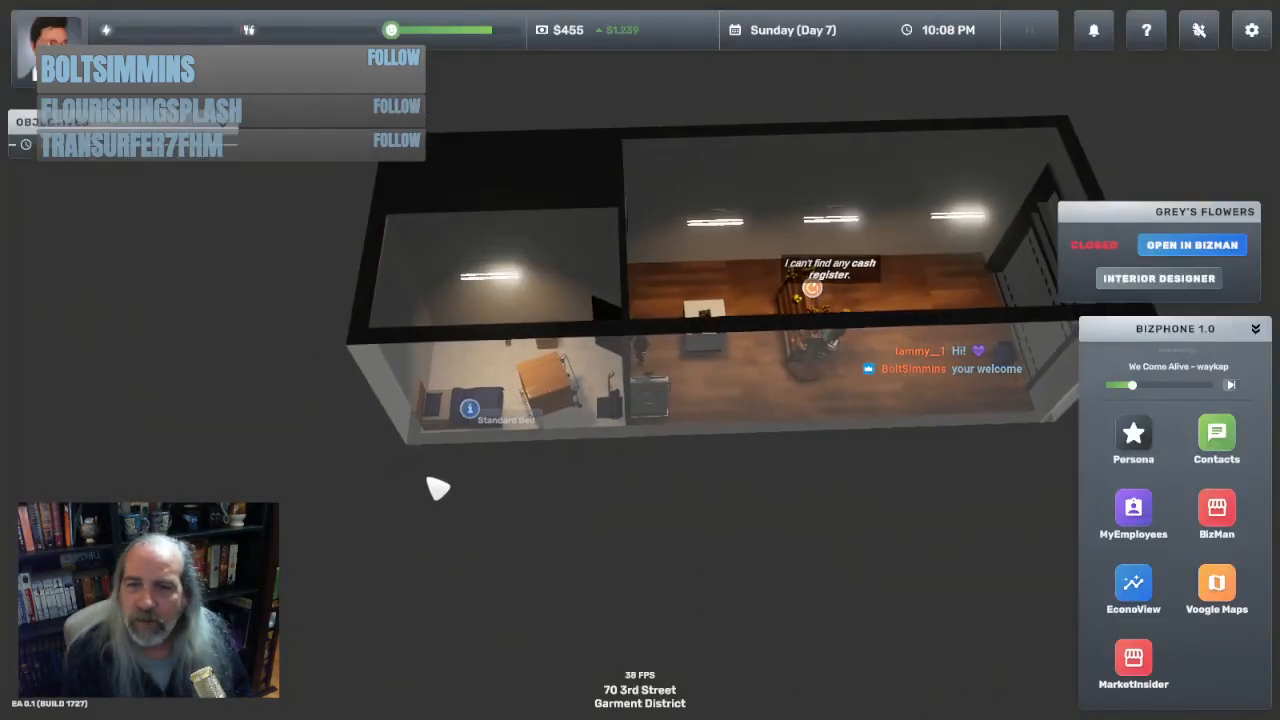
Sleep for 8 hours 57 minutes until 07:06 AM Monday and view the Day 7 summary
click(469, 408)
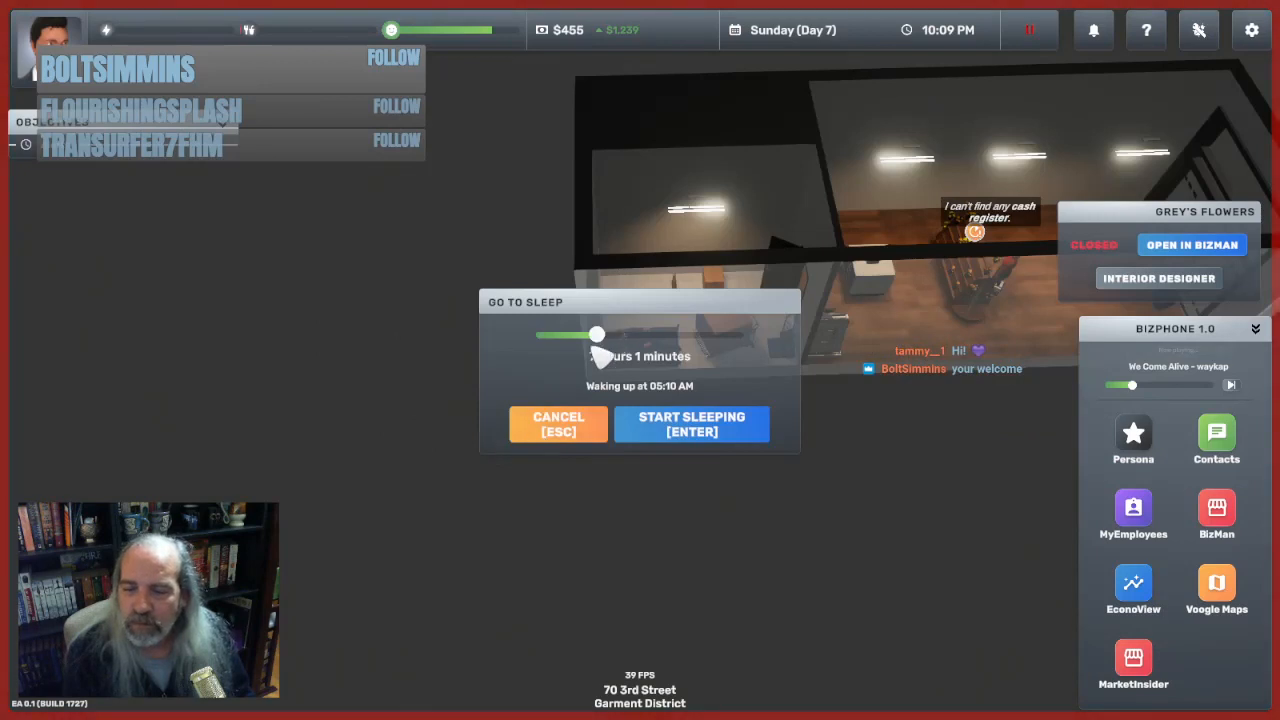
drag(597, 334, 615, 343)
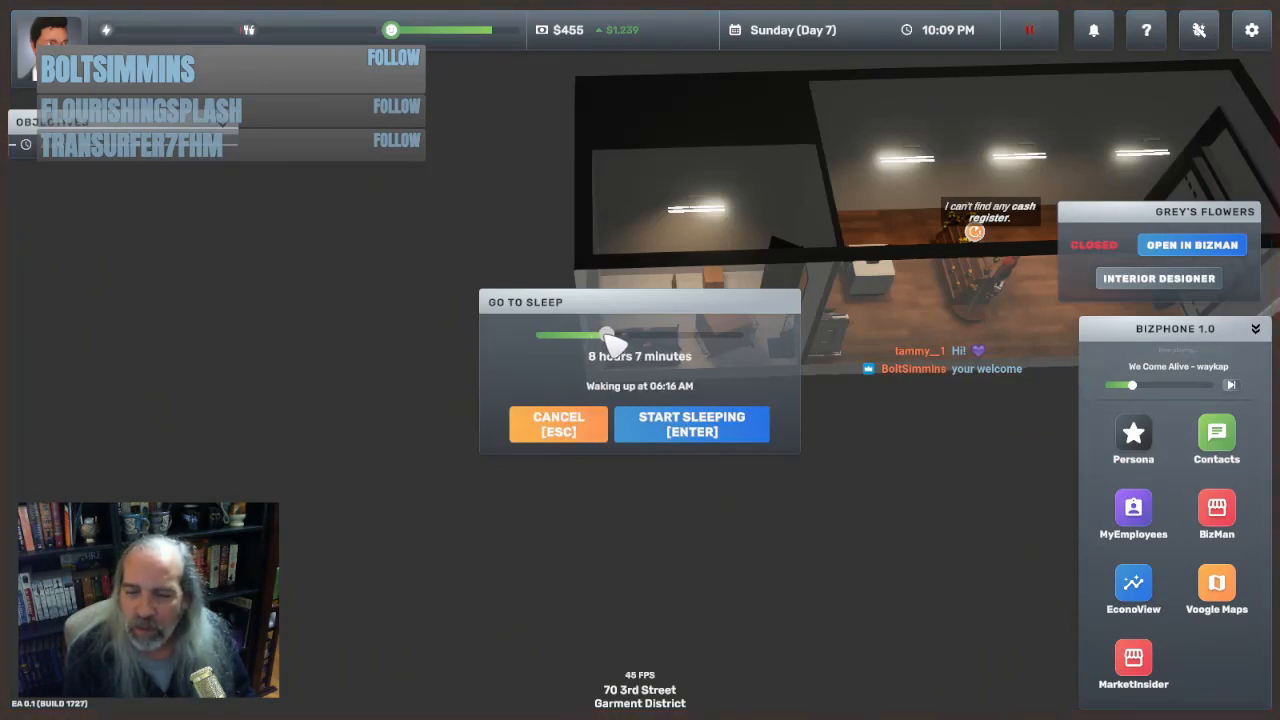
drag(600, 335, 618, 335)
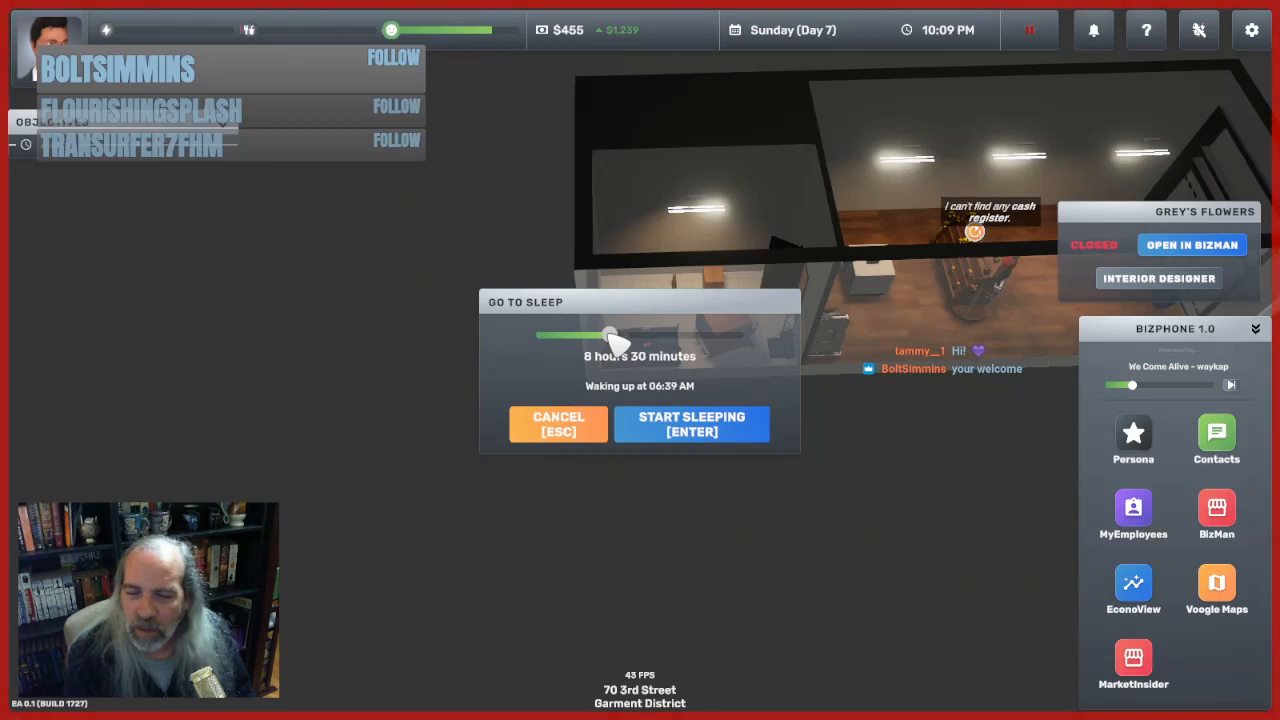
drag(580, 335, 620, 335)
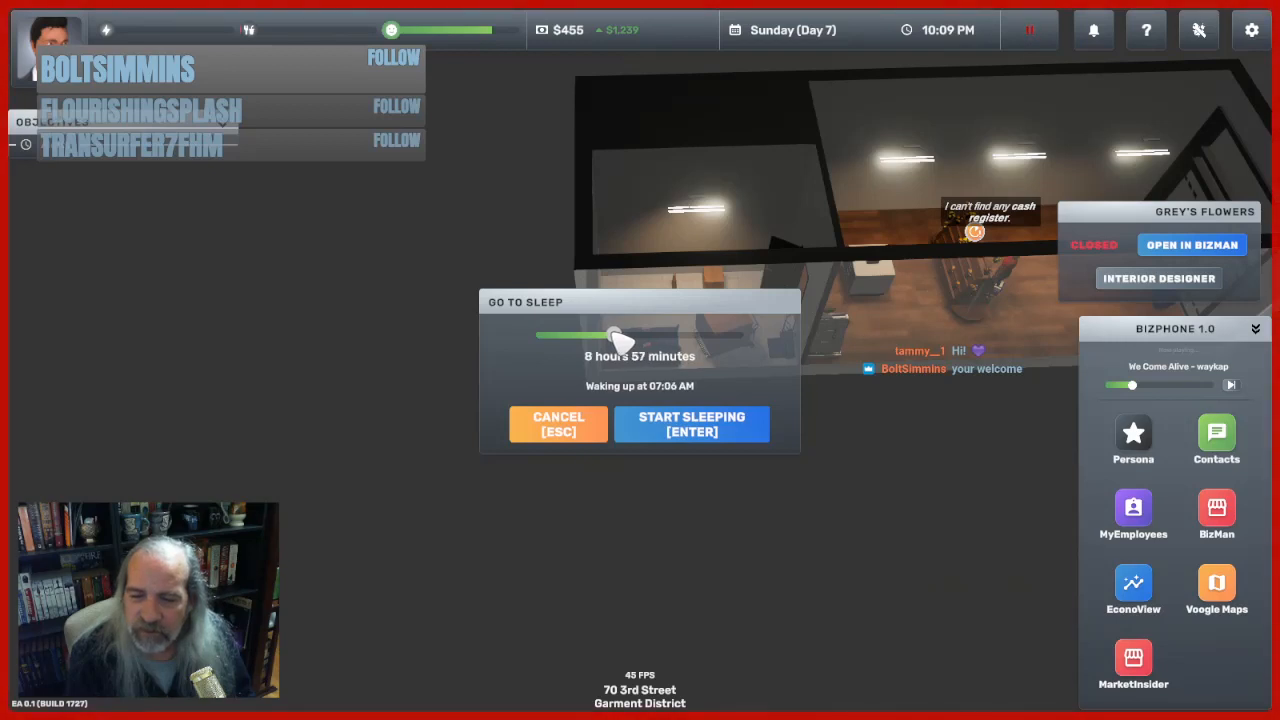
click(692, 423)
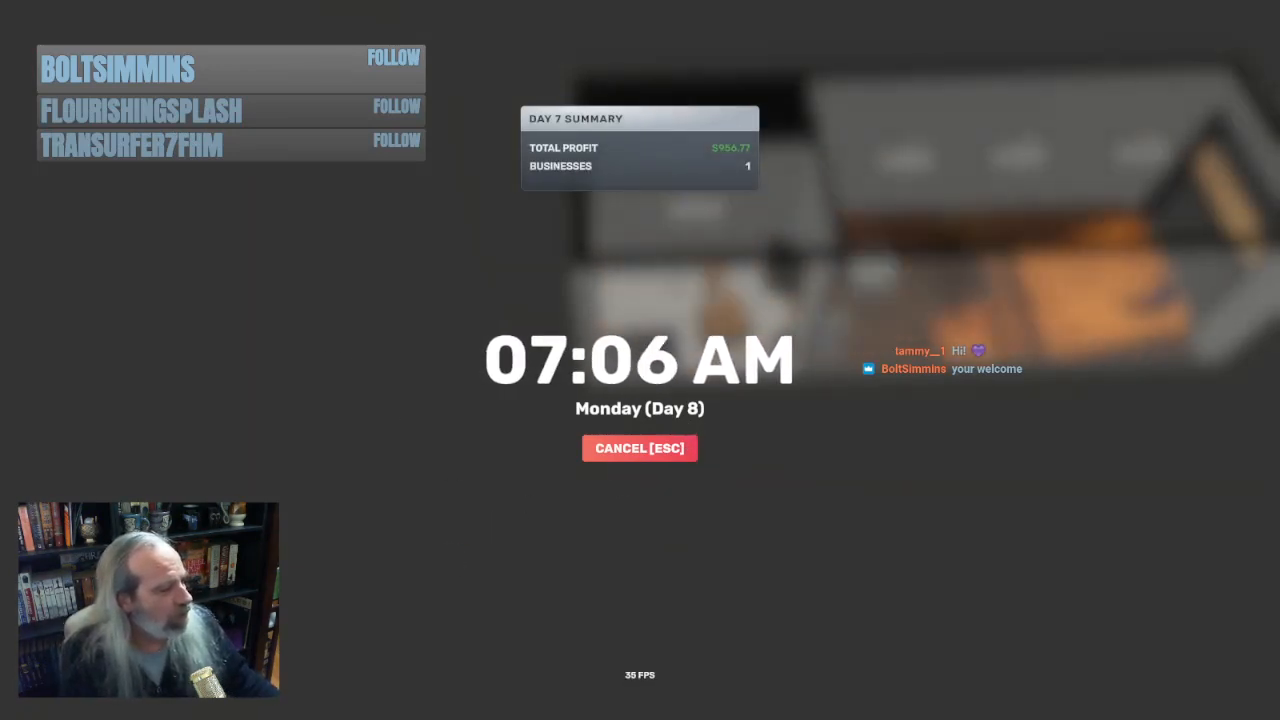
click(639, 447)
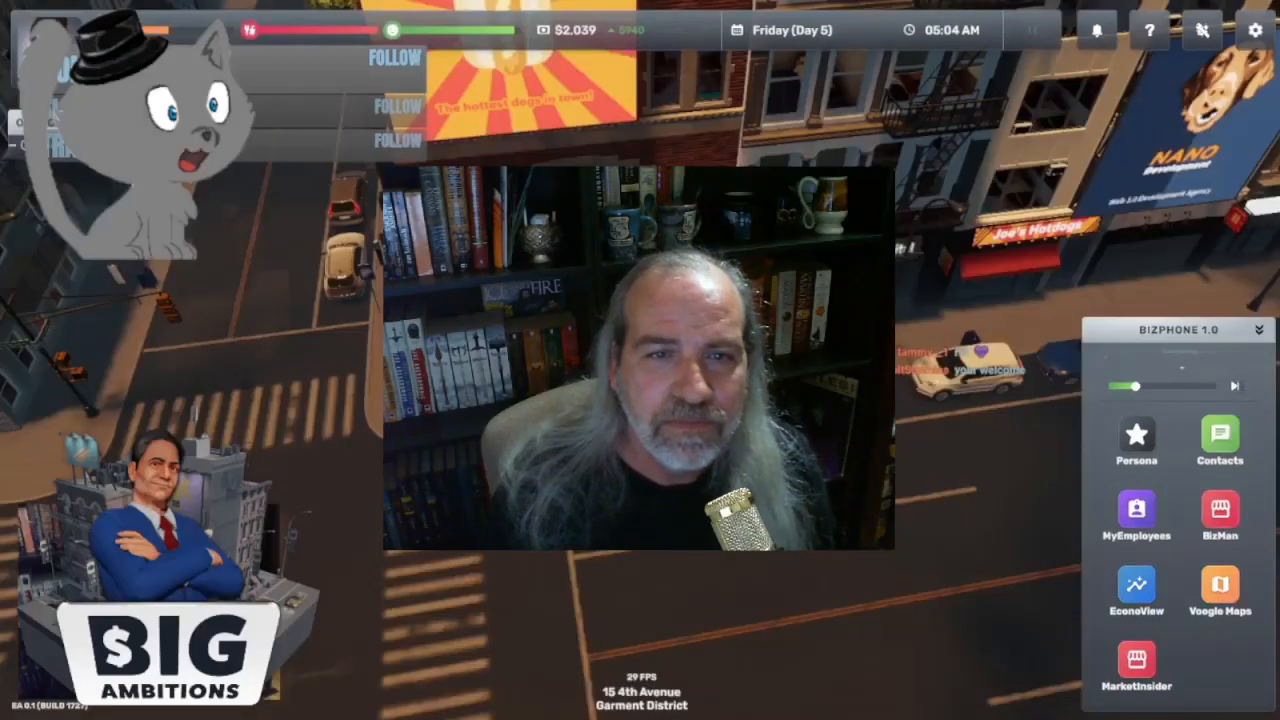